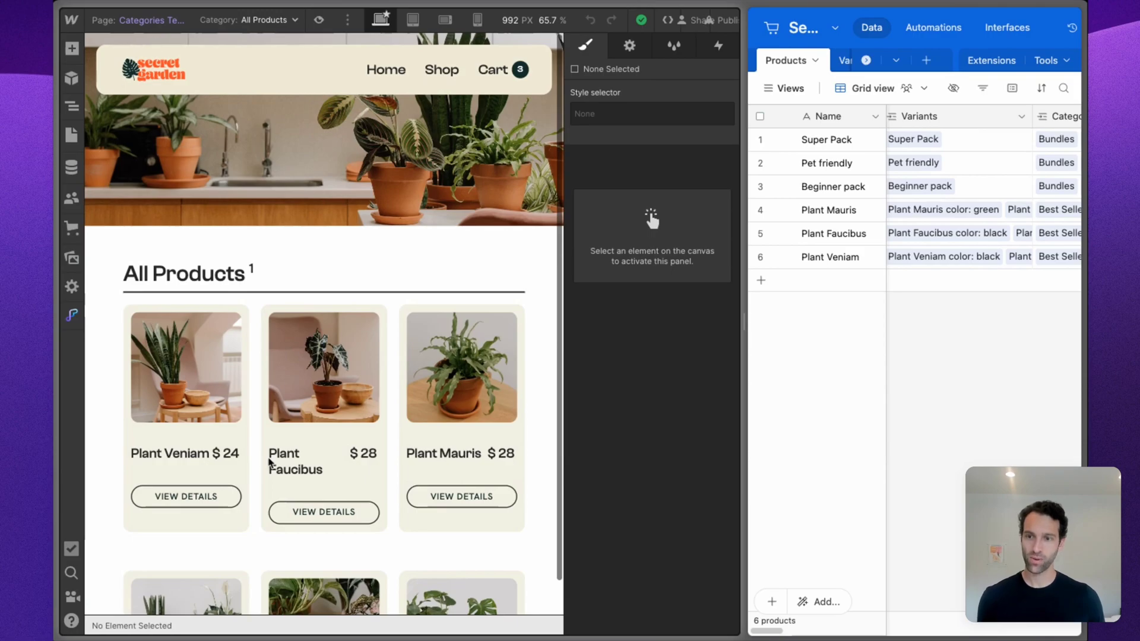
pyautogui.moveTo(240, 201)
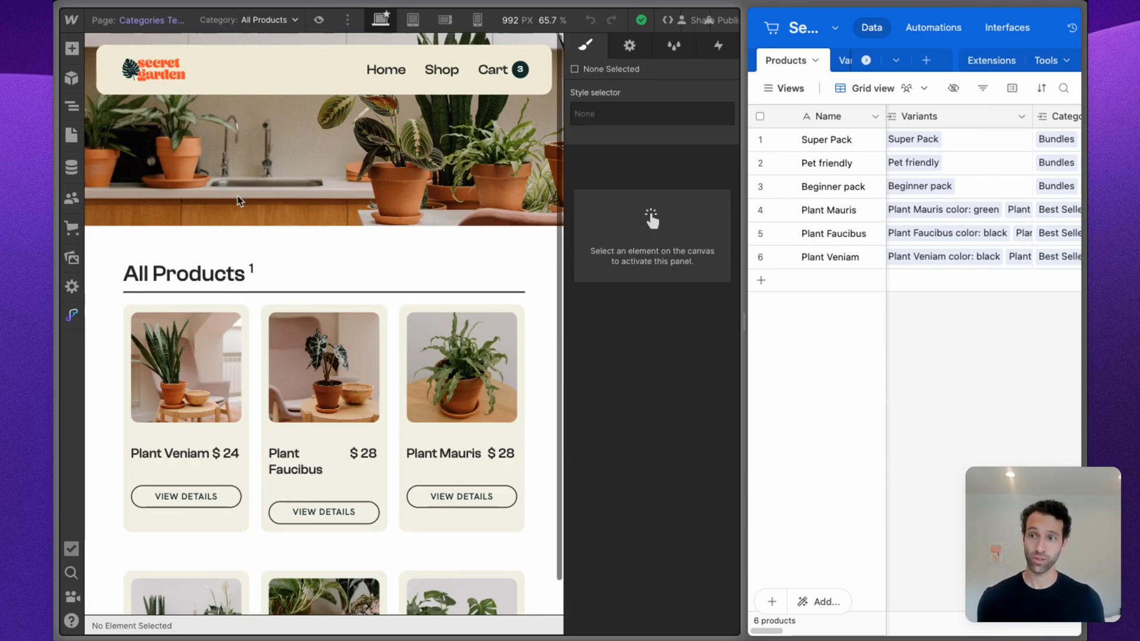
# - Look over the store's tables and return to the Products table
pyautogui.scroll(-3)
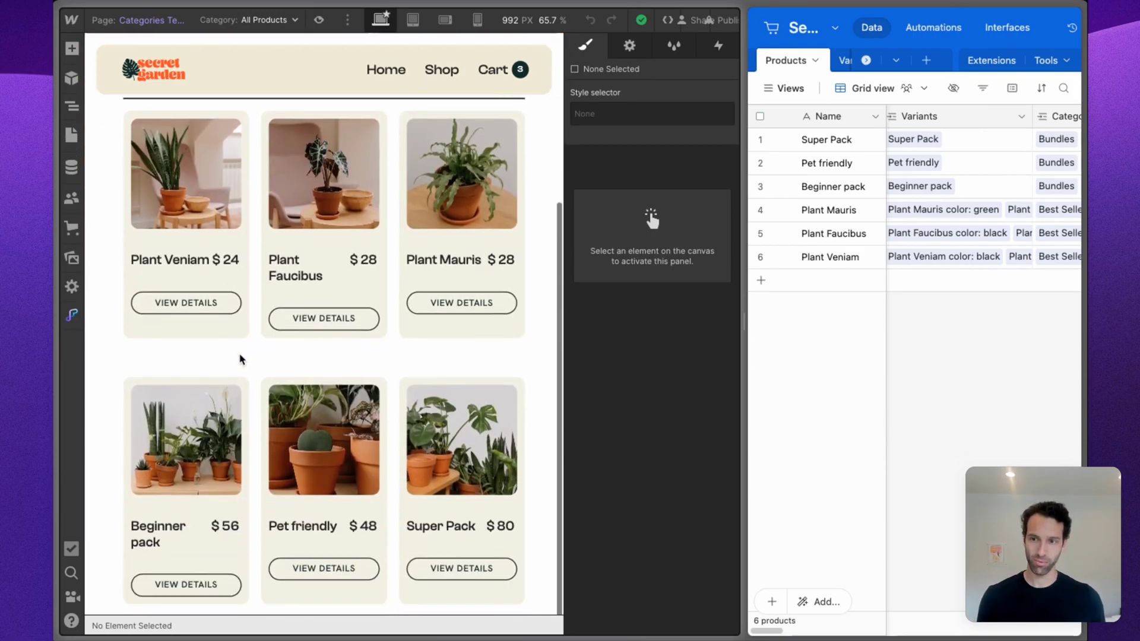
pyautogui.scroll(3)
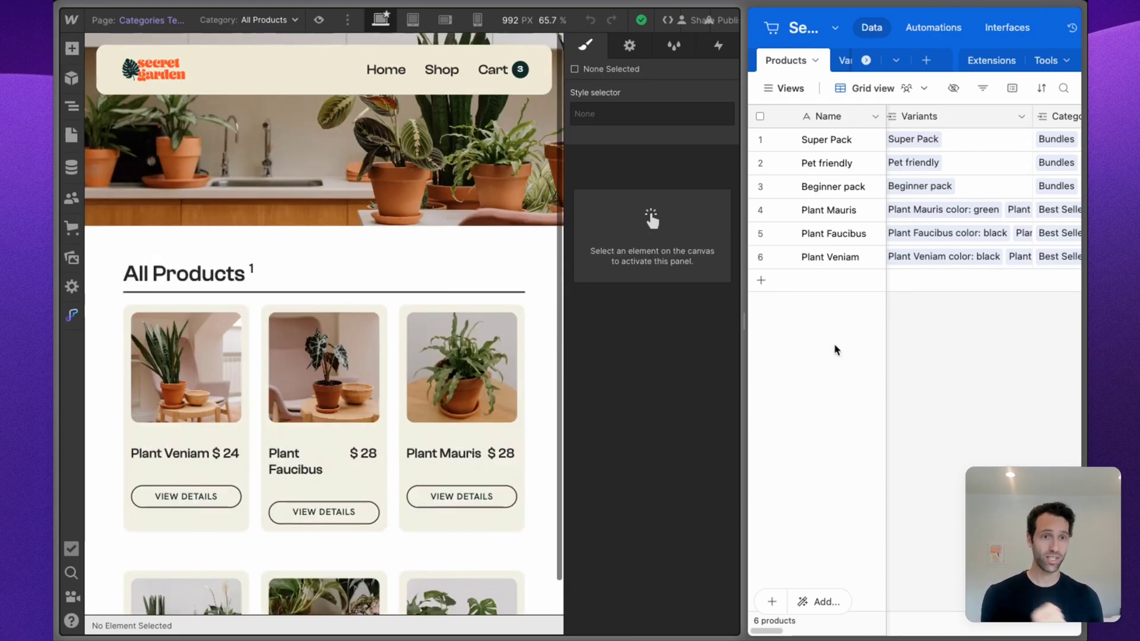
pyautogui.moveTo(815, 225)
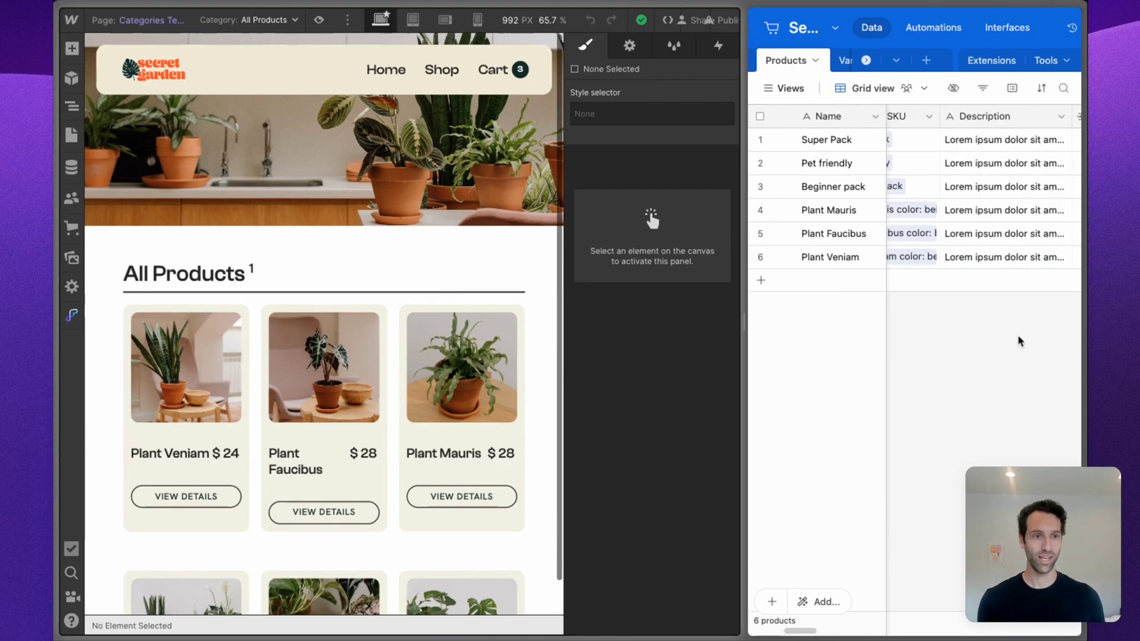
pyautogui.hscroll(3)
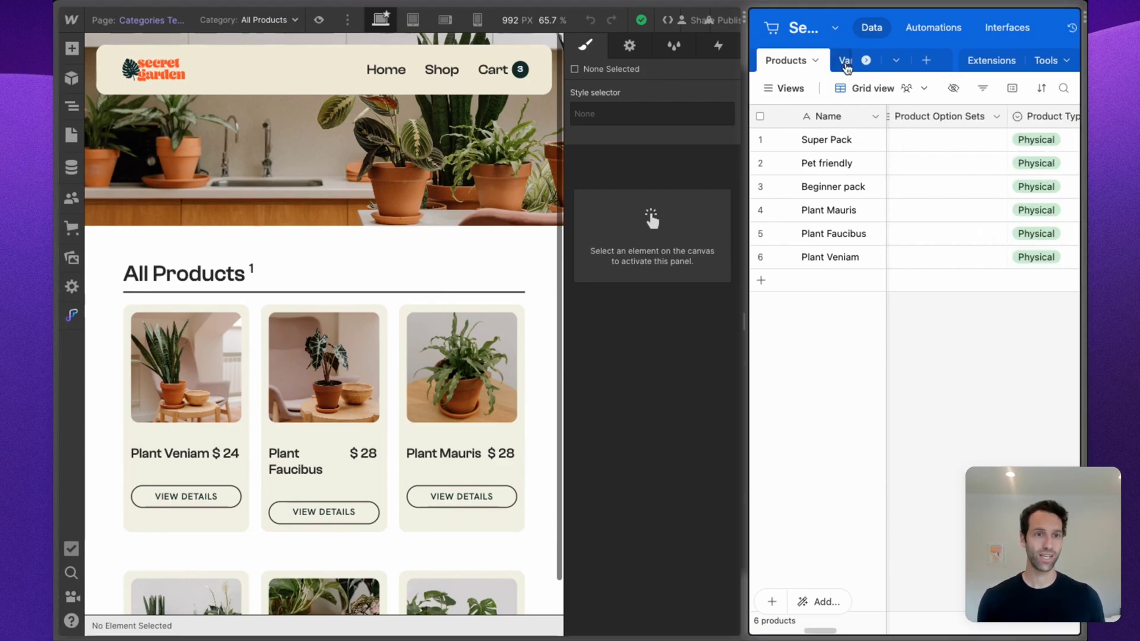
pyautogui.click(844, 60)
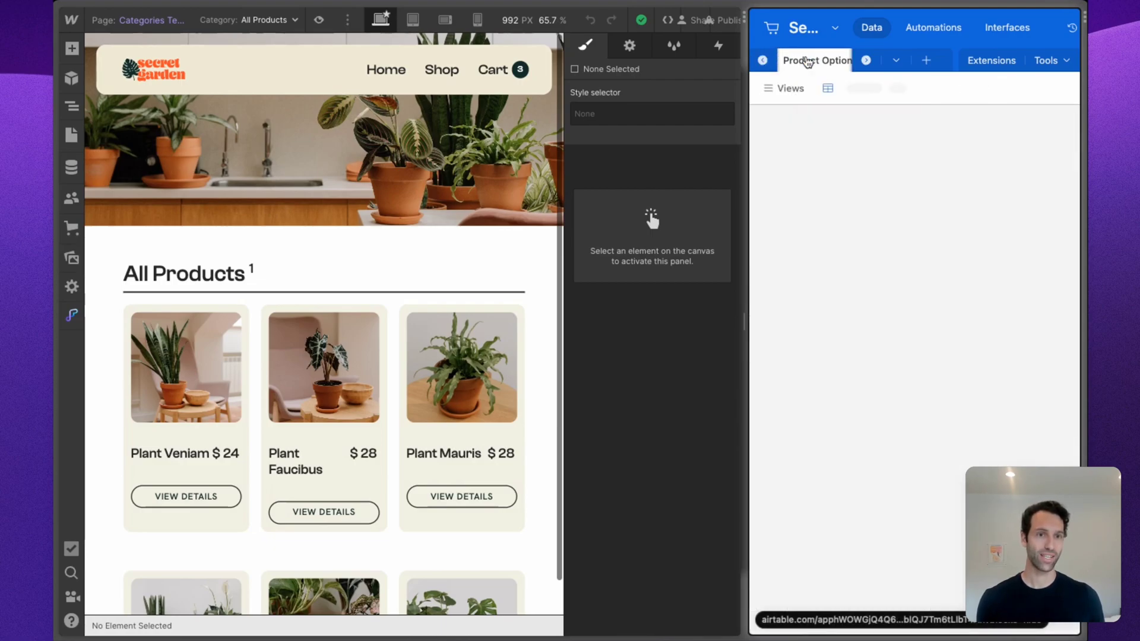
pyautogui.click(853, 61)
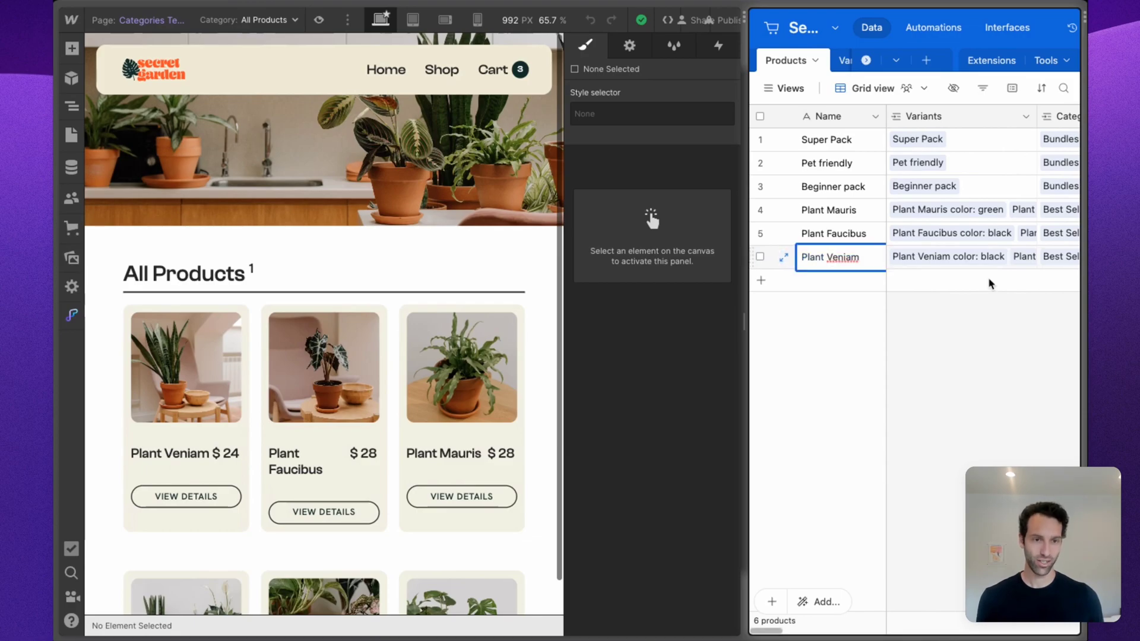
# - Enter 'My Special Plant' as the sixth product's new name
pyautogui.write('My Speci')
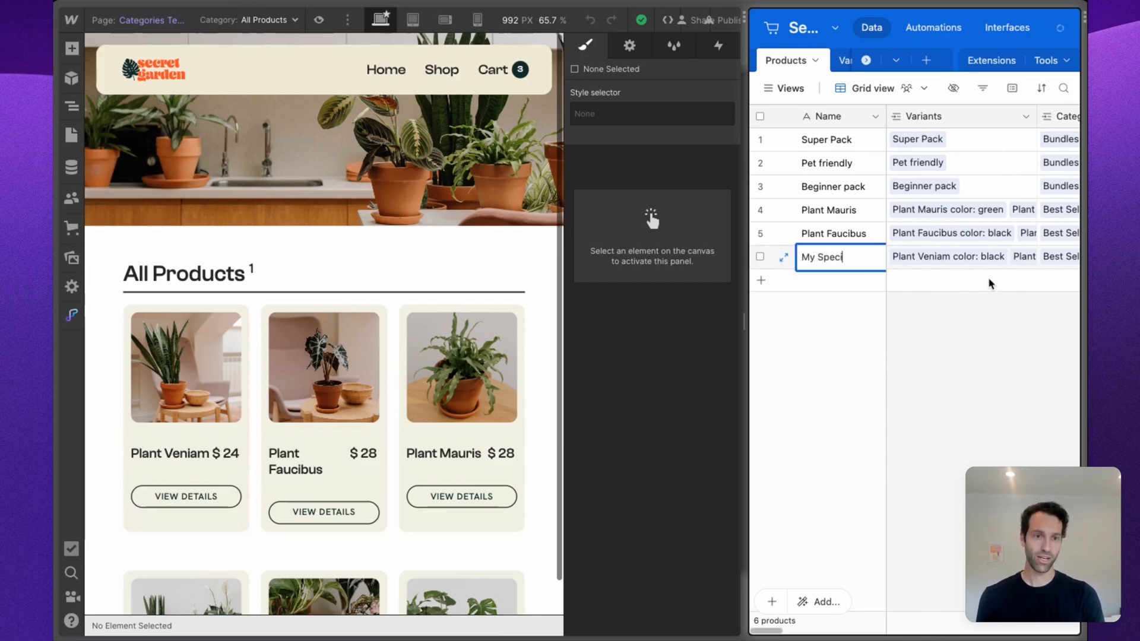
pyautogui.write('al Plan')
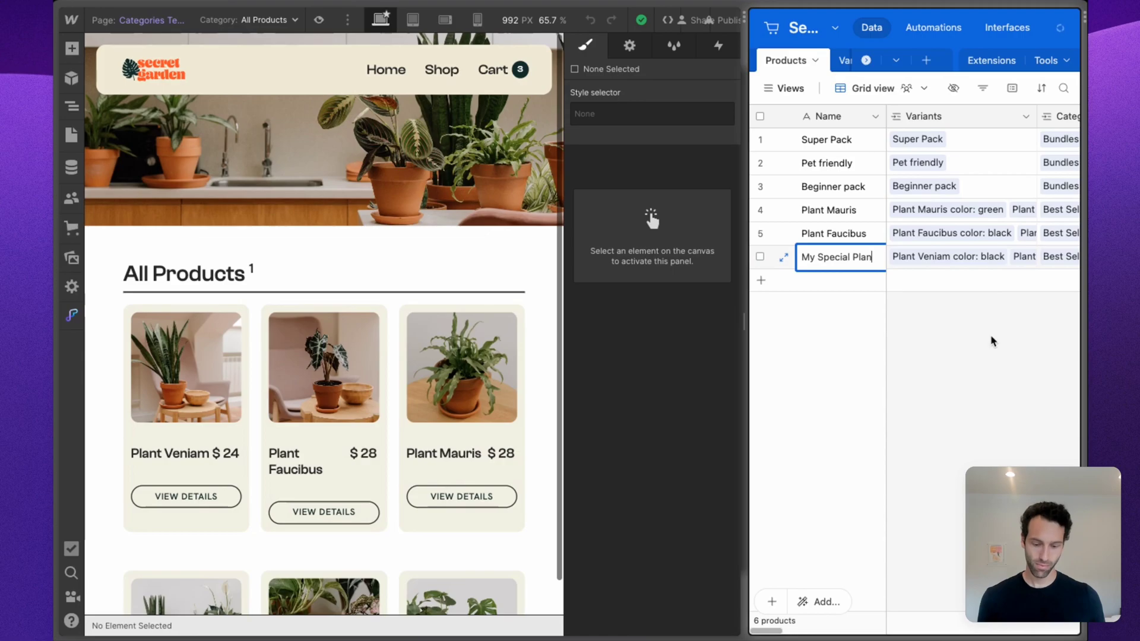
pyautogui.press('Return')
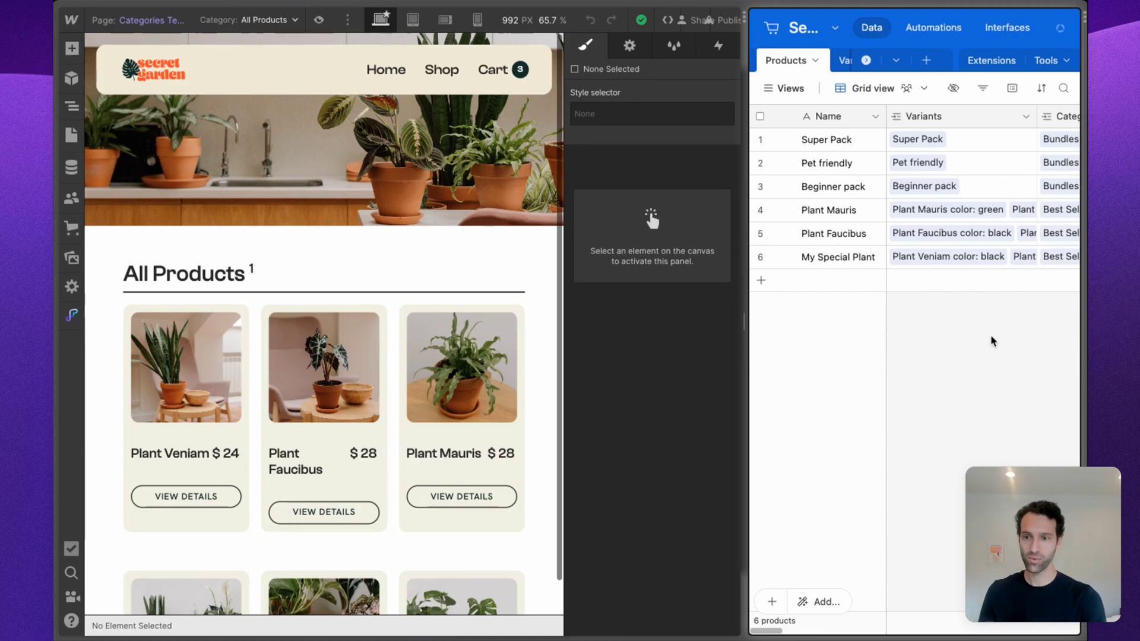
pyautogui.moveTo(271, 254)
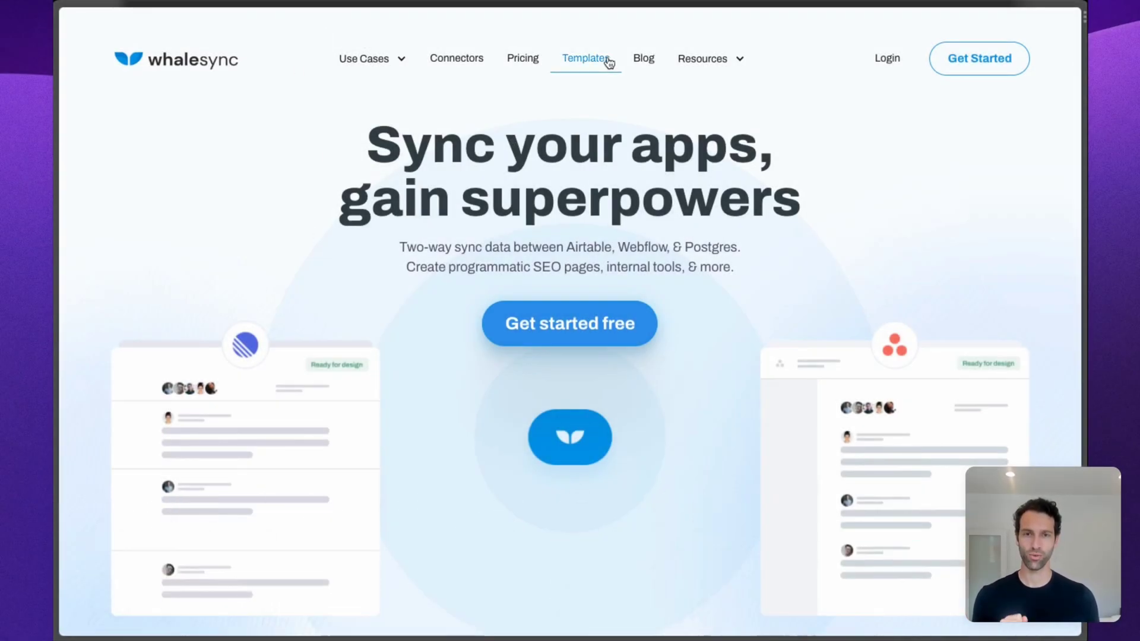
# - Browse the template packs page down to the Webflow E-Commerce pack's copy steps
pyautogui.click(585, 58)
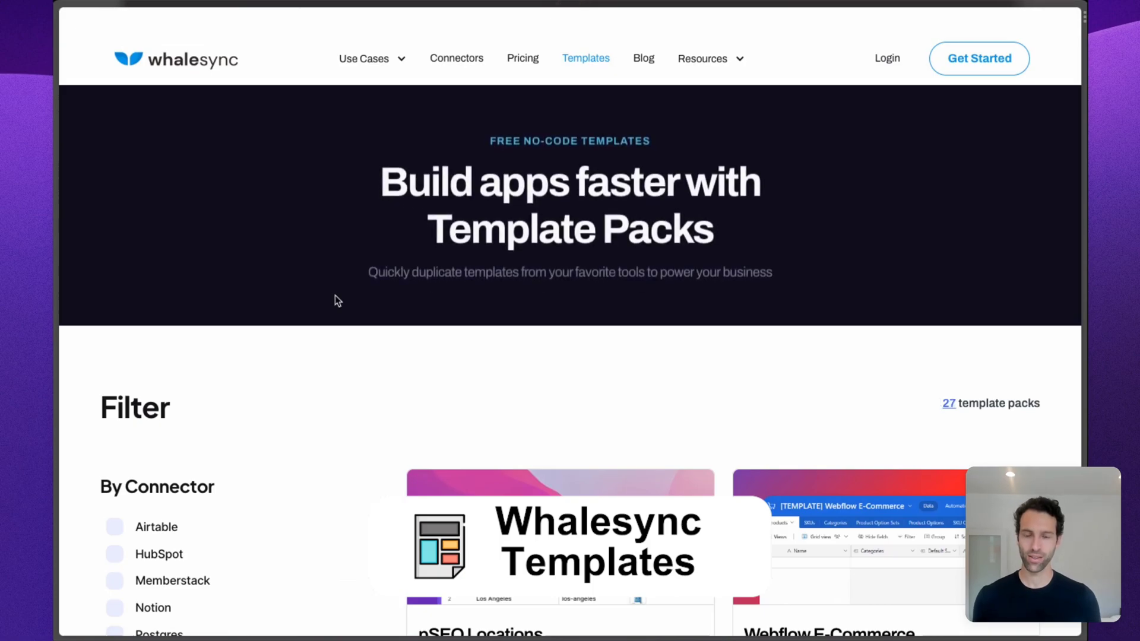
pyautogui.scroll(-3)
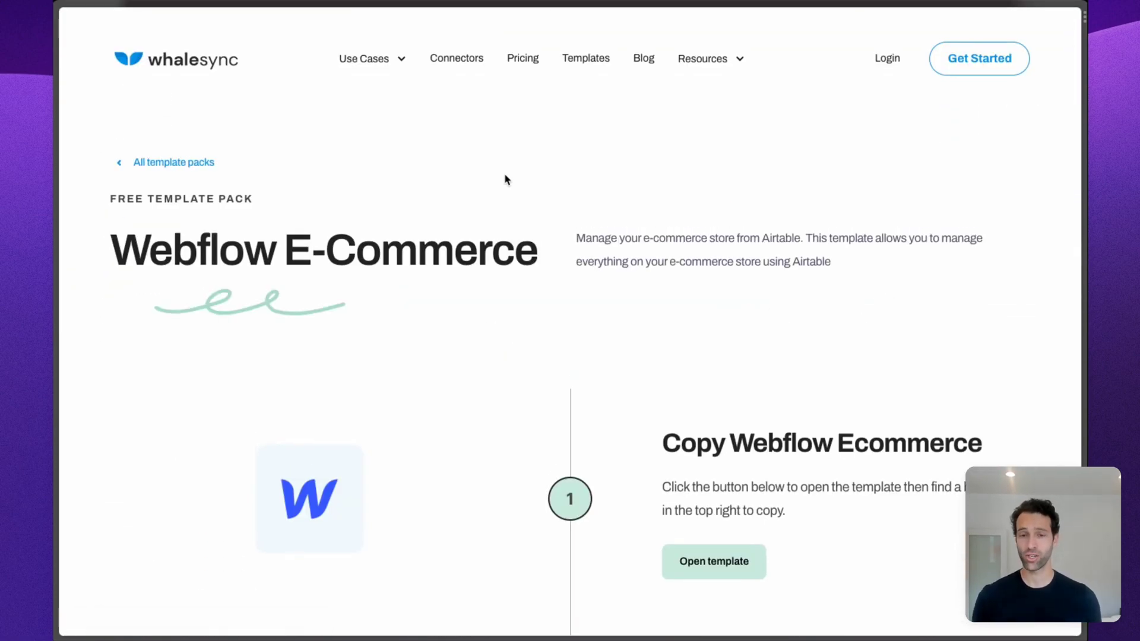
pyautogui.scroll(-3)
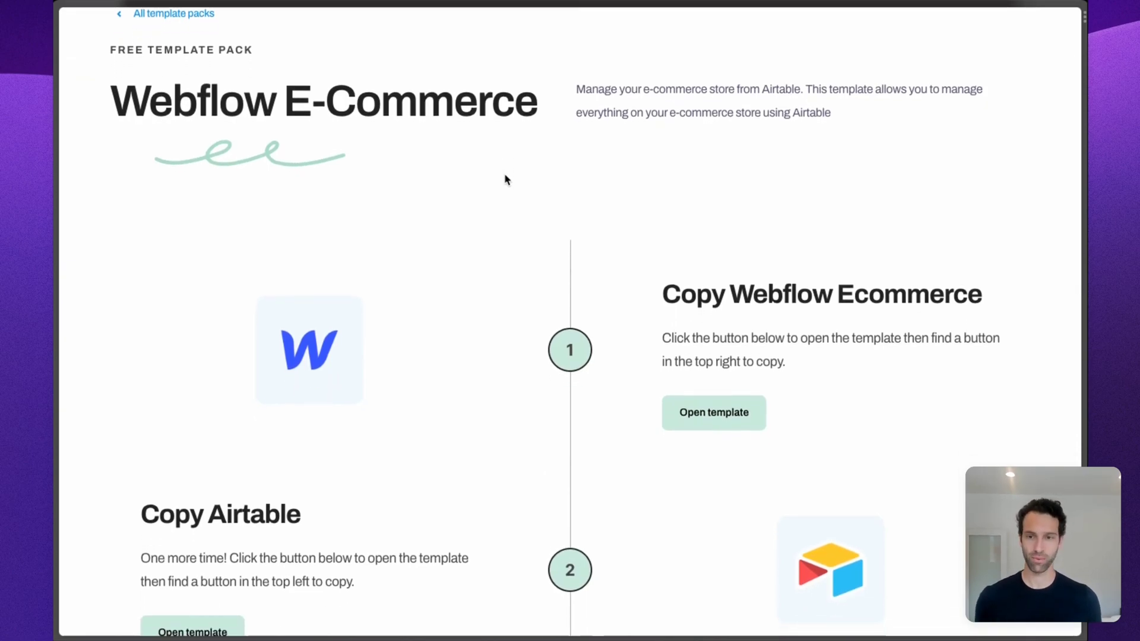
pyautogui.scroll(-3)
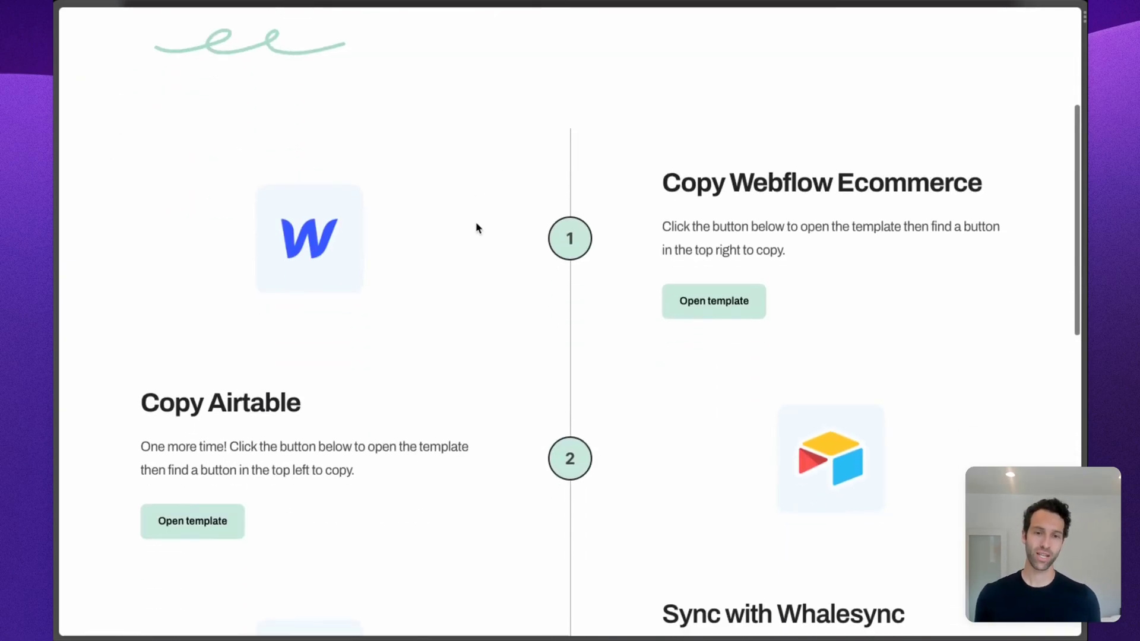
pyautogui.scroll(-3)
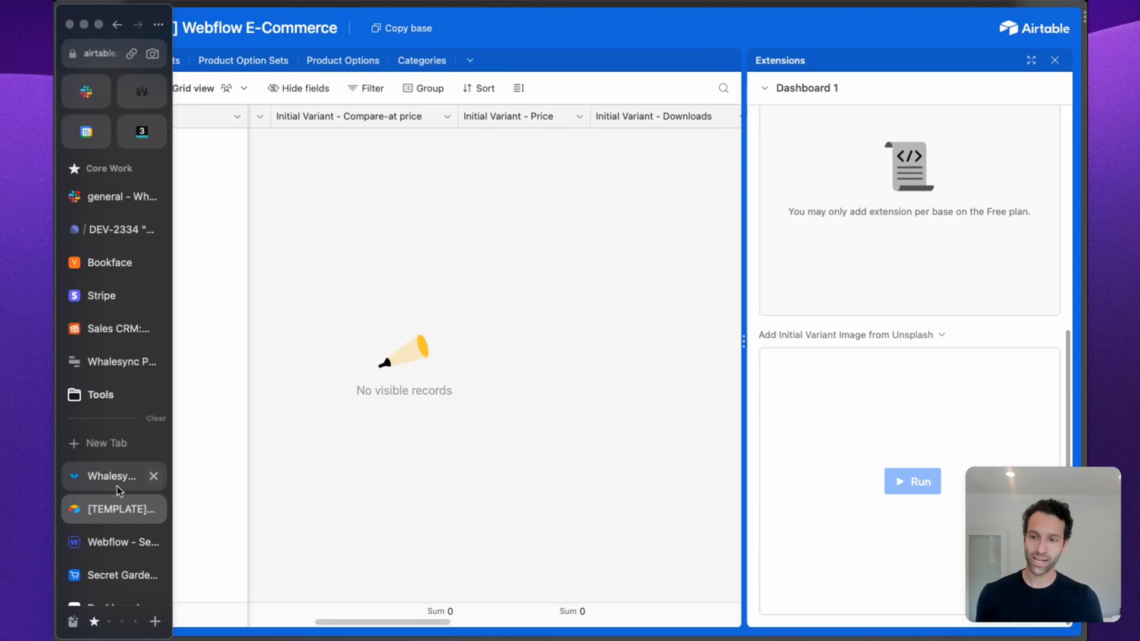
# - Switch through the Webflow site and Secret Garden Demo base to the empty Whalesync dashboard
pyautogui.click(113, 541)
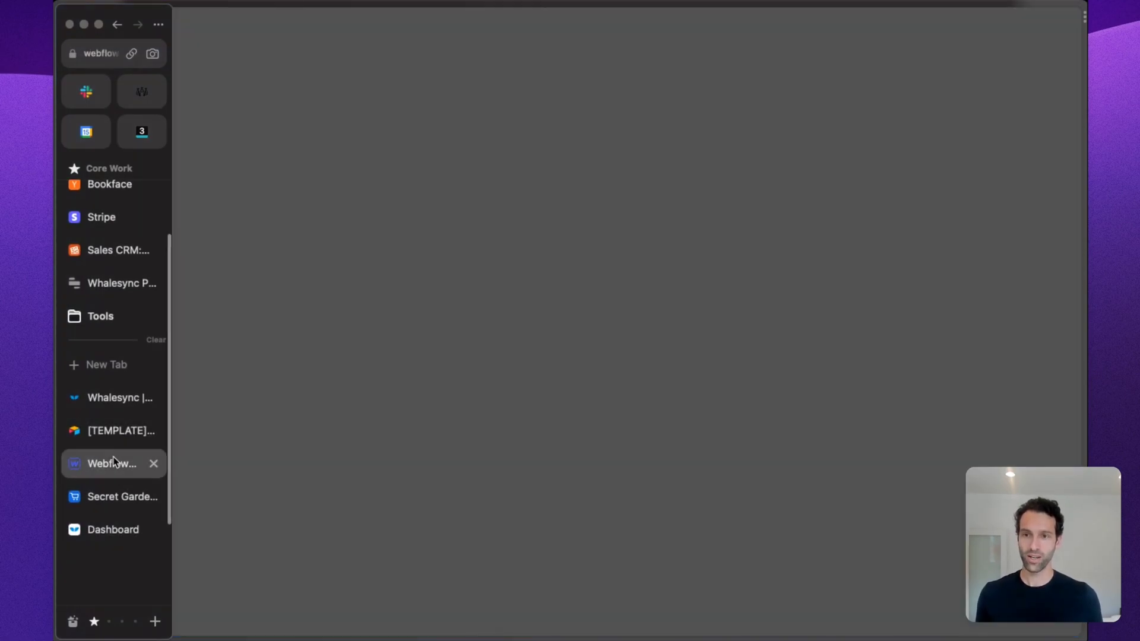
pyautogui.click(111, 463)
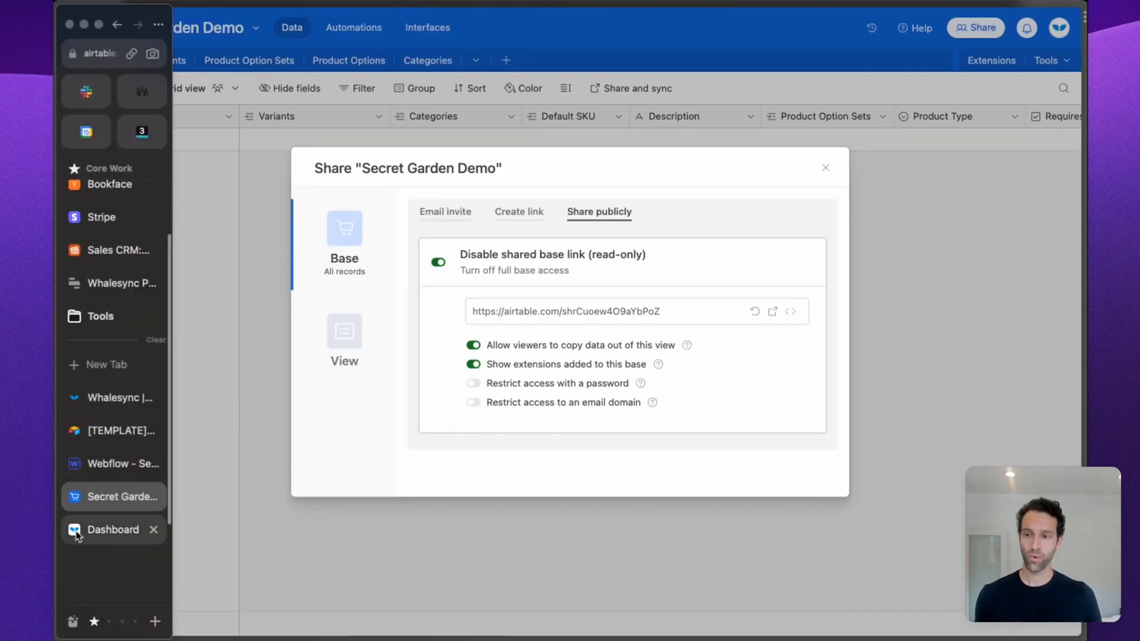
pyautogui.click(112, 530)
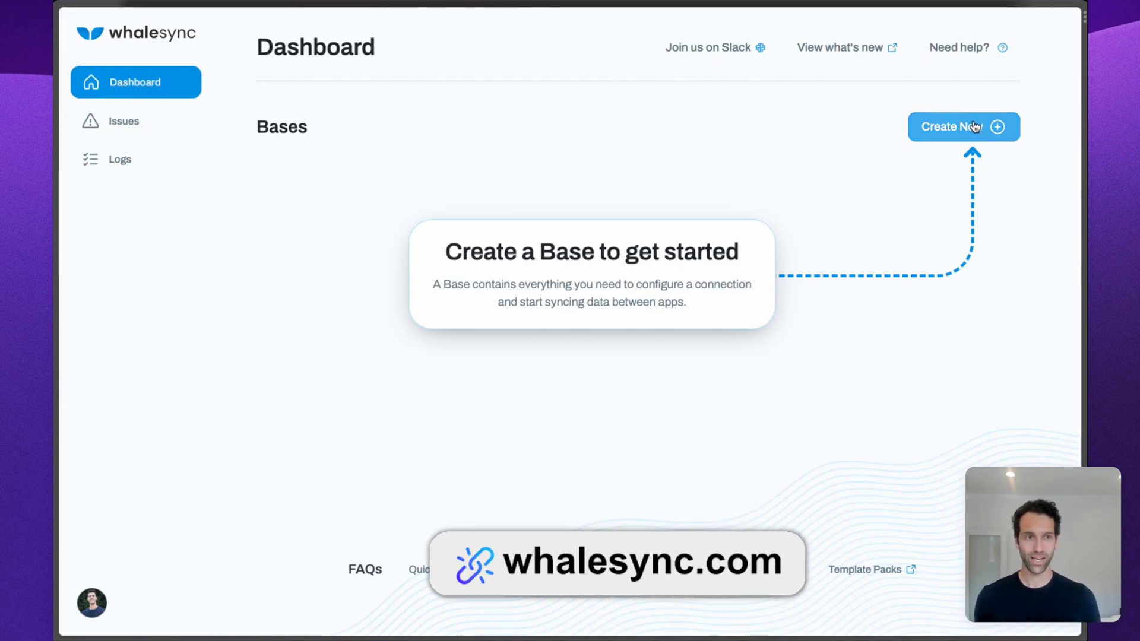
# - Create a new sync base with Webflow as first app, authorizing the Secret Garden Demo site
pyautogui.click(962, 127)
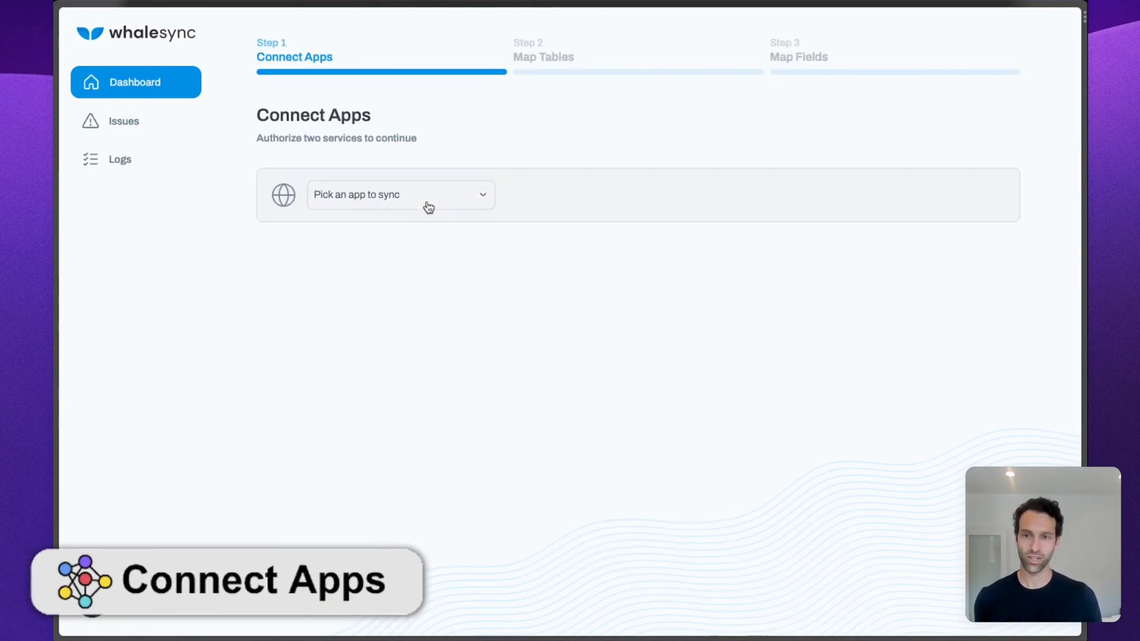
pyautogui.click(400, 194)
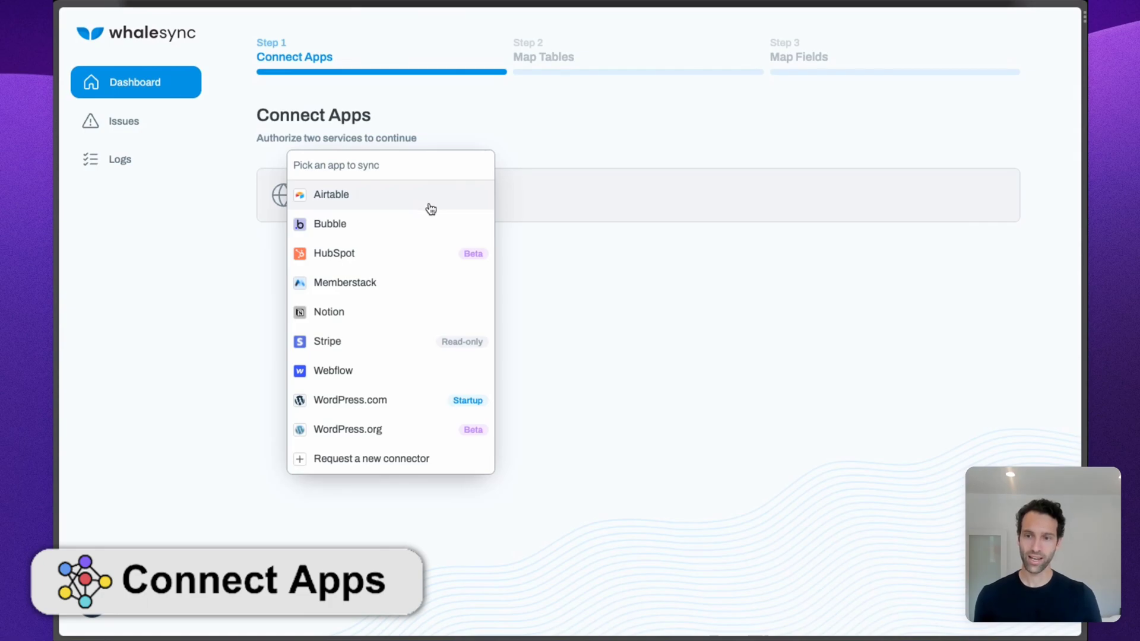
pyautogui.click(332, 370)
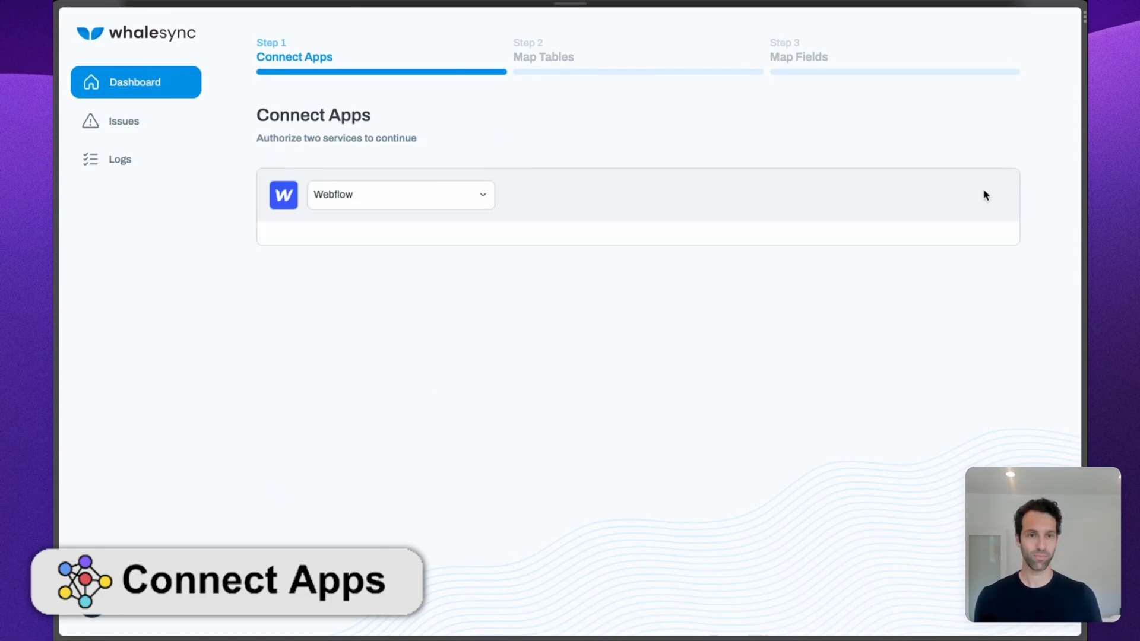
pyautogui.click(400, 194)
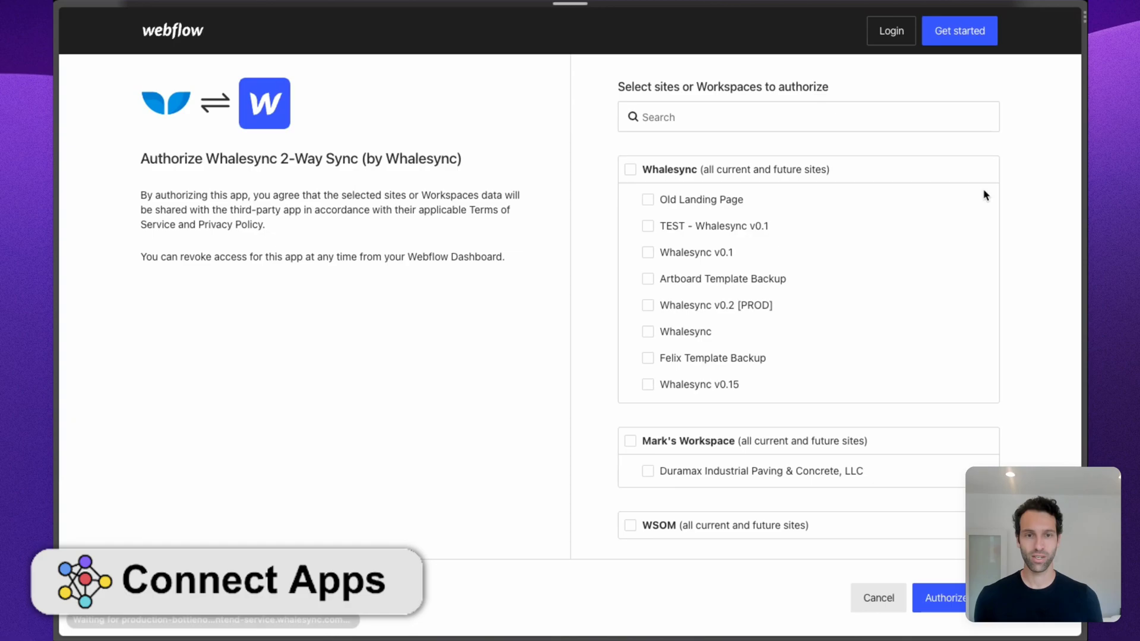
pyautogui.write('secre')
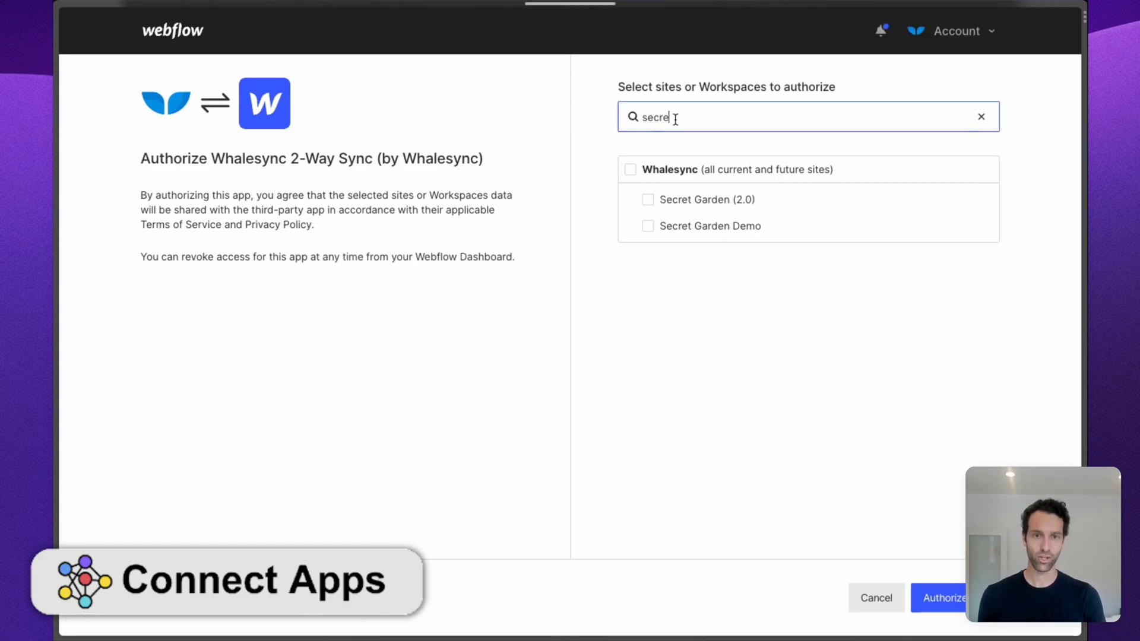
pyautogui.click(647, 225)
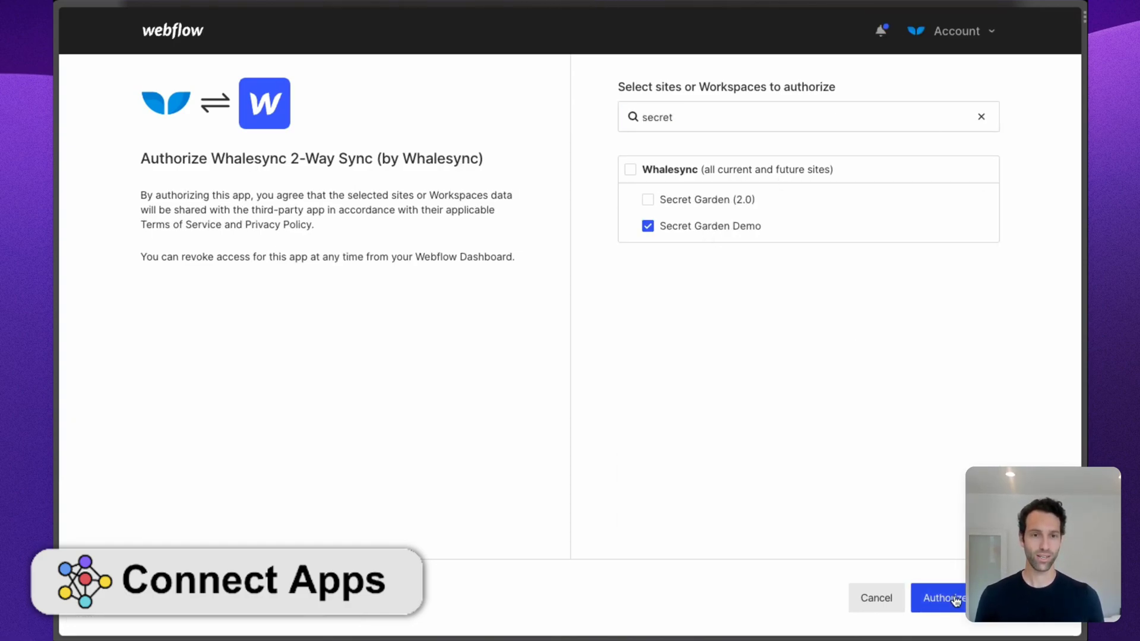
pyautogui.click(938, 597)
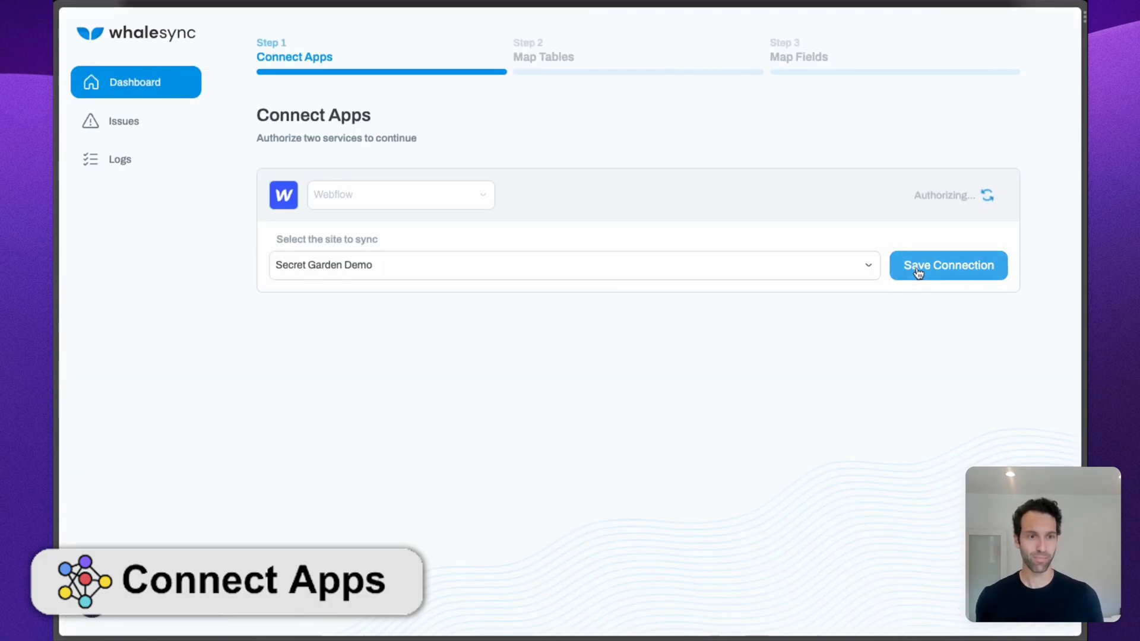
# - Add Airtable as the second app using the Secret Garden Demo base sharing link
pyautogui.click(948, 265)
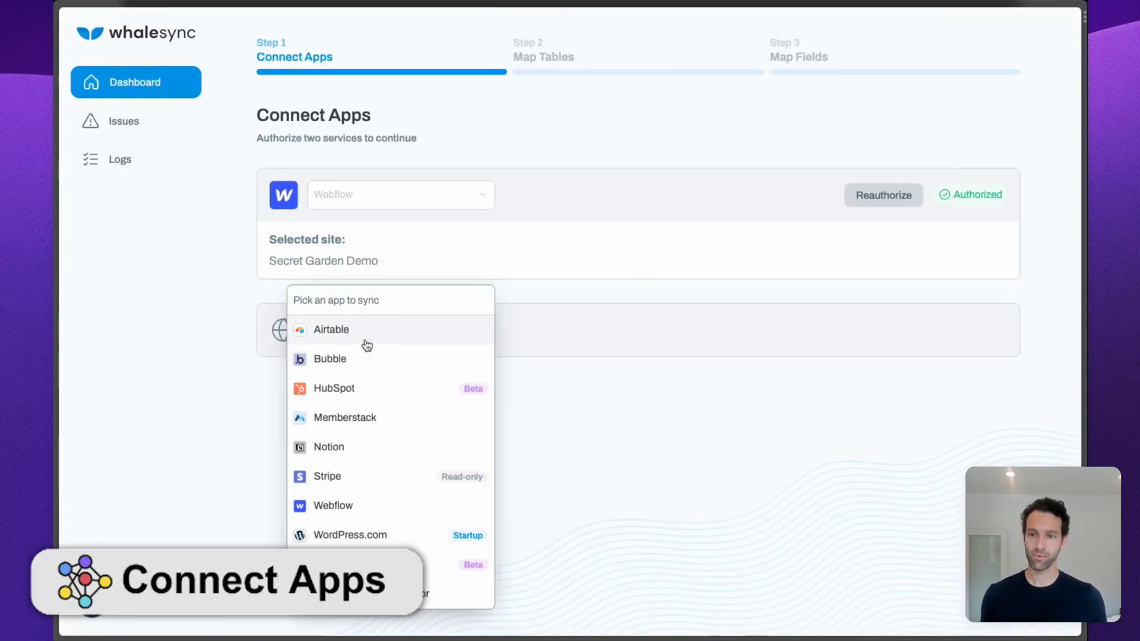
pyautogui.click(332, 328)
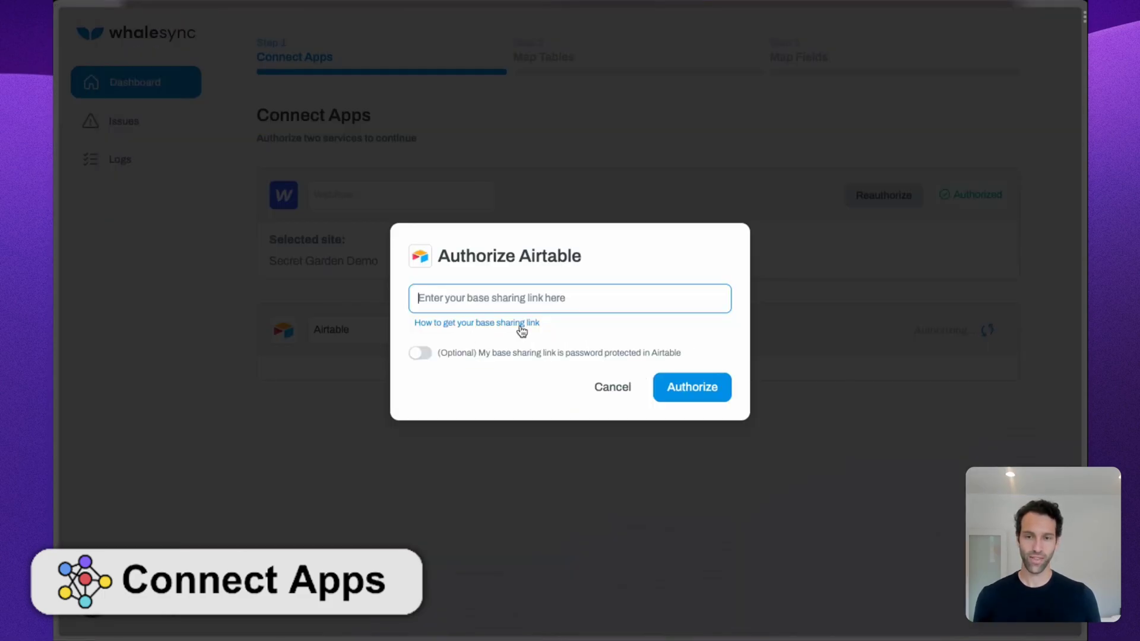
pyautogui.click(690, 387)
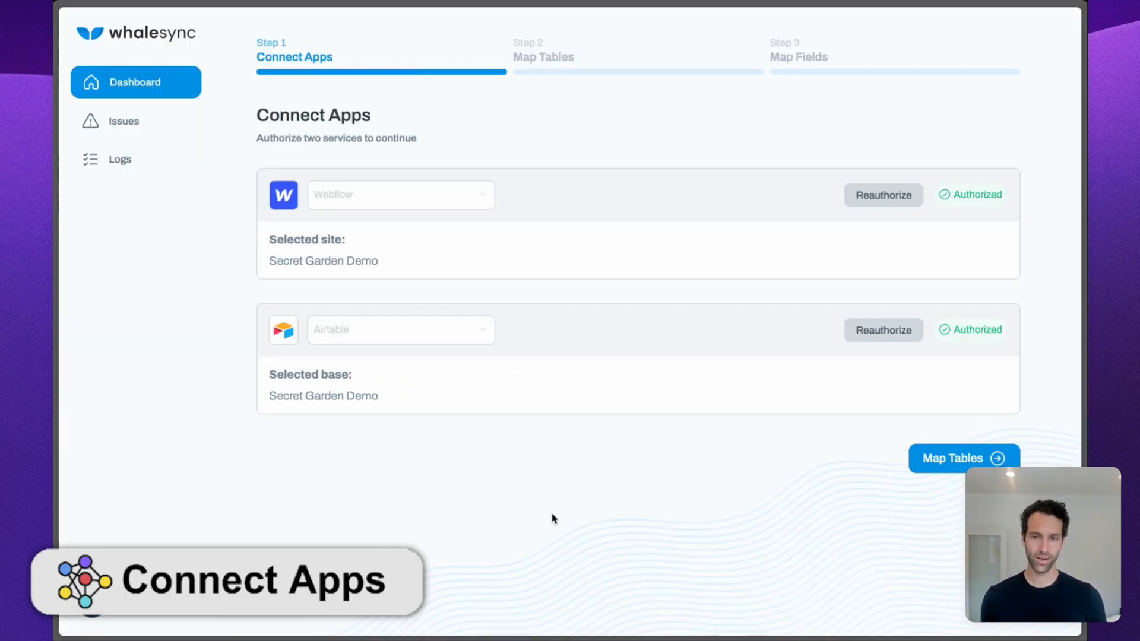
pyautogui.moveTo(691, 525)
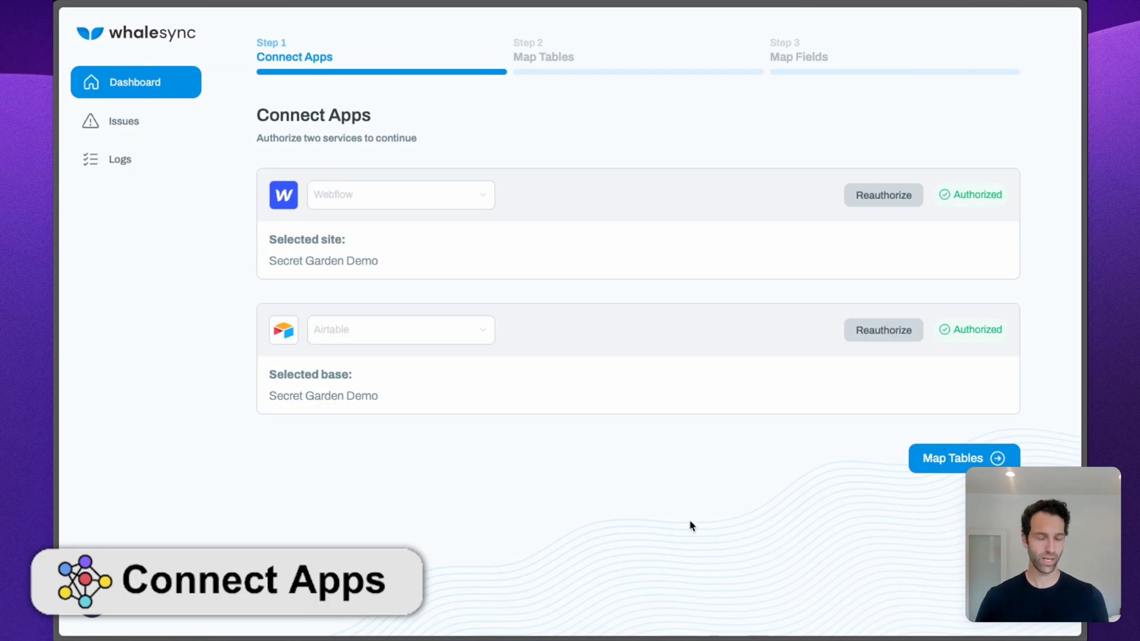
# - Accept the five two-way collection-to-table pairings and proceed to field mapping
pyautogui.click(963, 458)
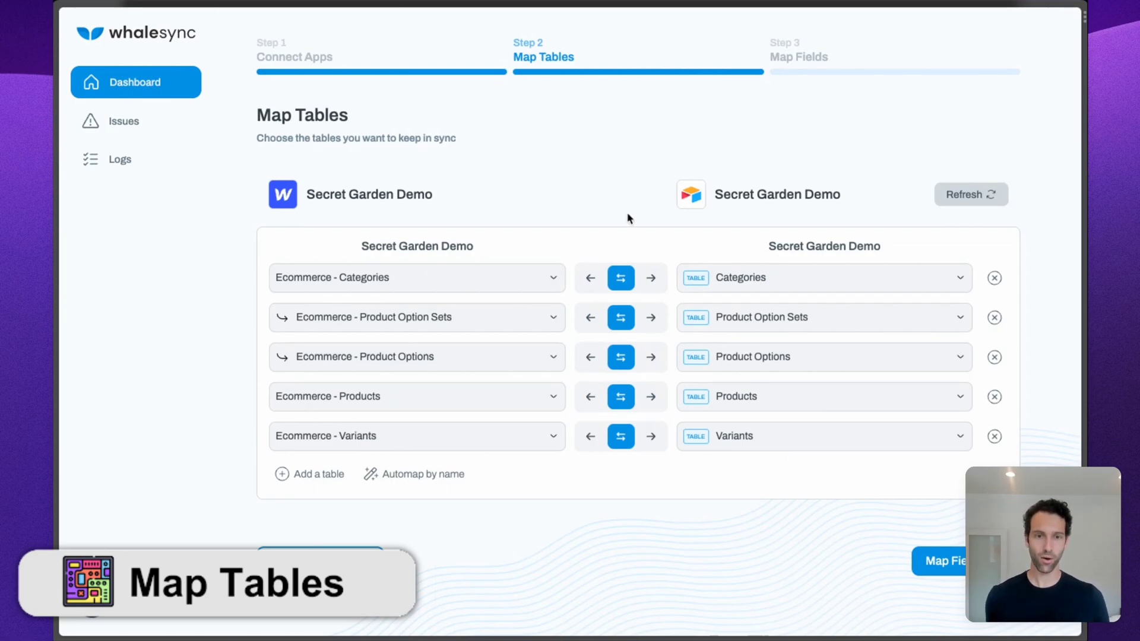
pyautogui.moveTo(550, 178)
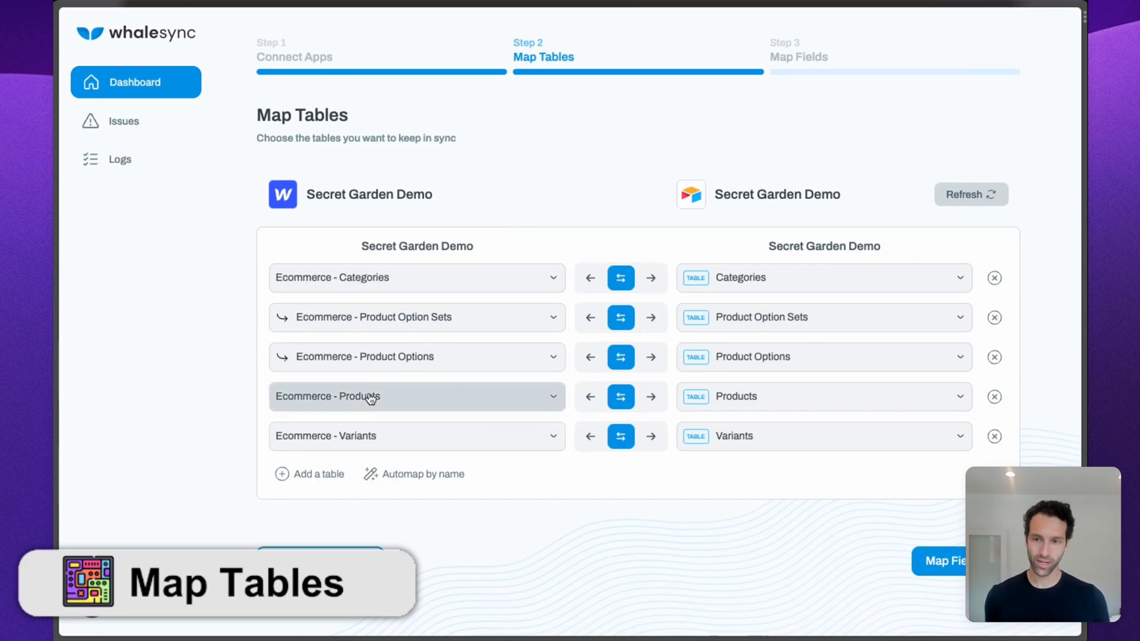
pyautogui.moveTo(750, 219)
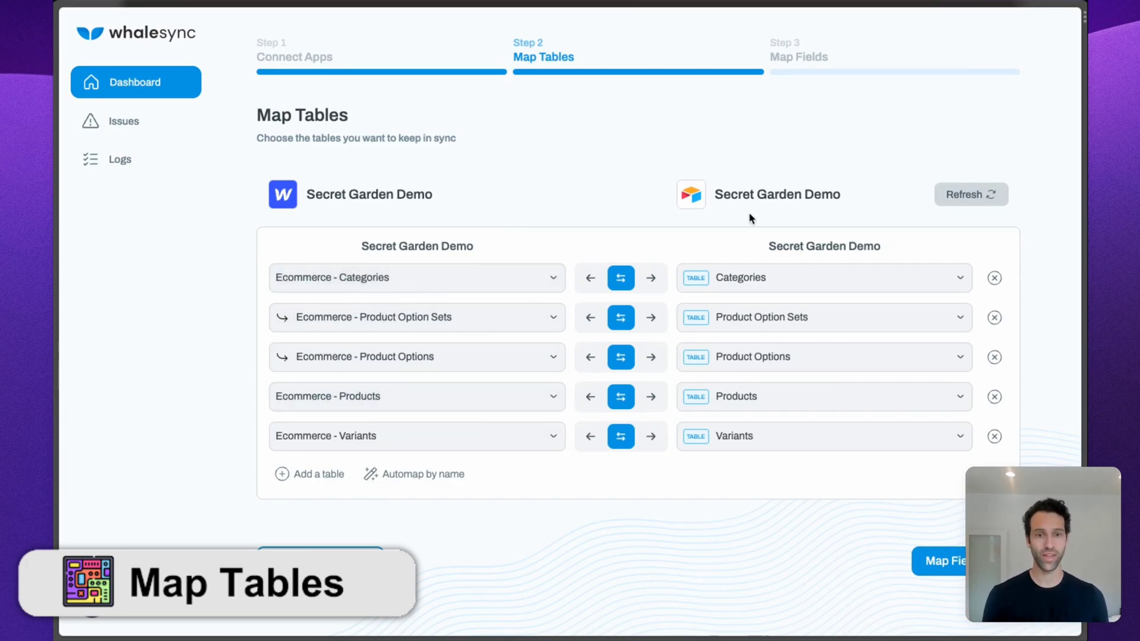
pyautogui.moveTo(670, 196)
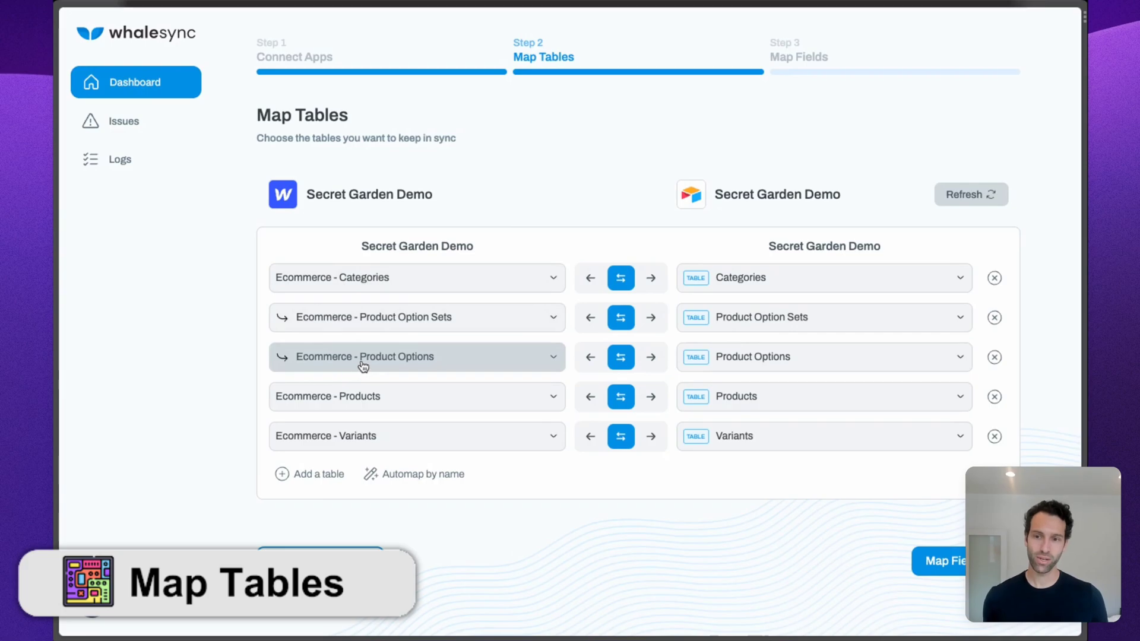
pyautogui.moveTo(254, 493)
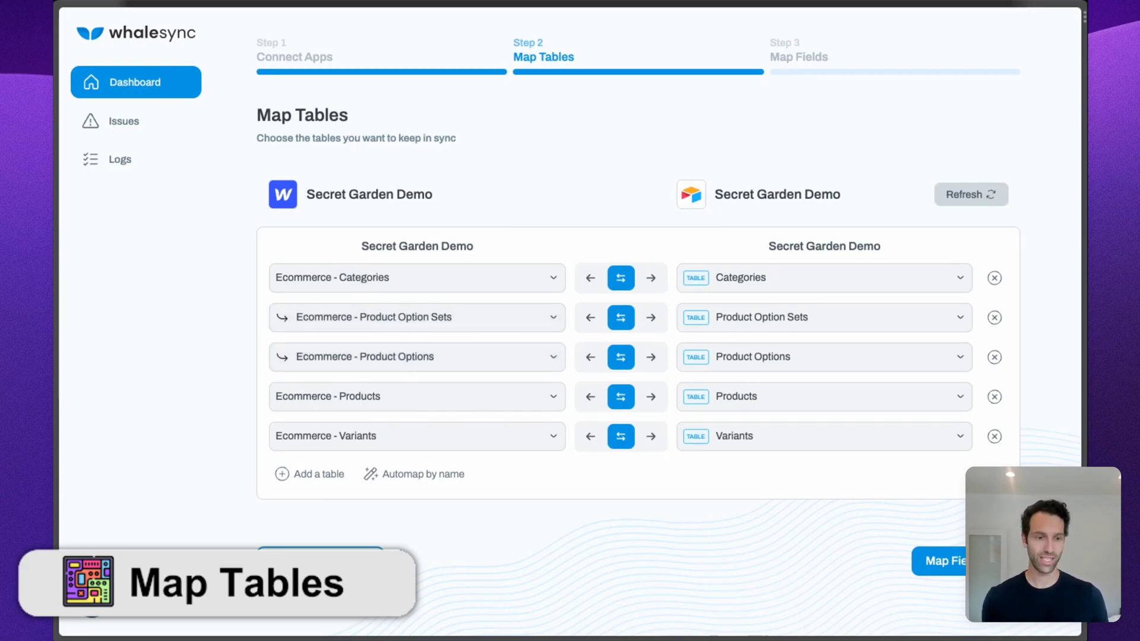
pyautogui.click(945, 560)
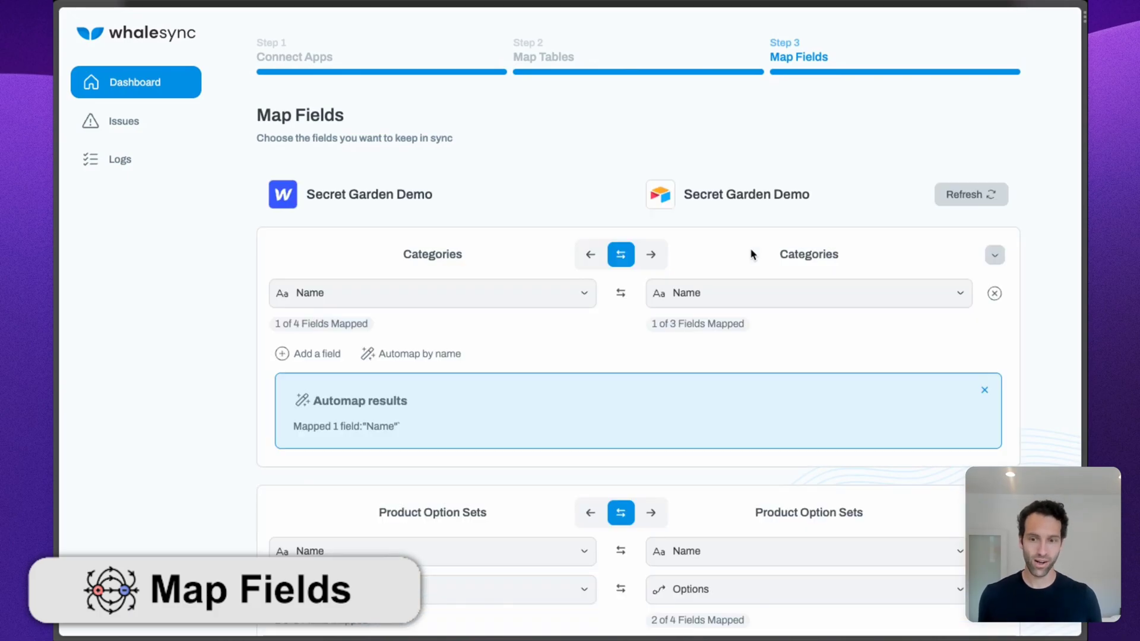
# - Review the automapped fields for each table and the extra product fields available
pyautogui.scroll(-3)
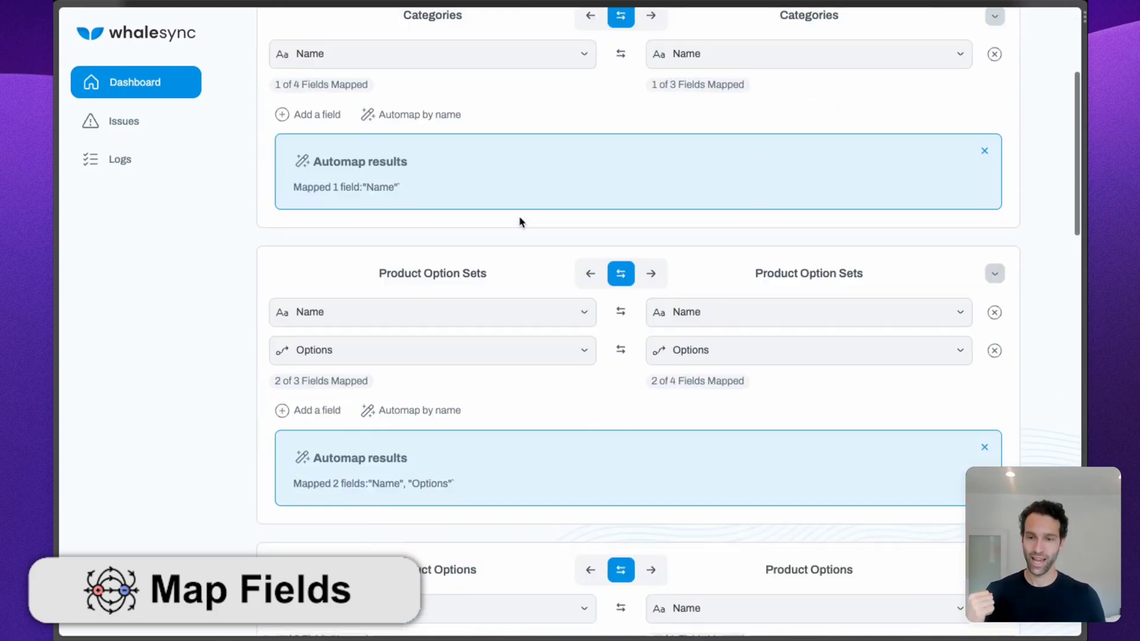
pyautogui.scroll(-3)
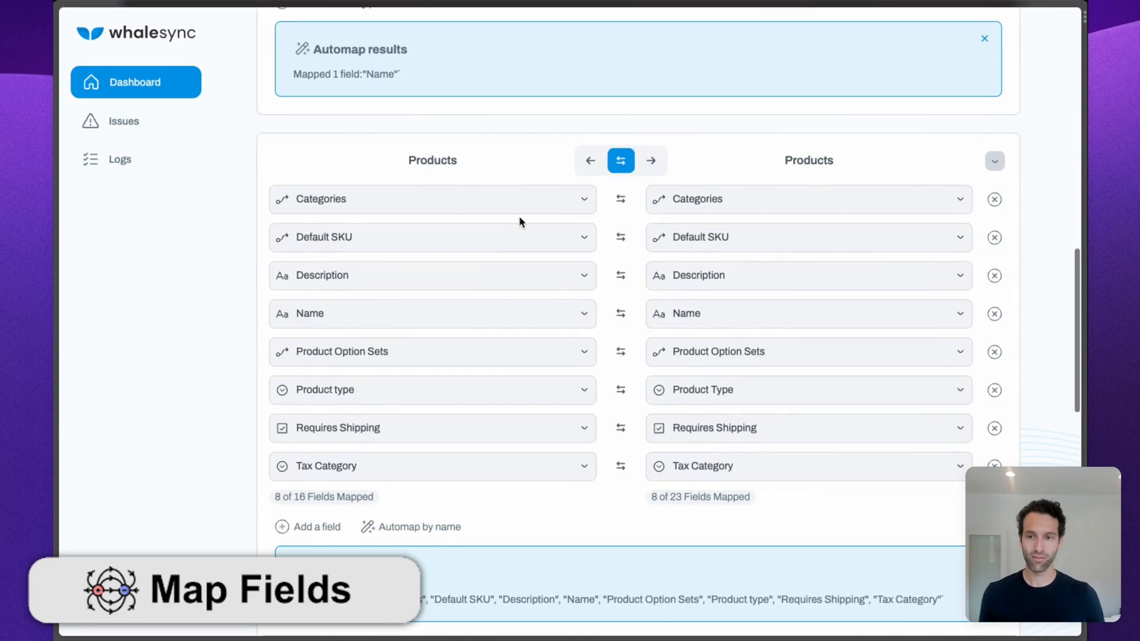
pyautogui.scroll(-3)
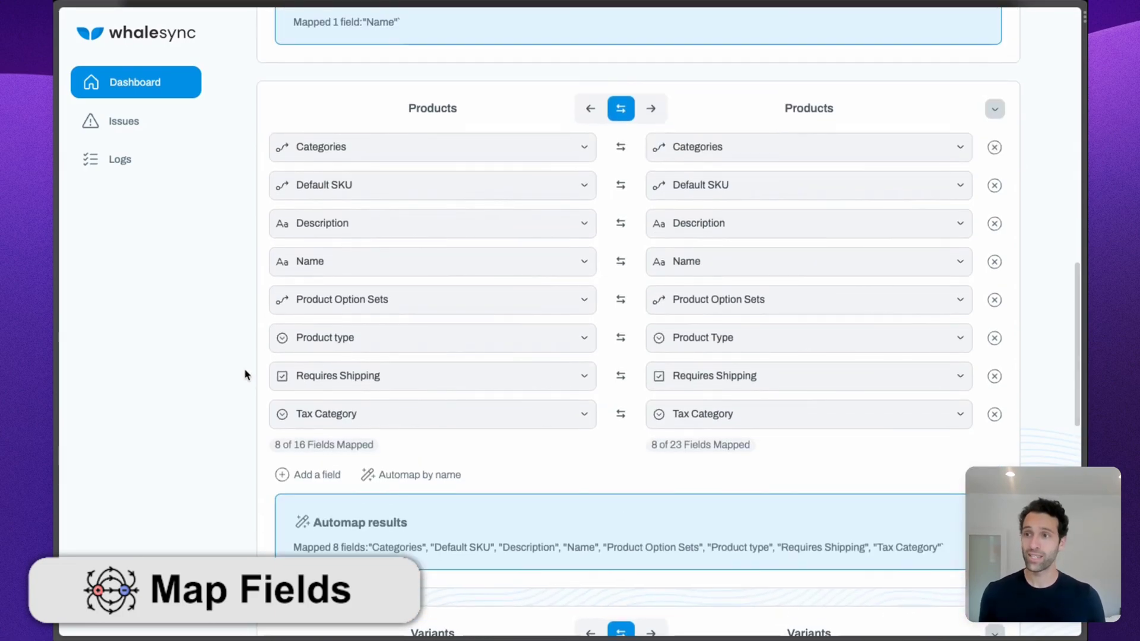
pyautogui.scroll(-3)
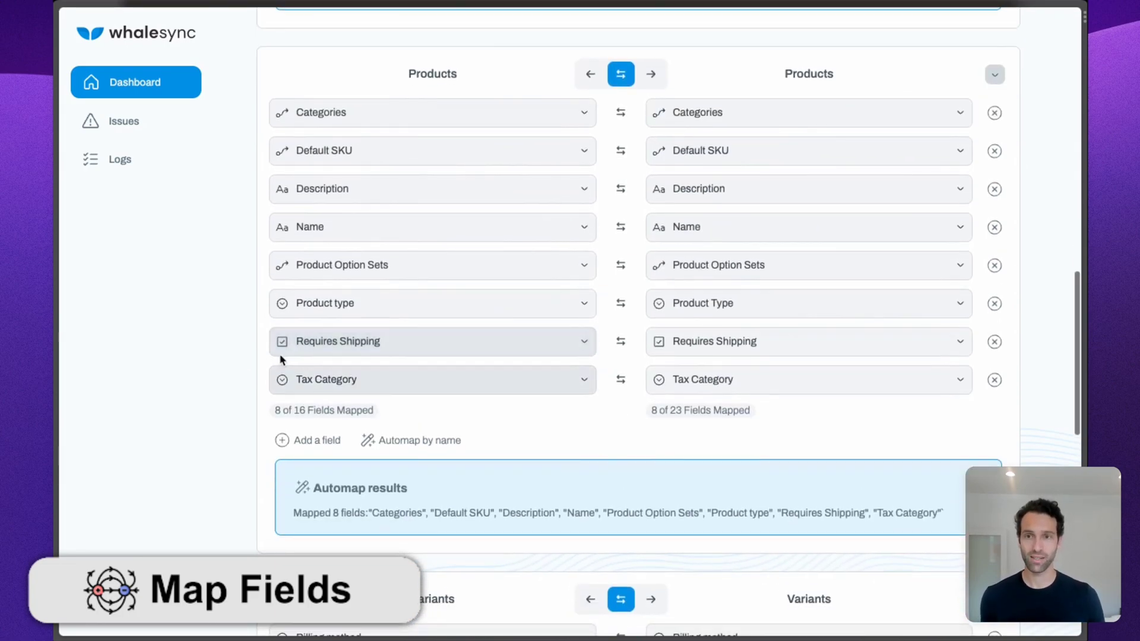
pyautogui.scroll(-3)
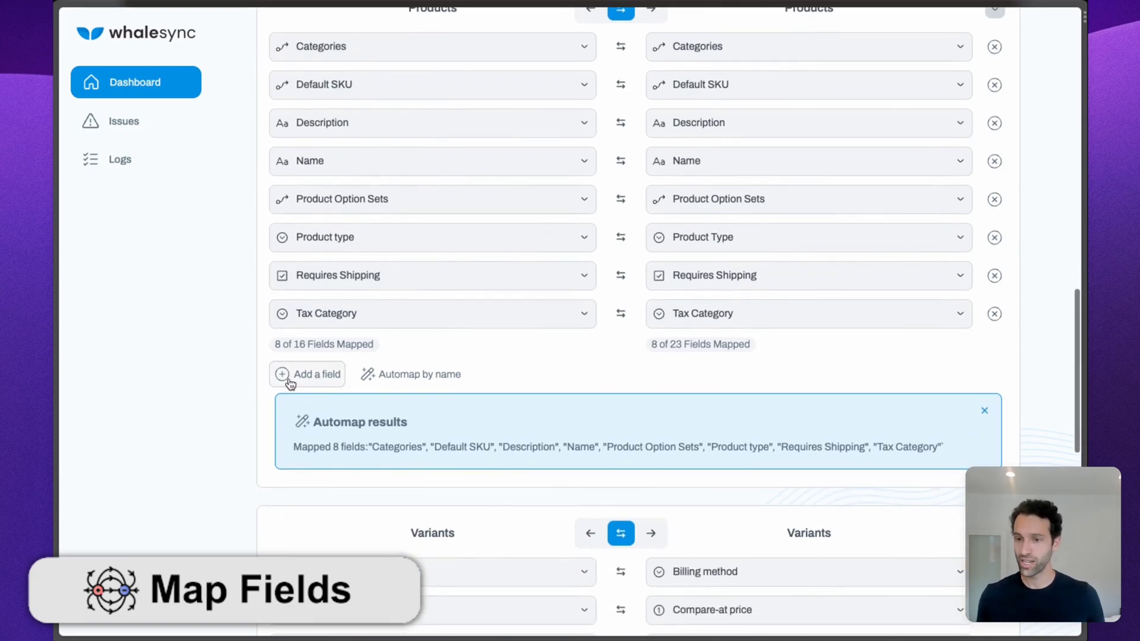
pyautogui.click(306, 374)
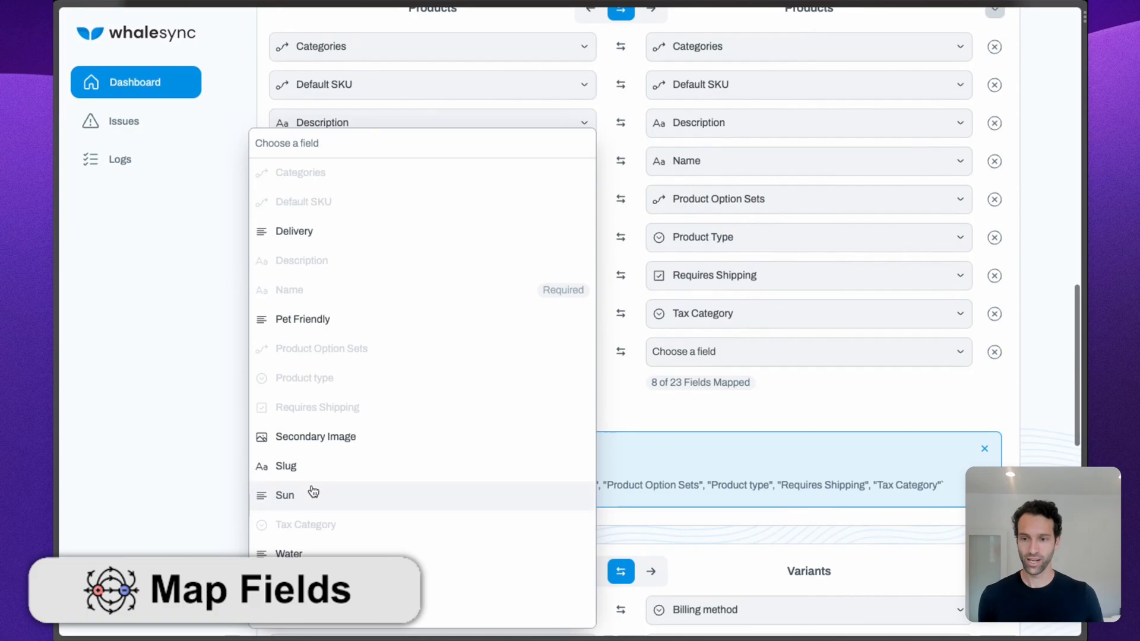
pyautogui.moveTo(274, 394)
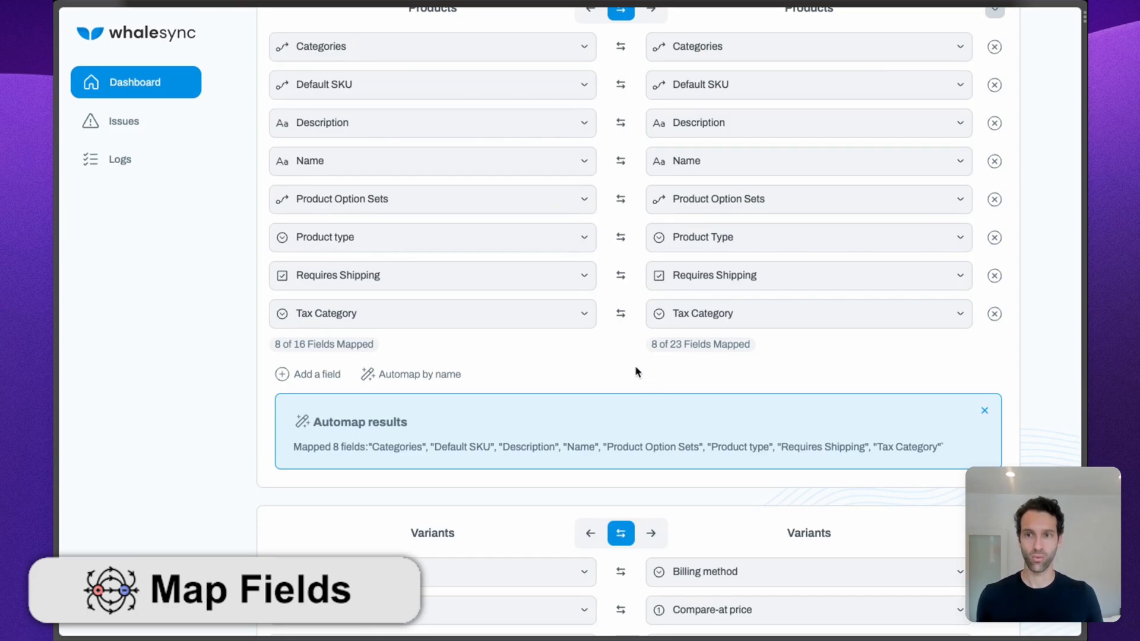
# - Save the base with 5 tables and 25 fields mapped
pyautogui.scroll(-3)
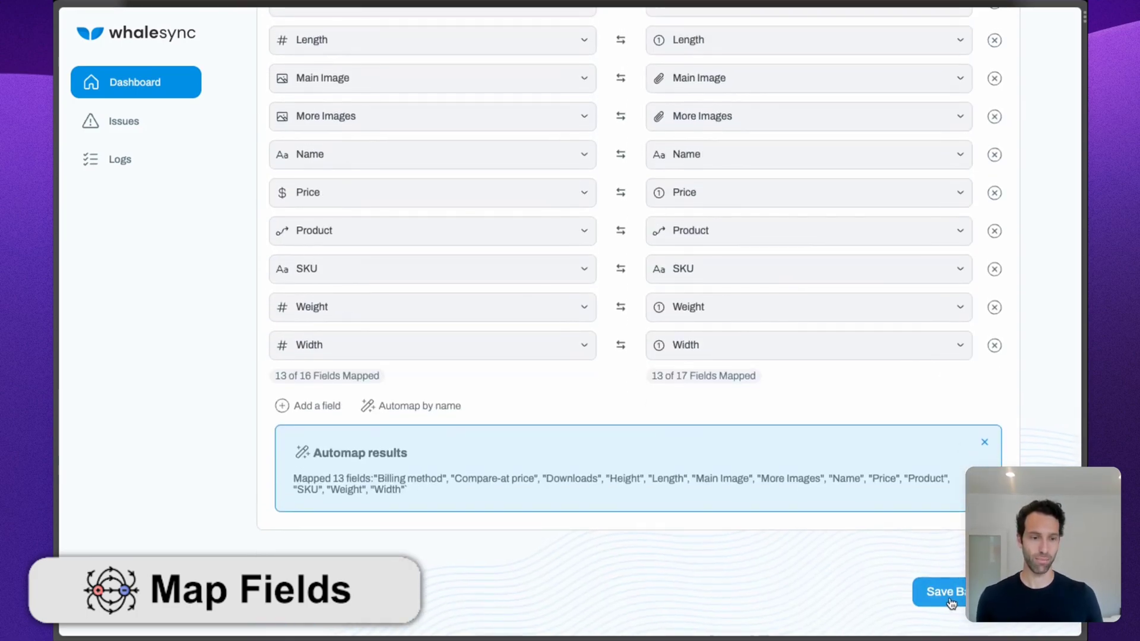
pyautogui.click(949, 591)
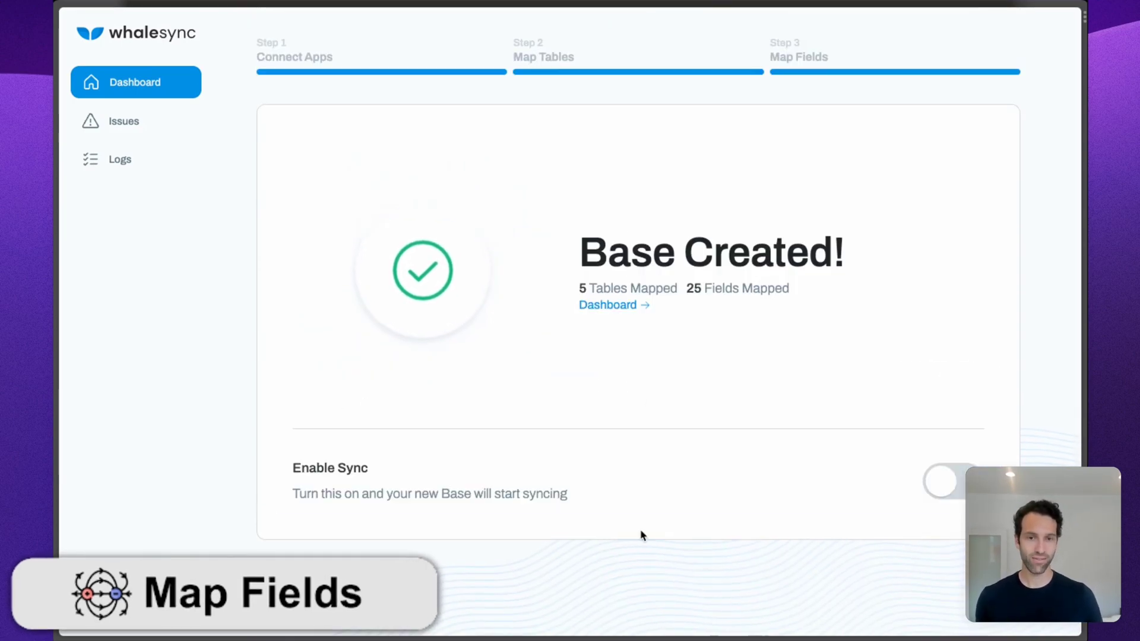
pyautogui.moveTo(955, 484)
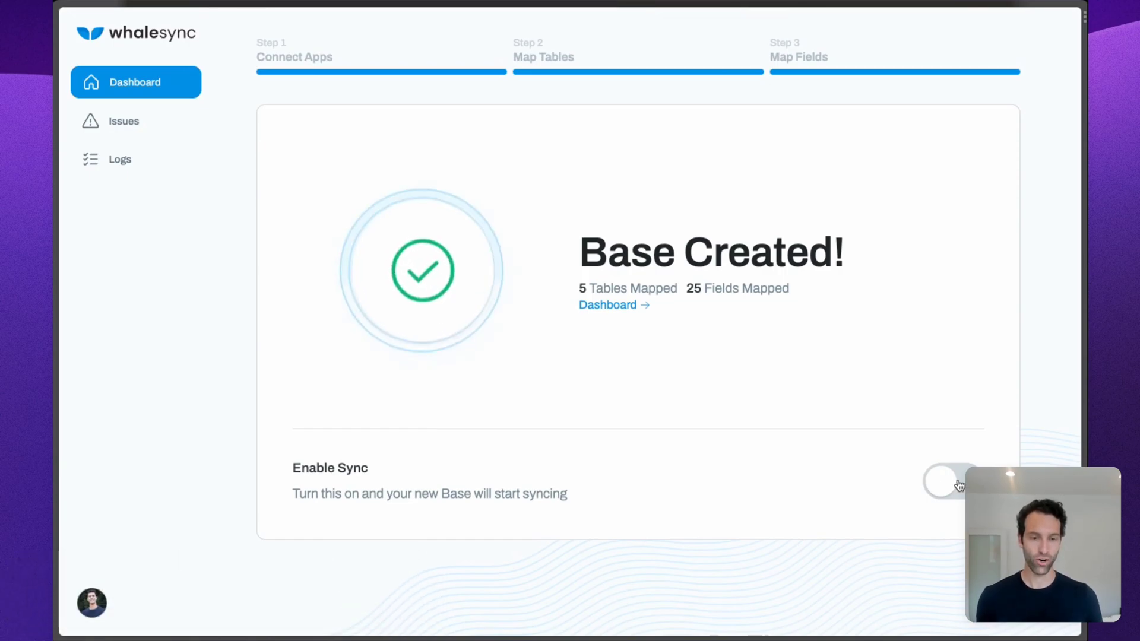
# - Enable sync for the new base and confirm turning syncing on
pyautogui.click(945, 482)
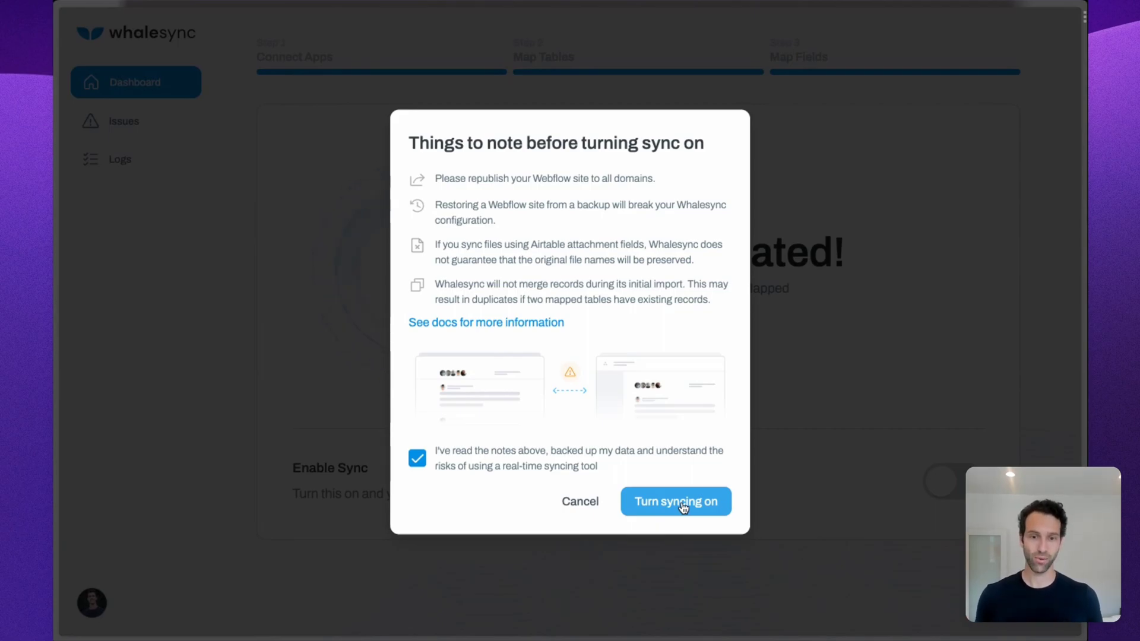
pyautogui.click(674, 501)
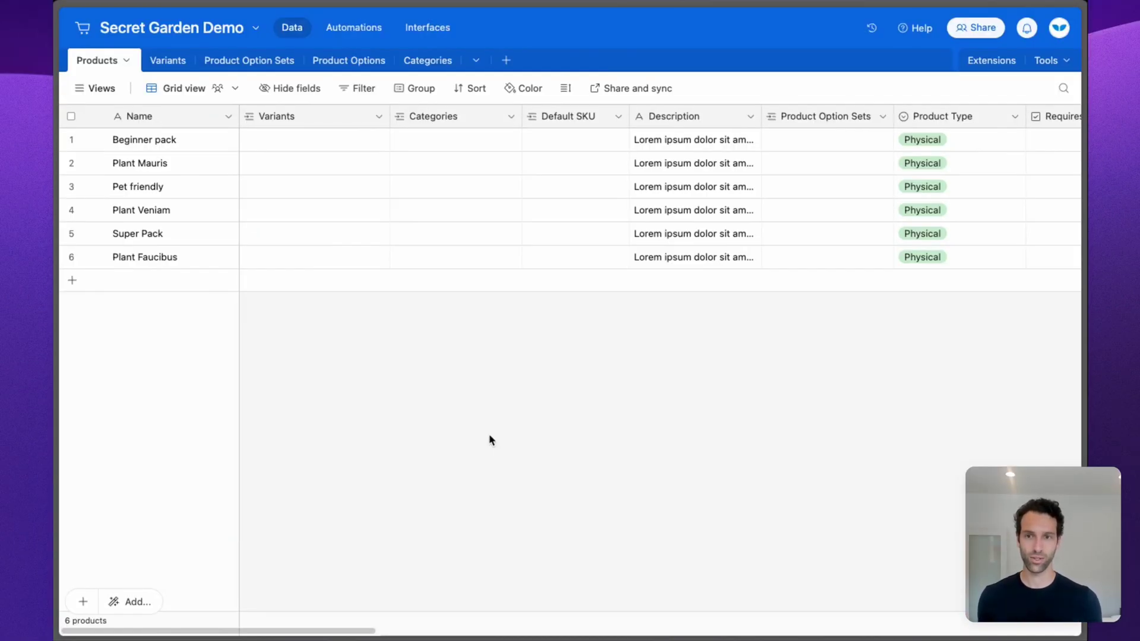
pyautogui.hscroll(3)
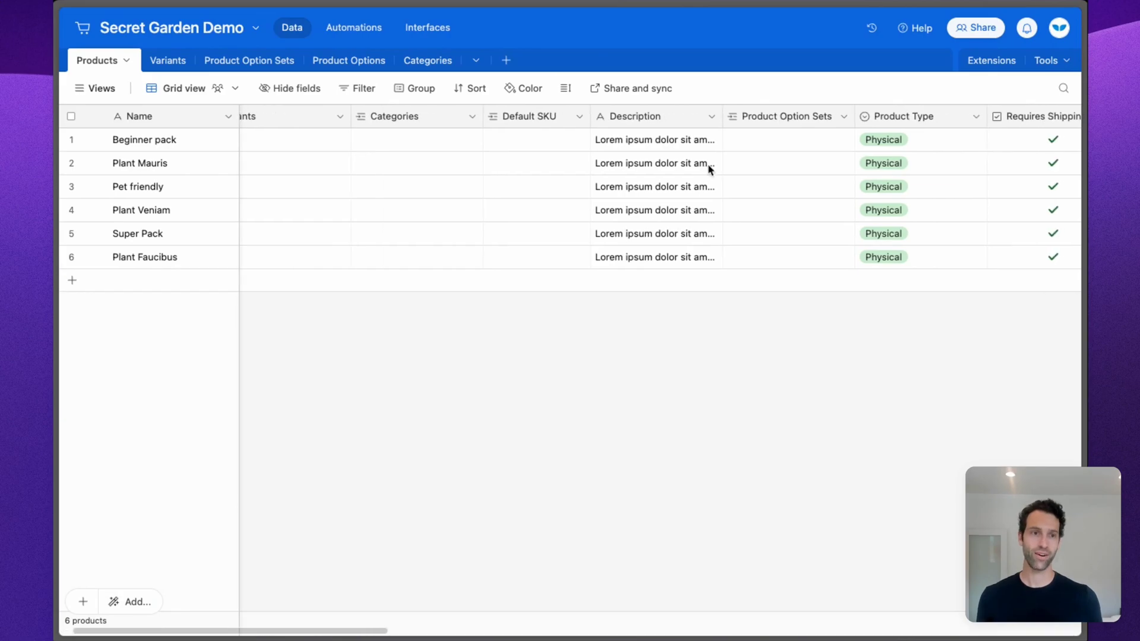
pyautogui.hscroll(3)
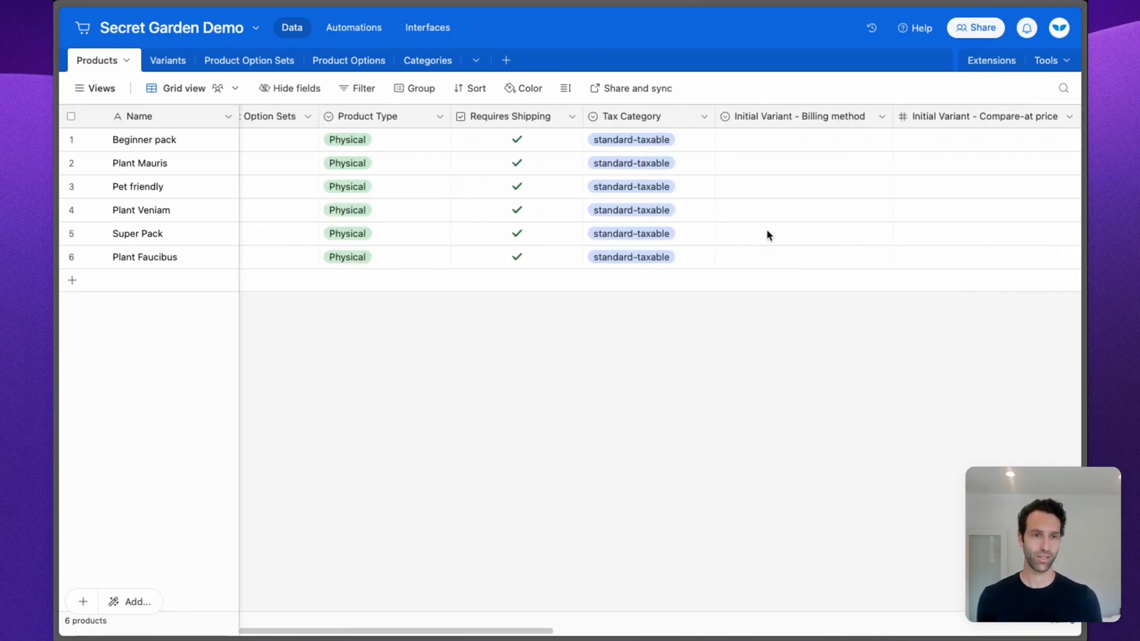
pyautogui.hscroll(-3)
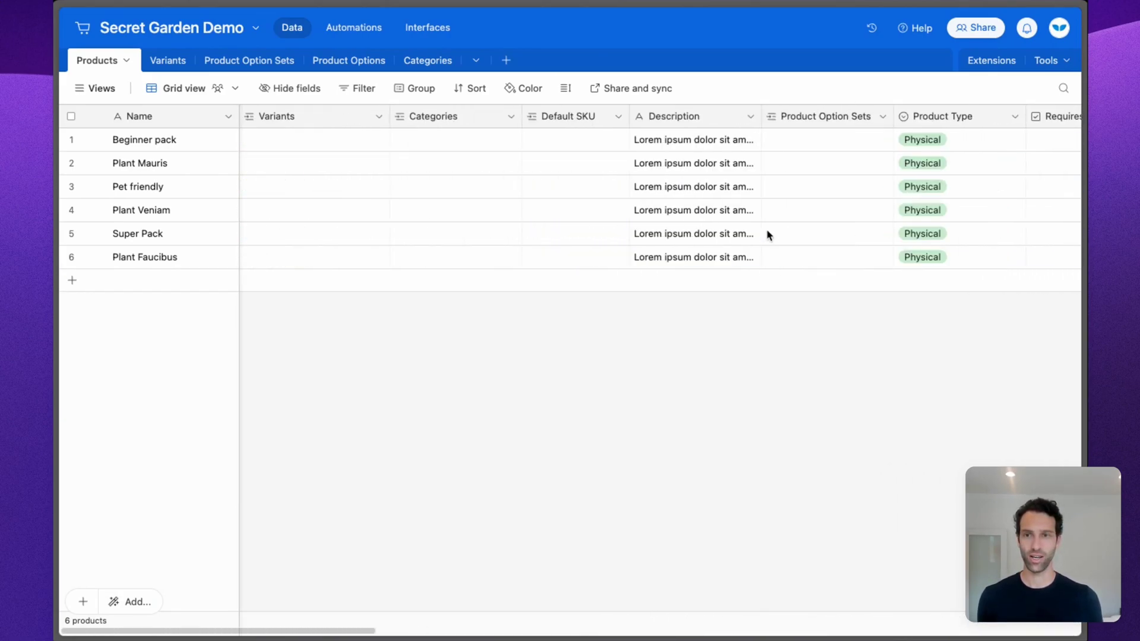
pyautogui.click(149, 60)
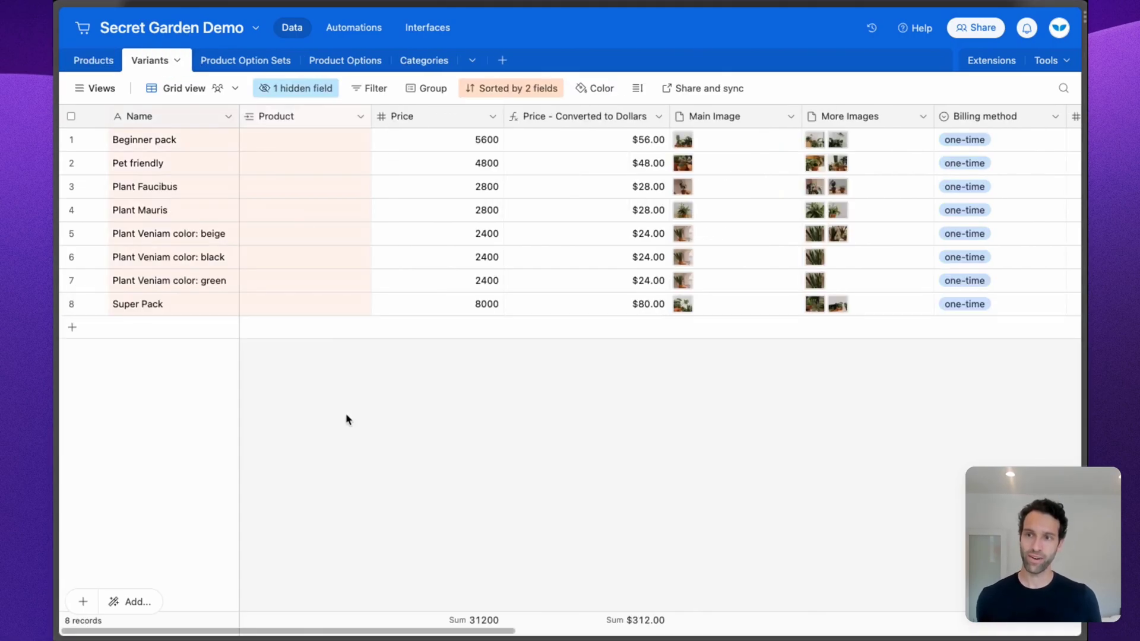
pyautogui.moveTo(621, 233)
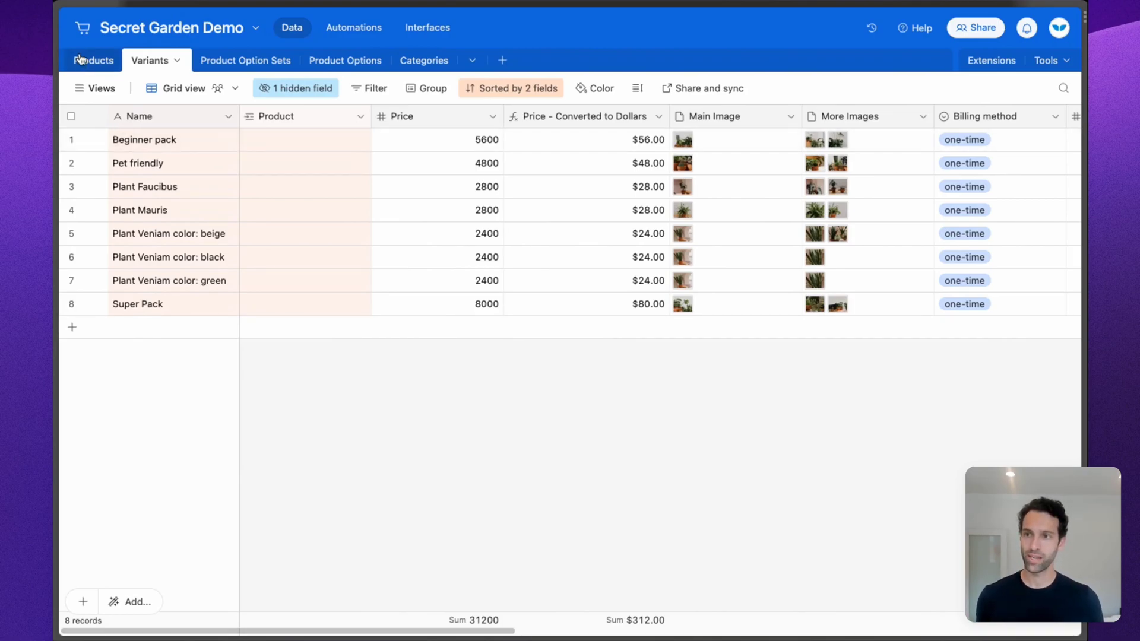
pyautogui.click(93, 61)
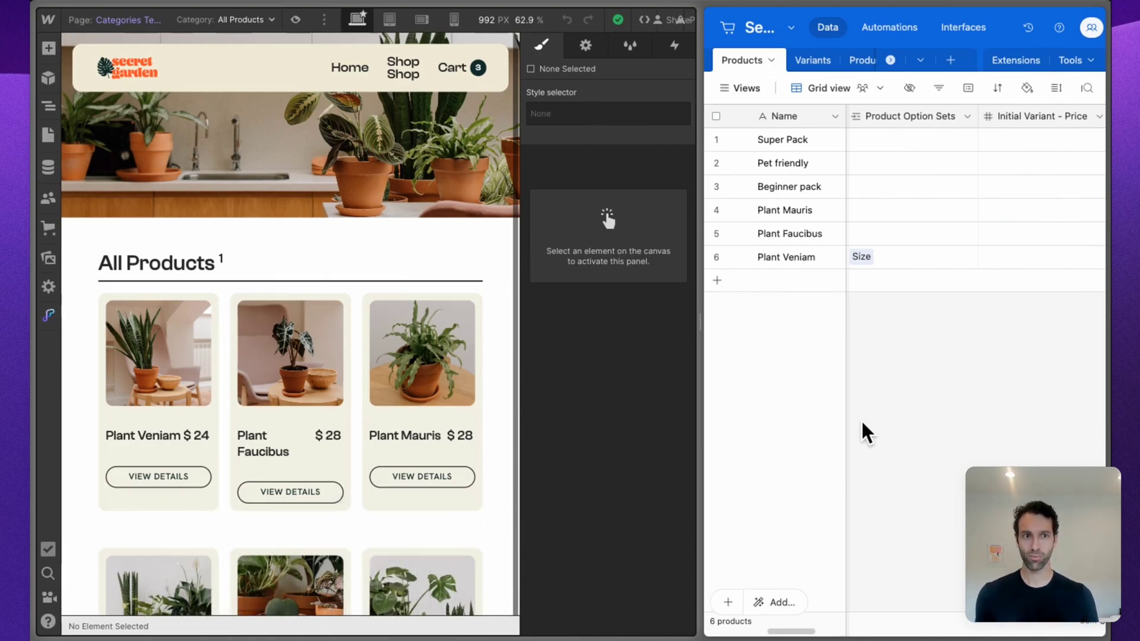
pyautogui.moveTo(914, 278)
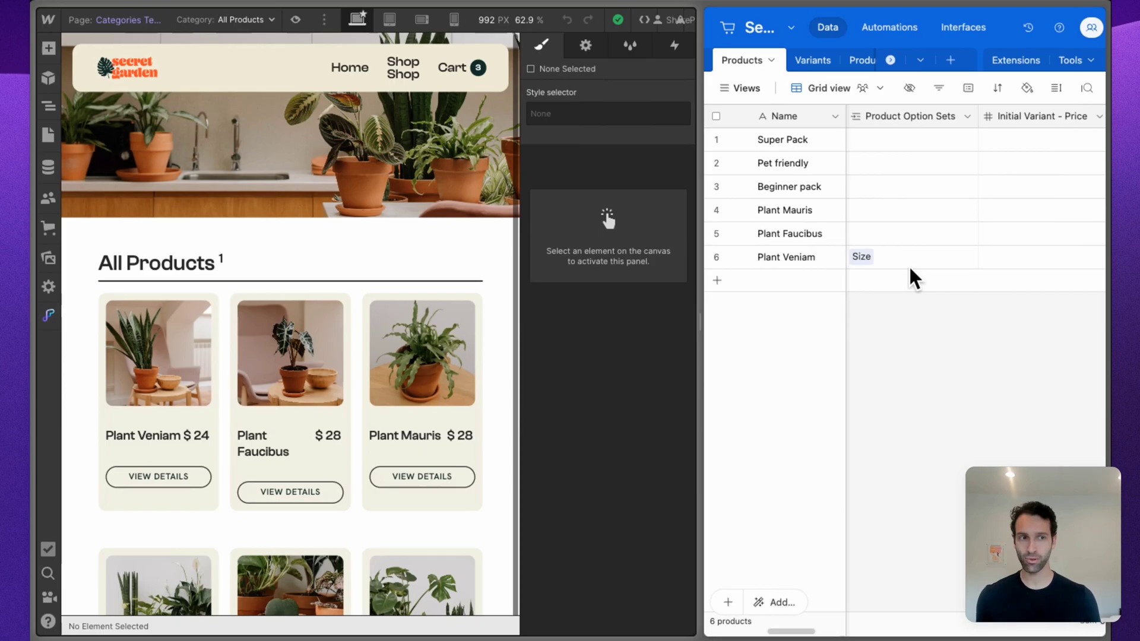
pyautogui.moveTo(1024, 182)
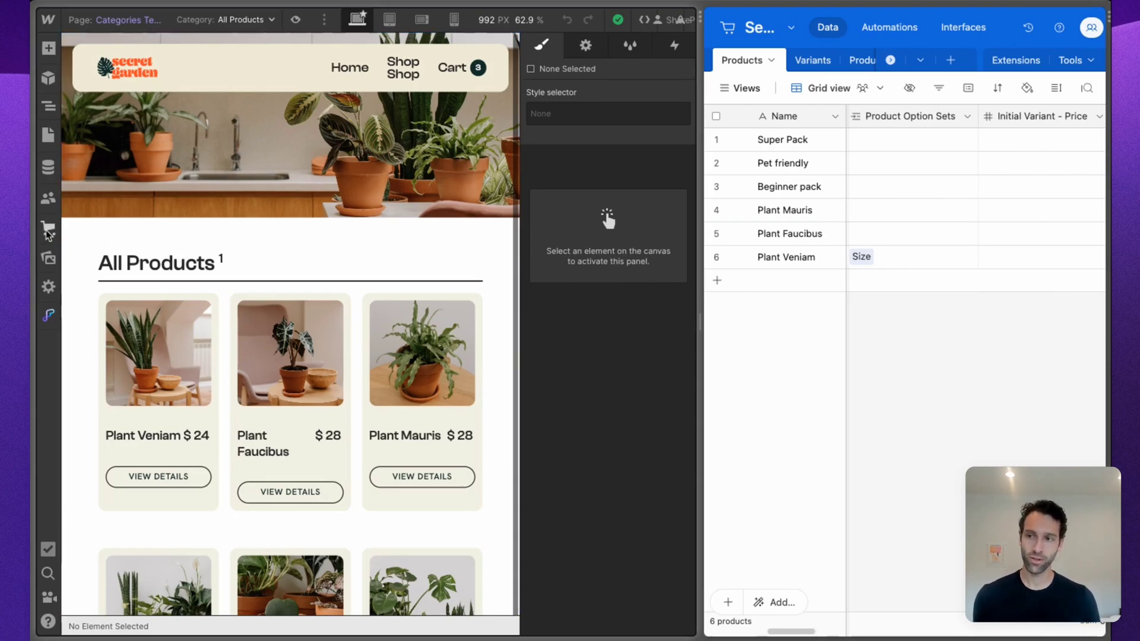
# - Show Plant Veniam's product settings from the Ecommerce products list, beside Airtable's records
pyautogui.click(48, 227)
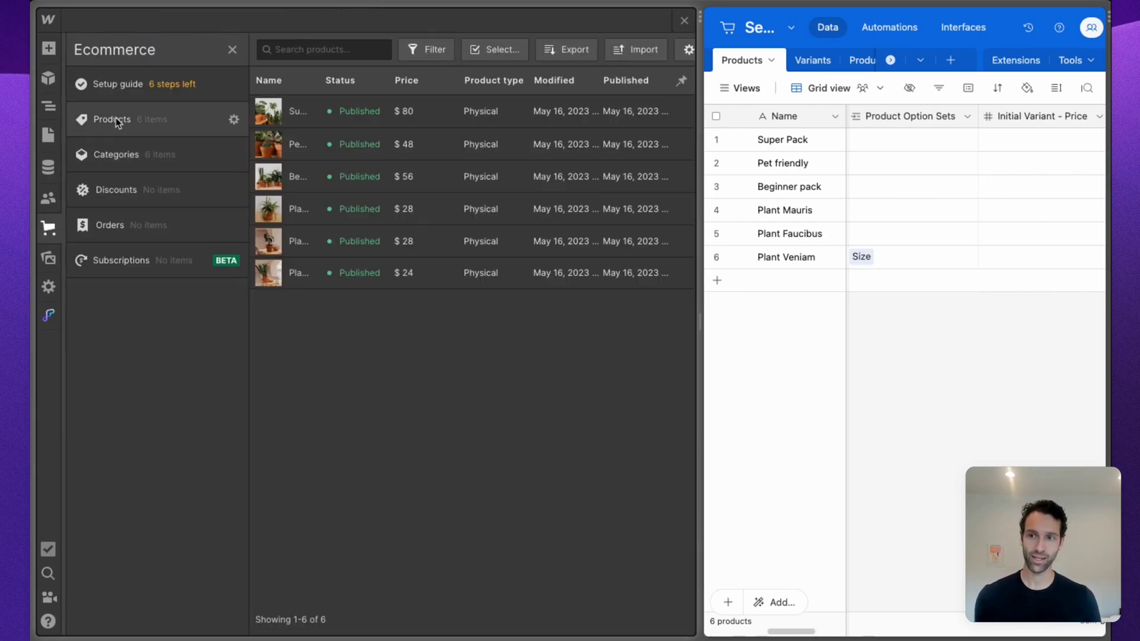
pyautogui.click(298, 273)
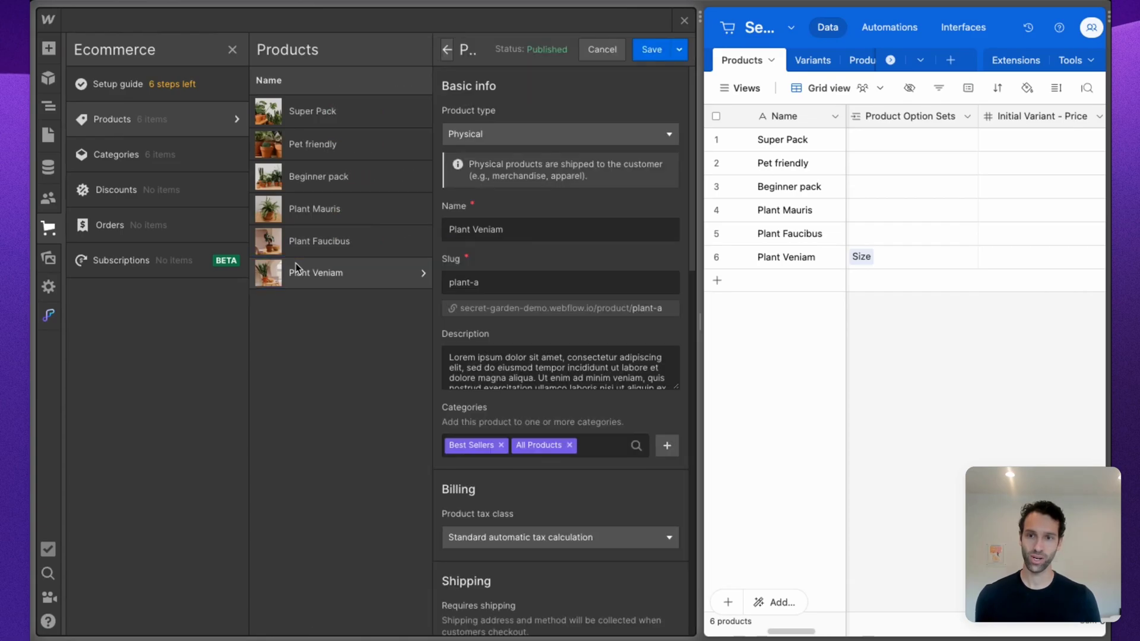
pyautogui.moveTo(548, 303)
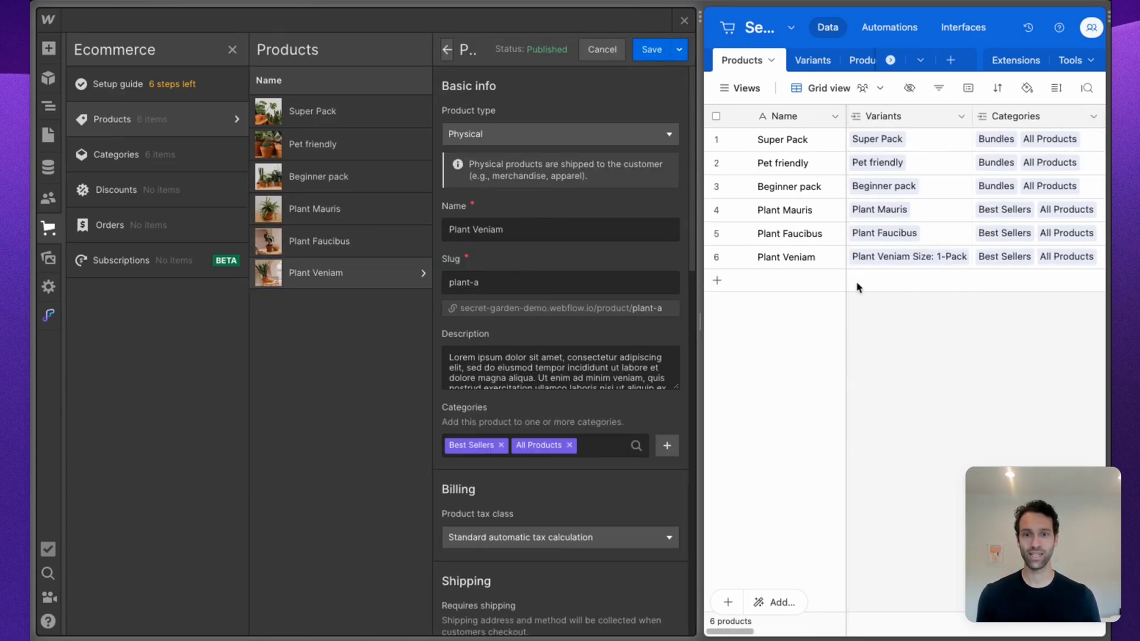
pyautogui.click(560, 283)
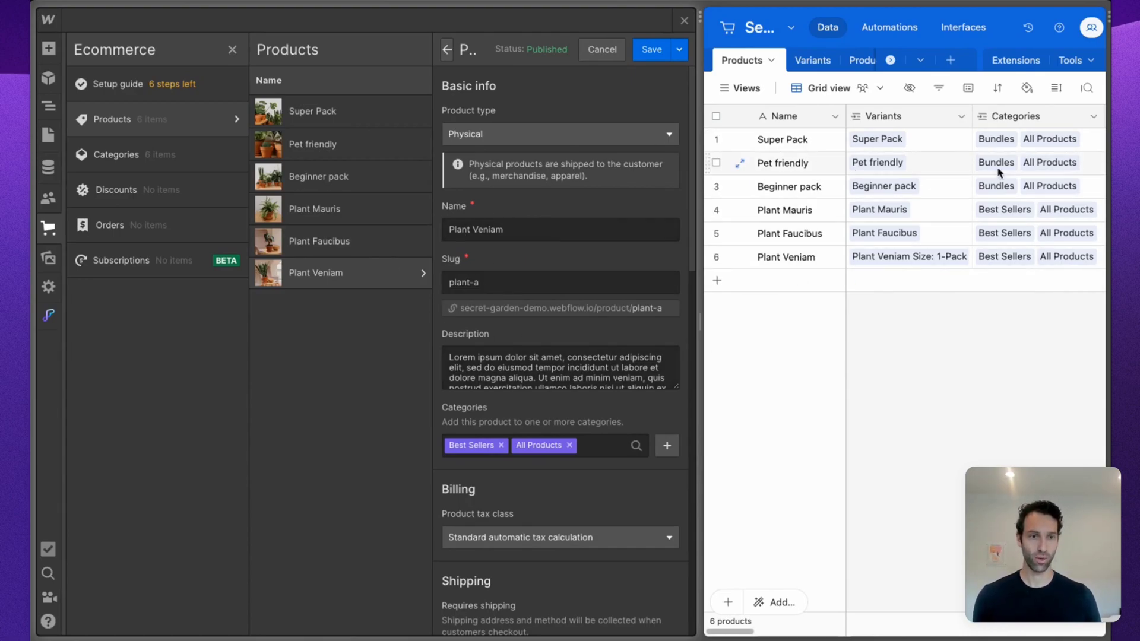
pyautogui.hscroll(3)
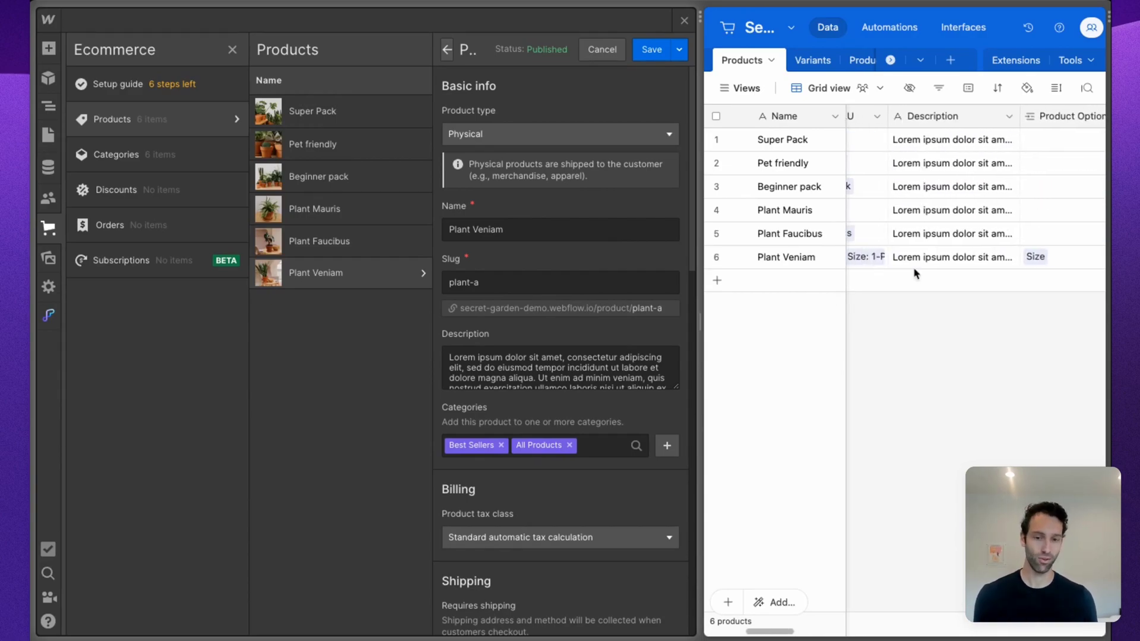
pyautogui.moveTo(302, 421)
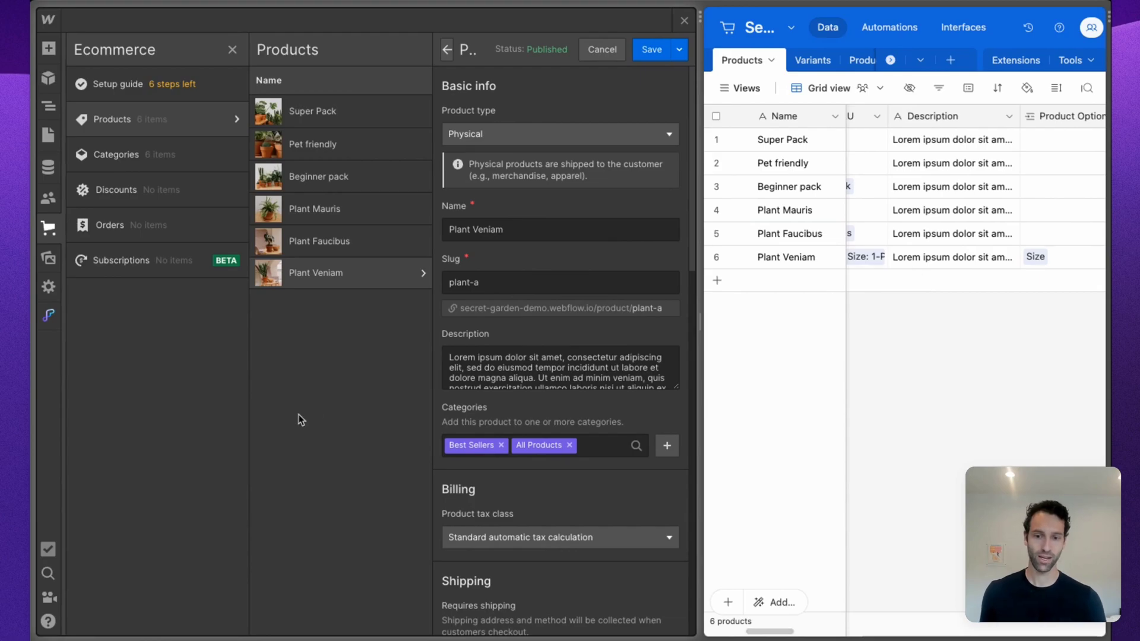
# - Reveal the Size option set and 1-Pack, 3-Pack, 6-Pack variants with Airtable's linked variants
pyautogui.scroll(-3)
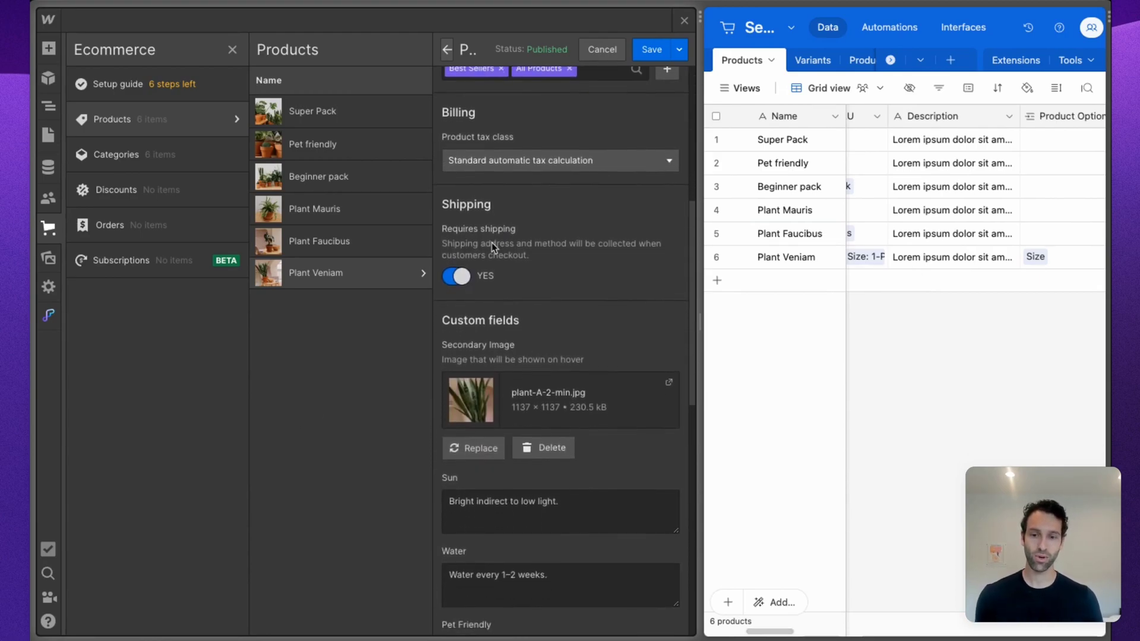
pyautogui.scroll(-3)
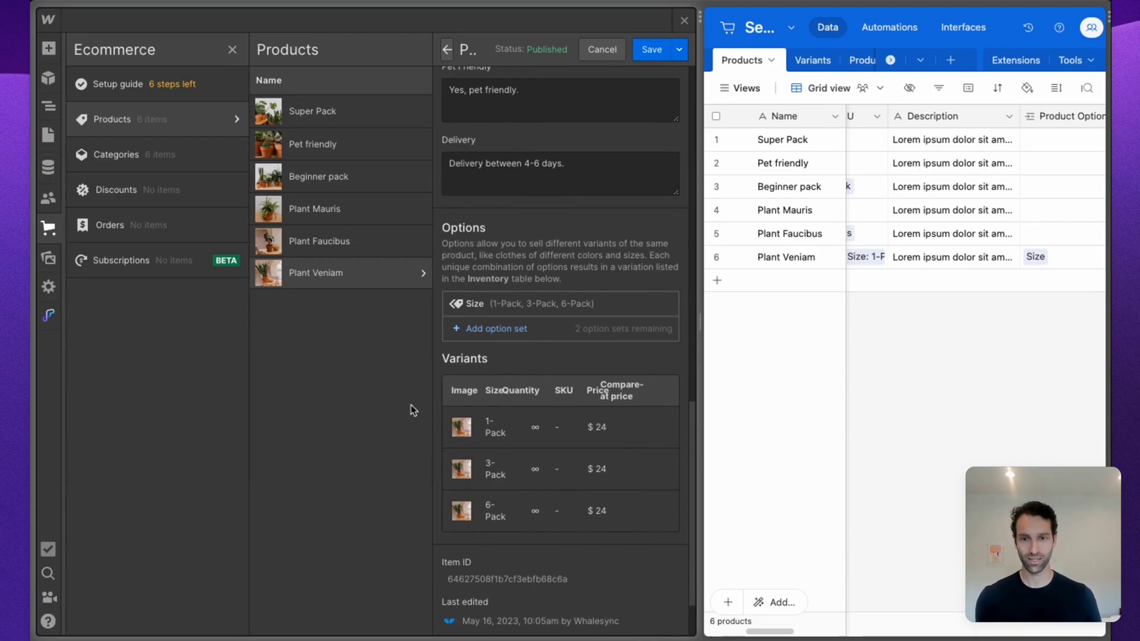
pyautogui.moveTo(521, 267)
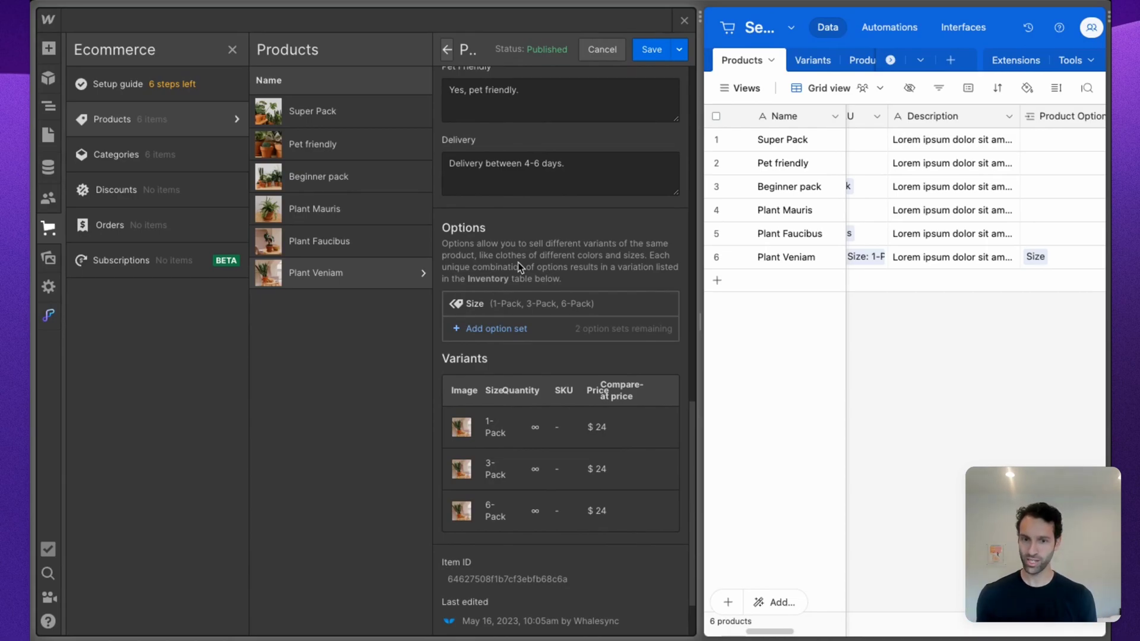
pyautogui.moveTo(472, 307)
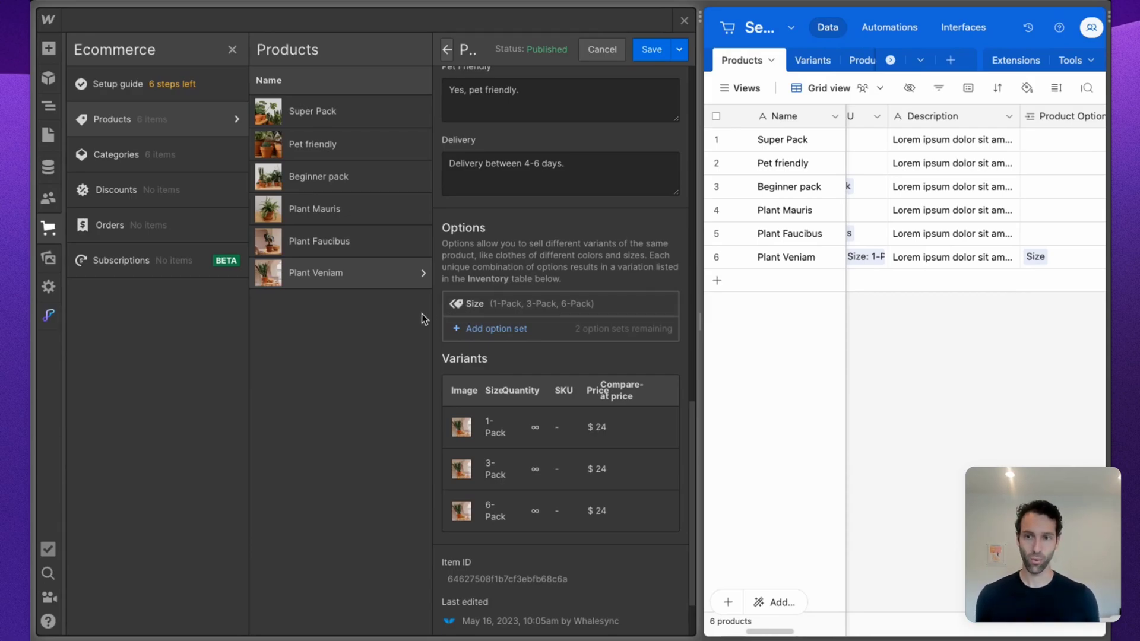
pyautogui.moveTo(509, 306)
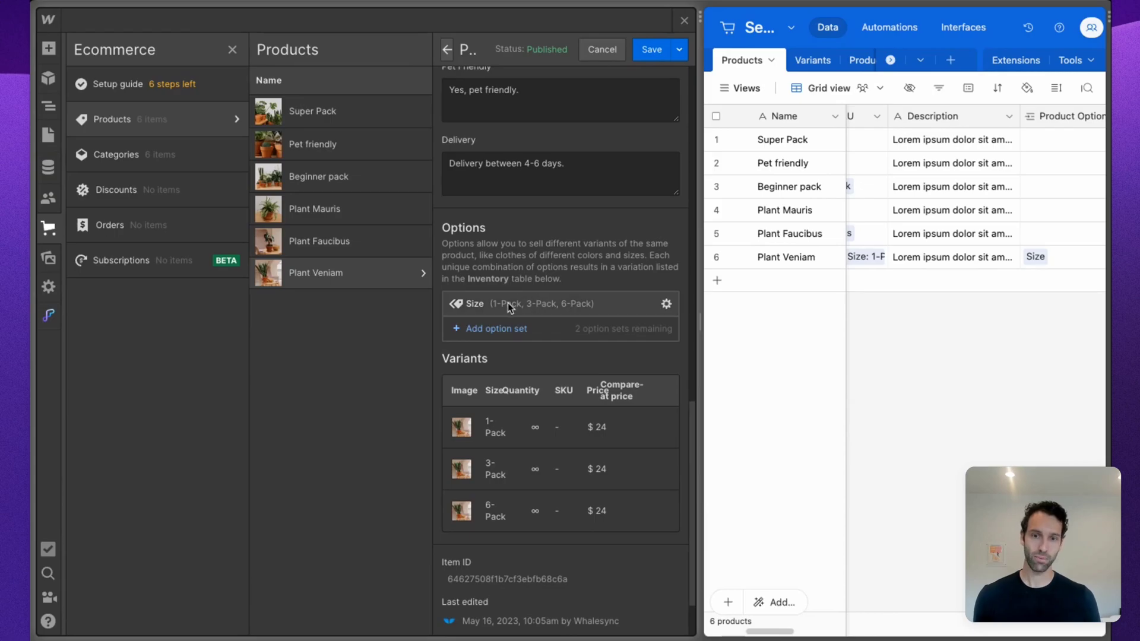
pyautogui.moveTo(572, 315)
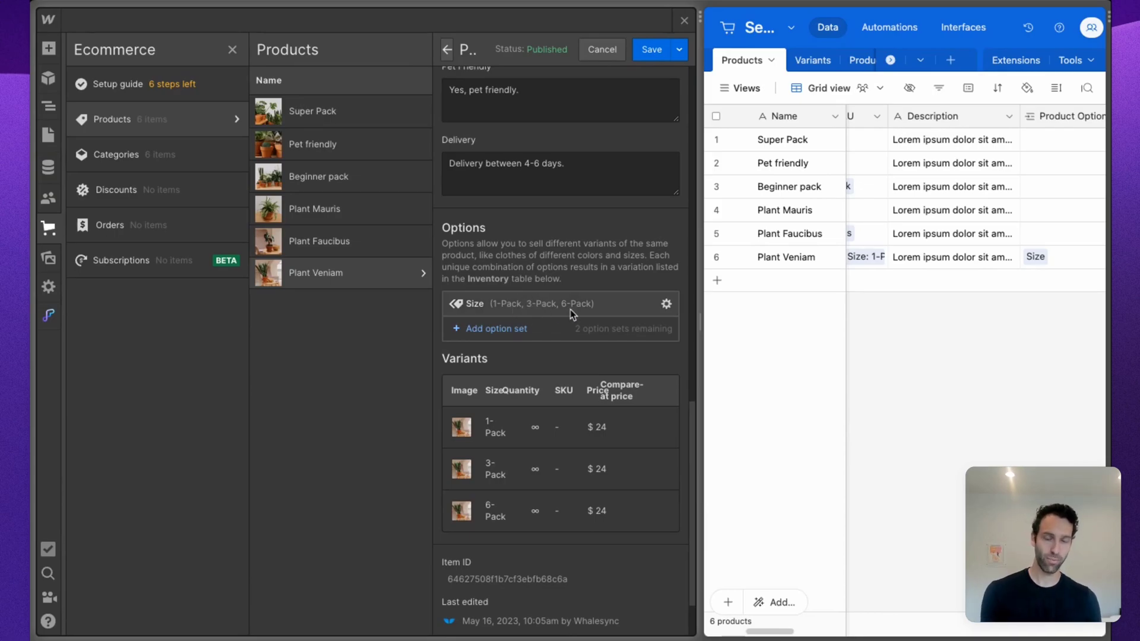
pyautogui.moveTo(506, 318)
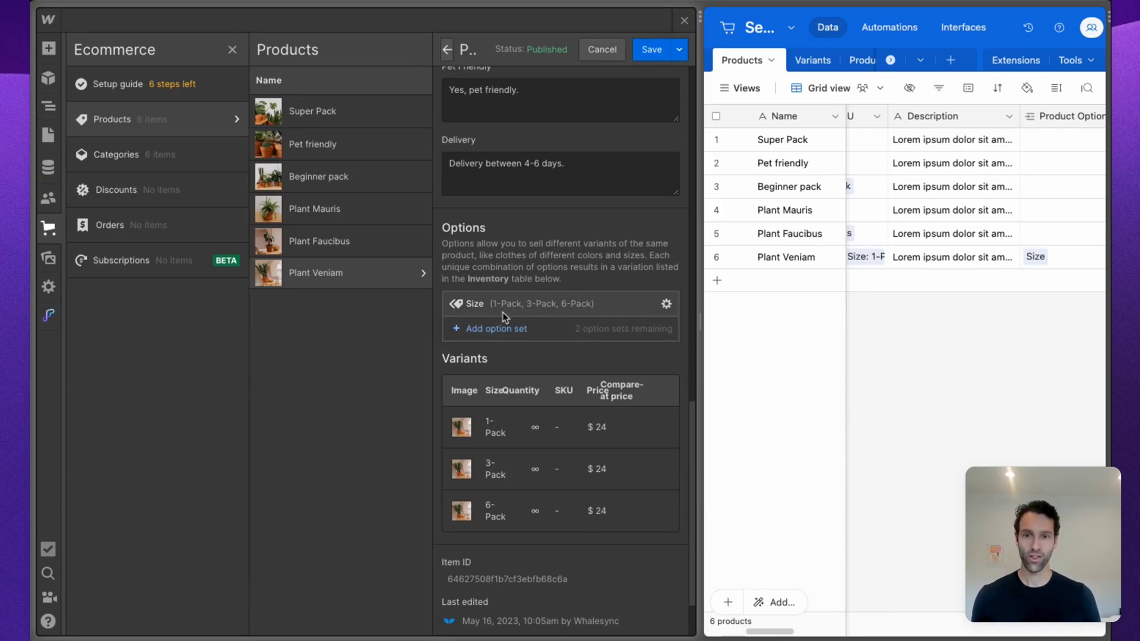
pyautogui.scroll(-3)
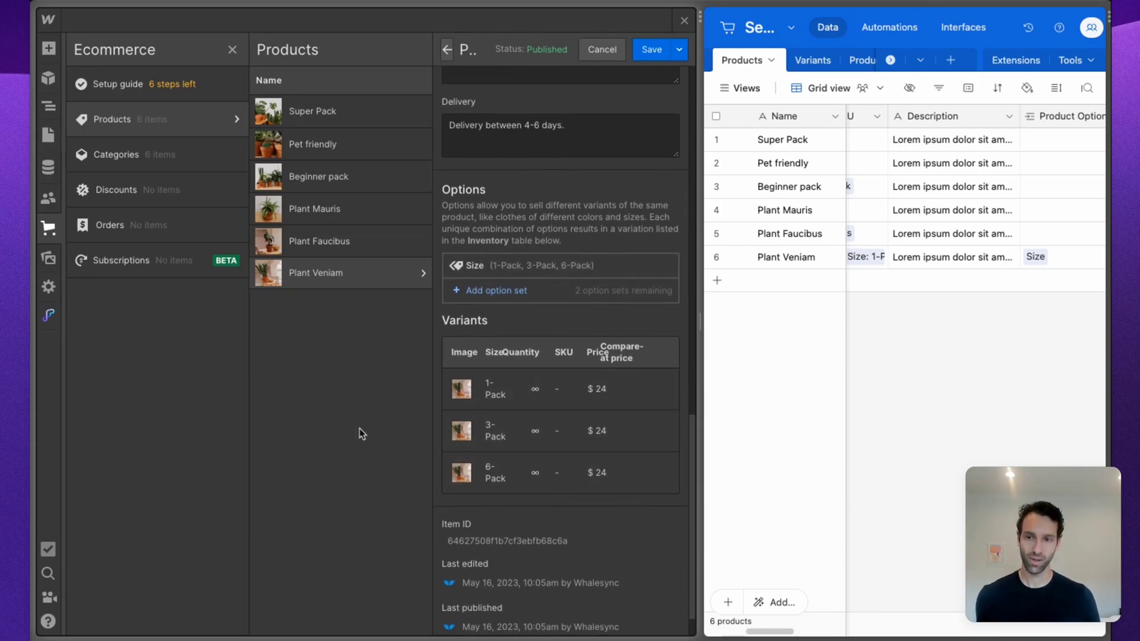
pyautogui.moveTo(505, 390)
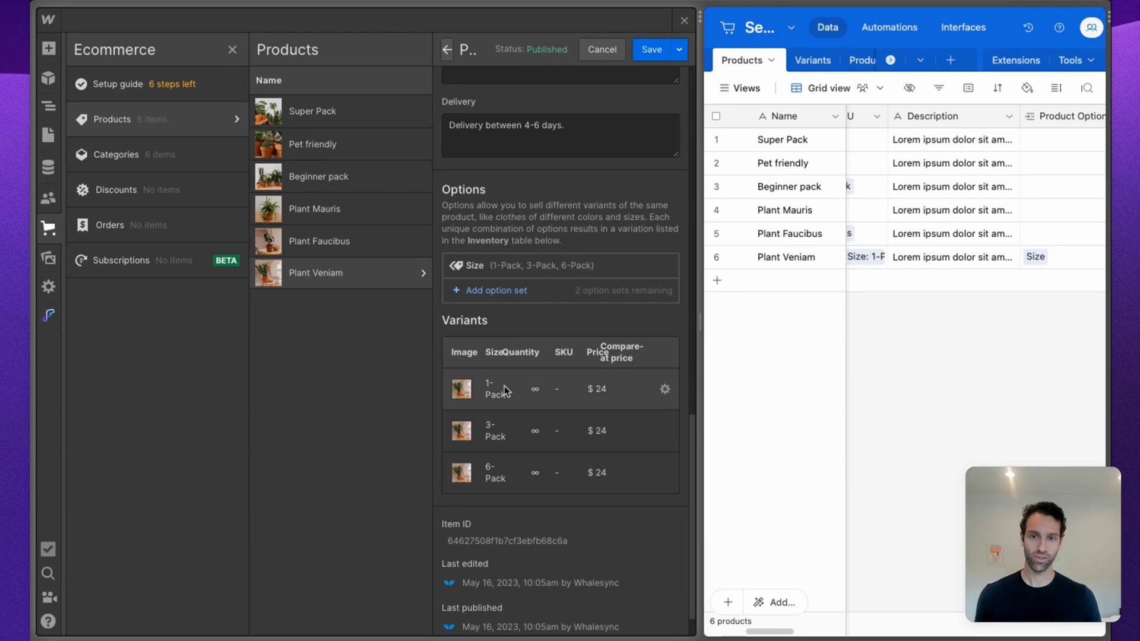
pyautogui.moveTo(494, 427)
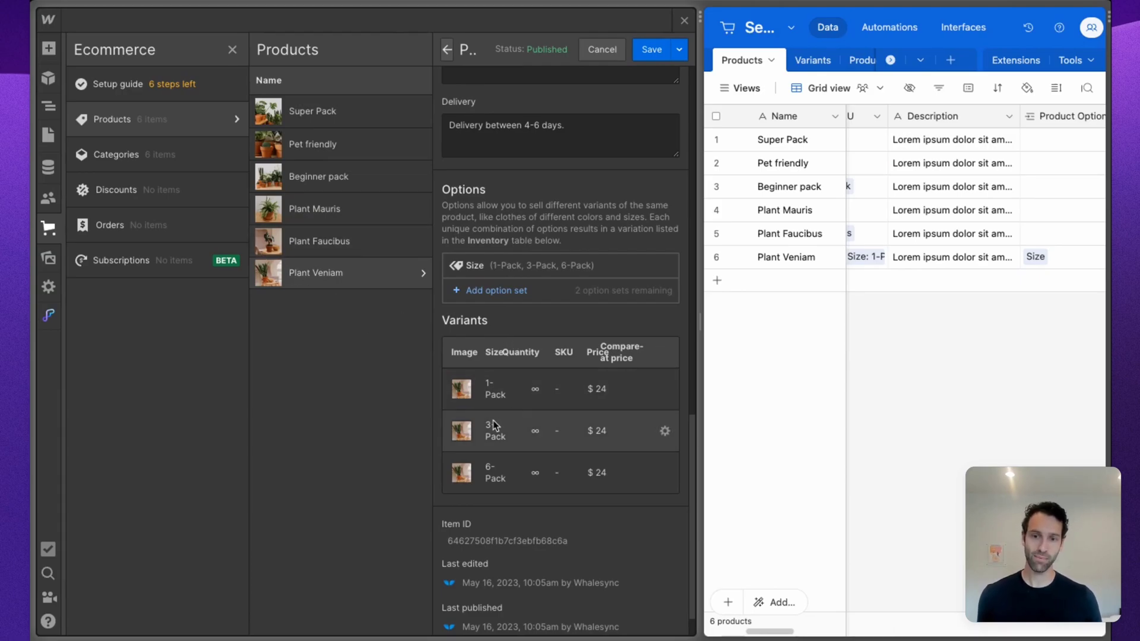
pyautogui.moveTo(322, 393)
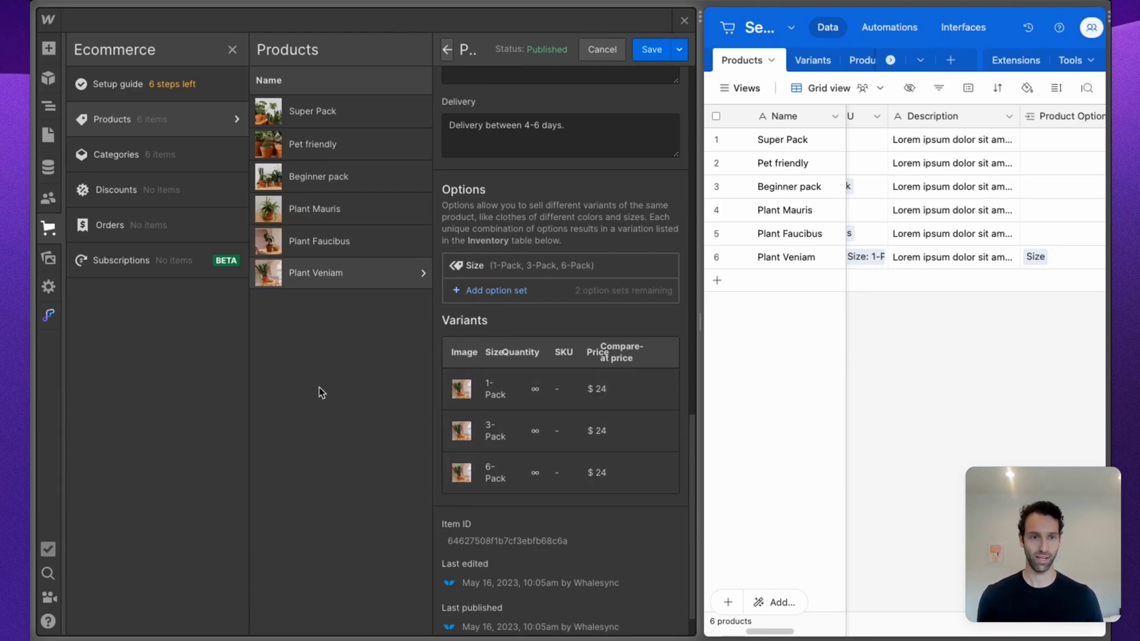
pyautogui.hscroll(3)
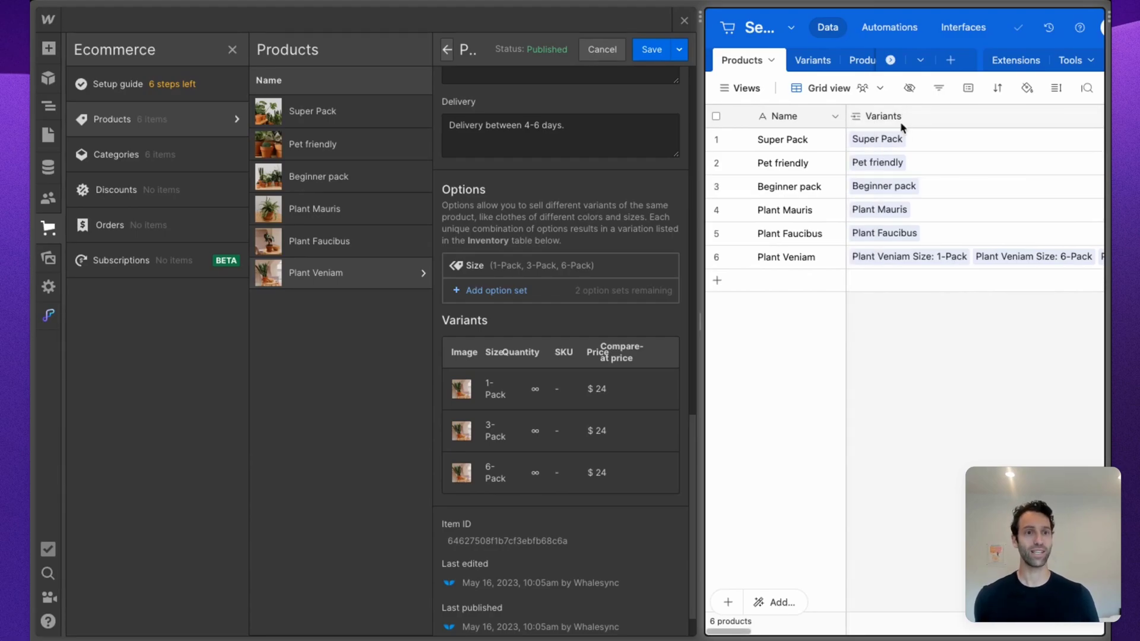
pyautogui.click(812, 60)
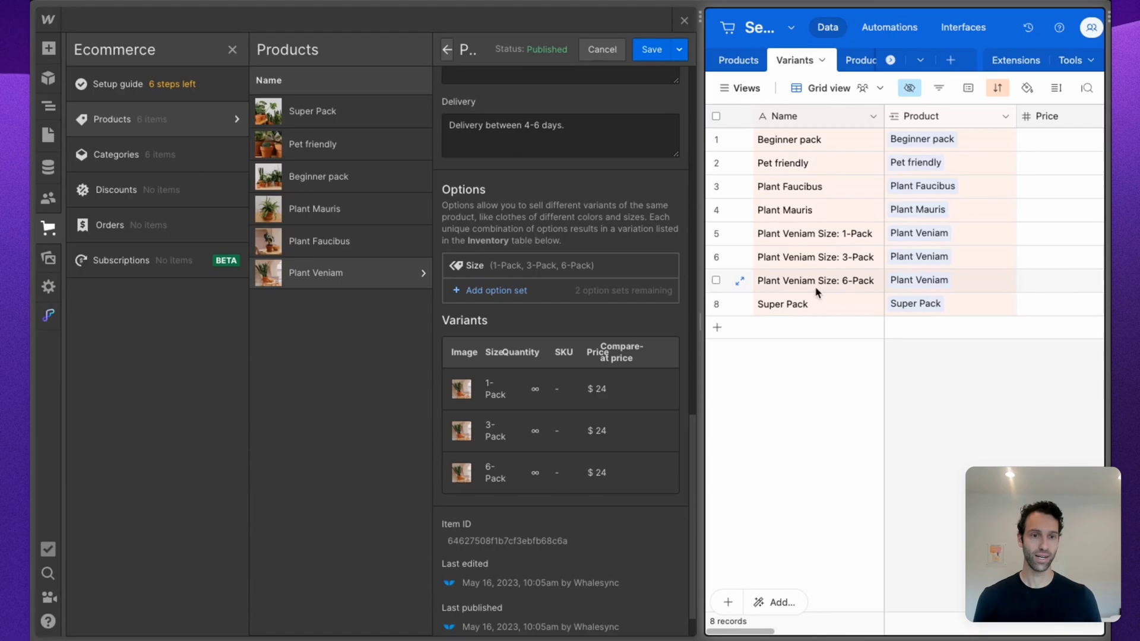
pyautogui.moveTo(843, 284)
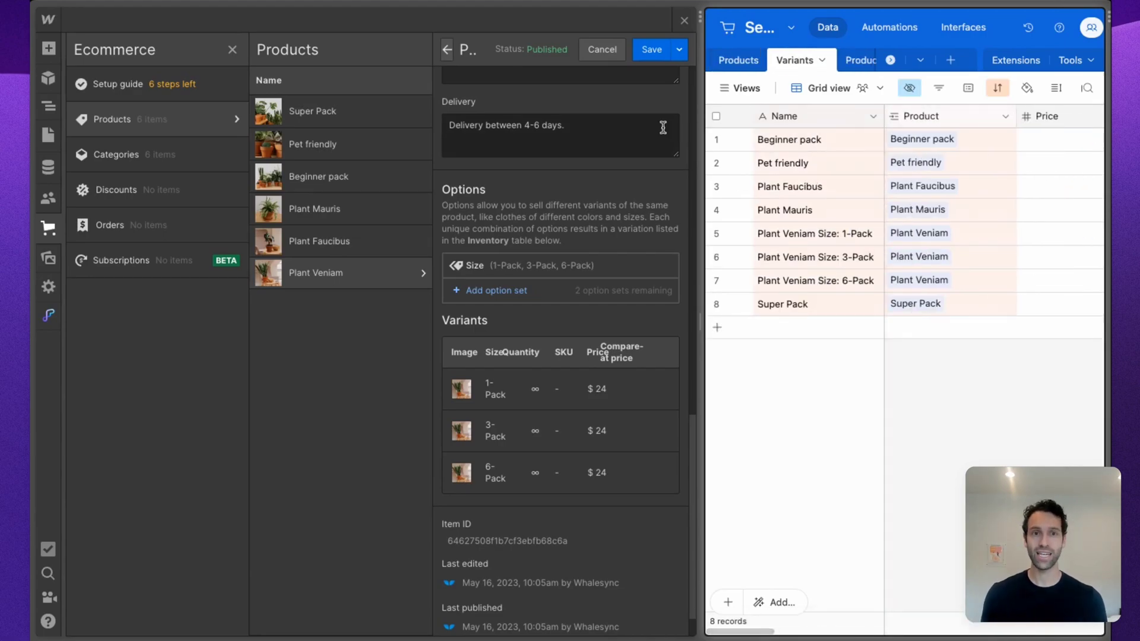
pyautogui.click(738, 61)
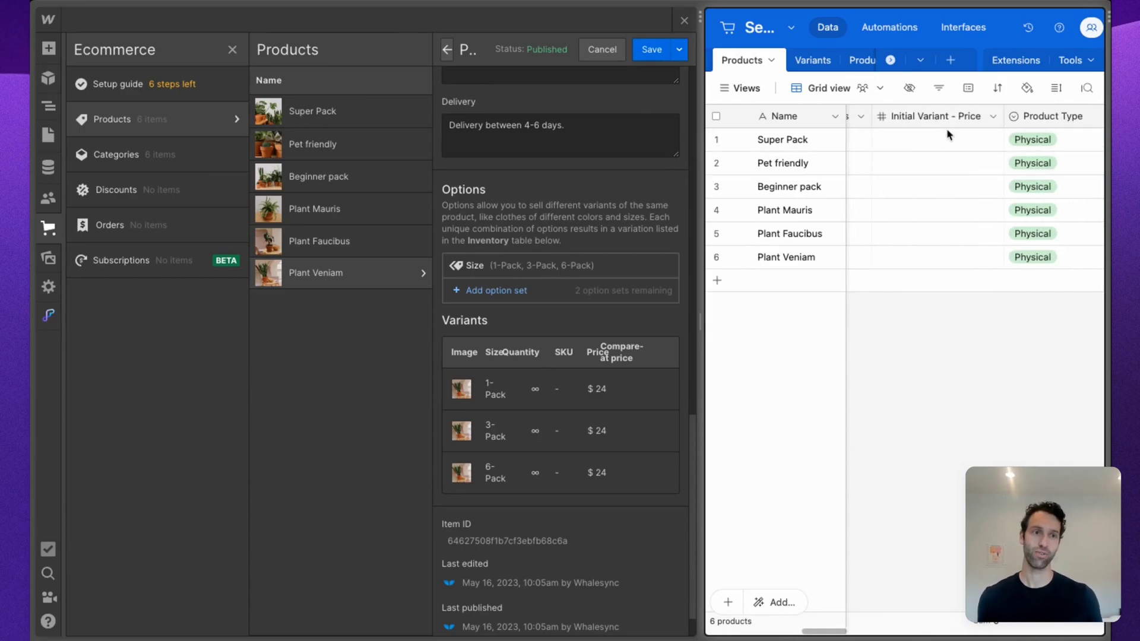
# - Narrow the Airtable window so Webflow's six-product list shows Plant Veniam's staged changes
pyautogui.hscroll(3)
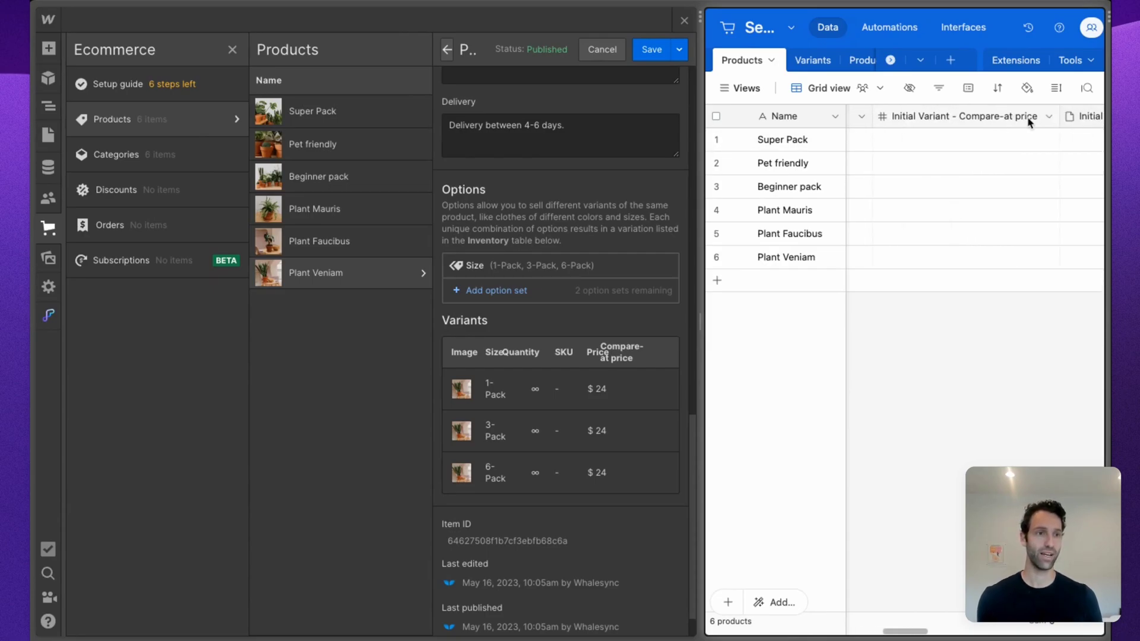
pyautogui.moveTo(934, 200)
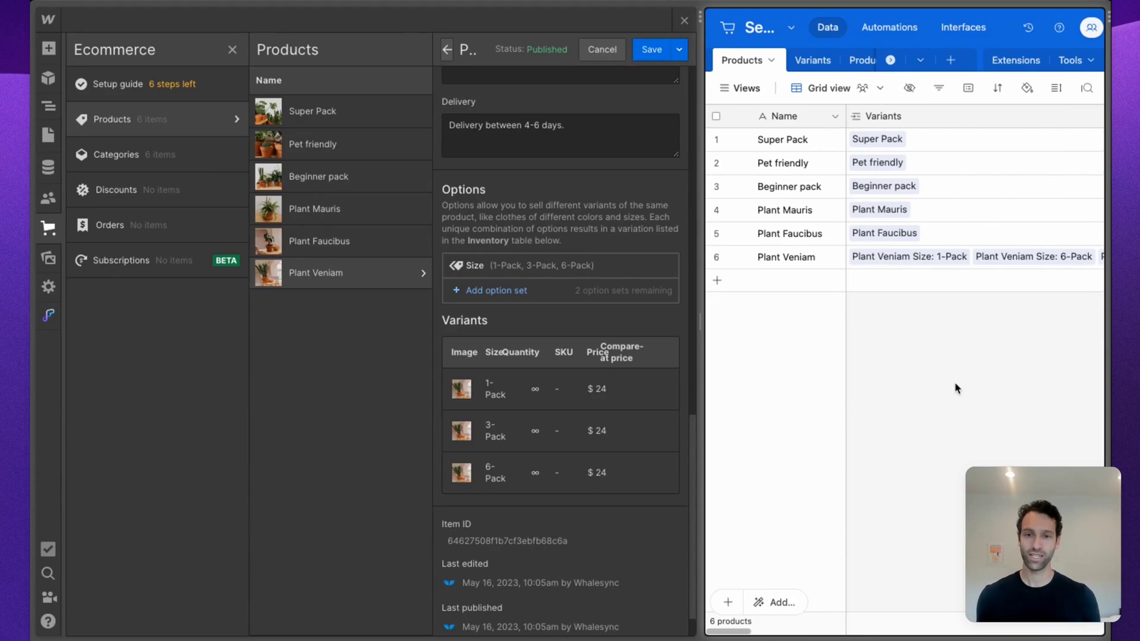
pyautogui.moveTo(491, 57)
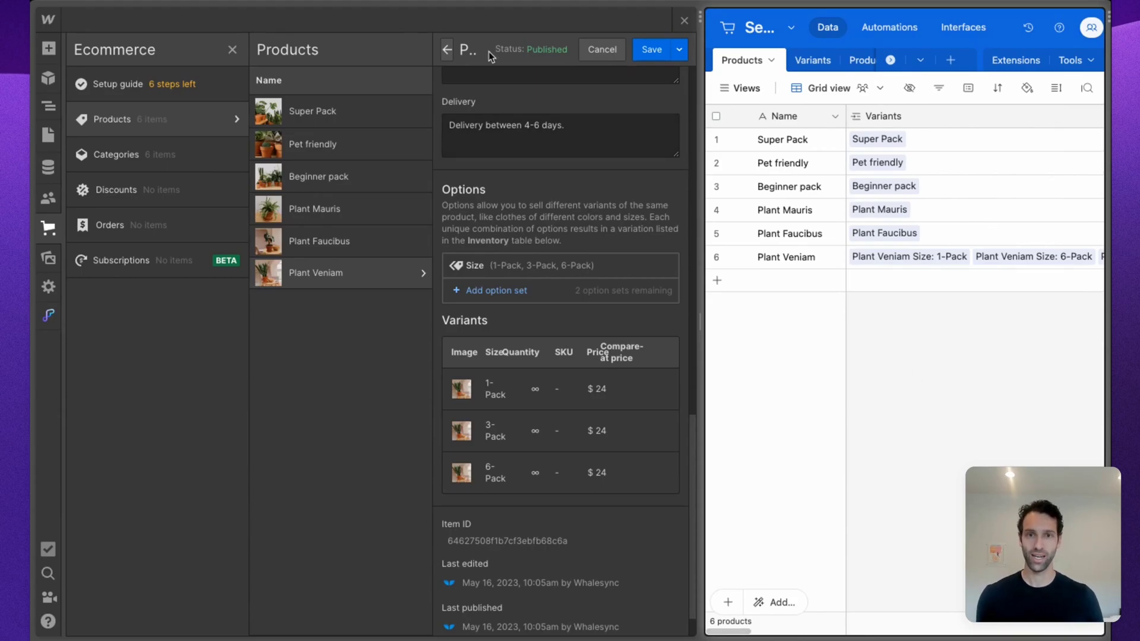
pyautogui.click(447, 50)
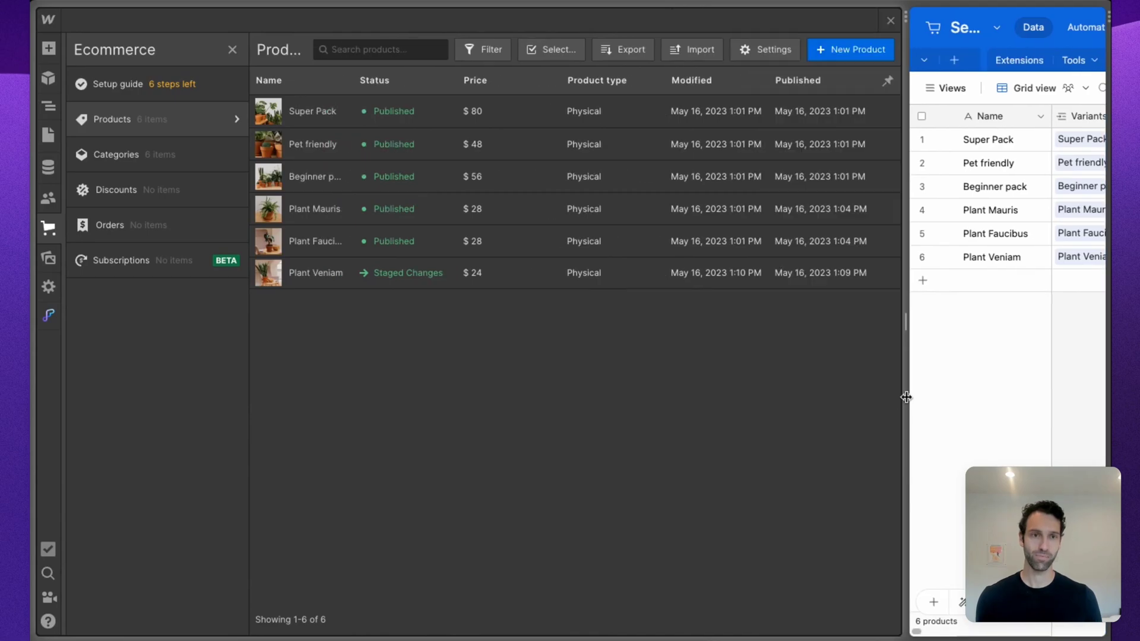
# - Create the physical product 'My New Webflow E-Comm Product' with a $1,000 price
pyautogui.click(848, 50)
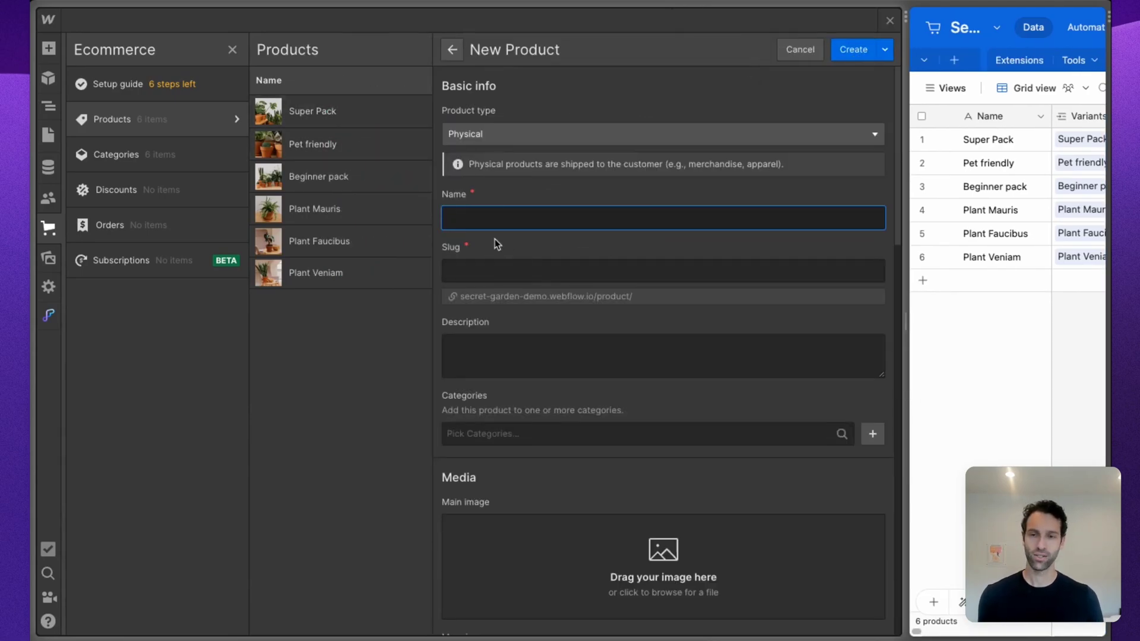
pyautogui.write('My New W')
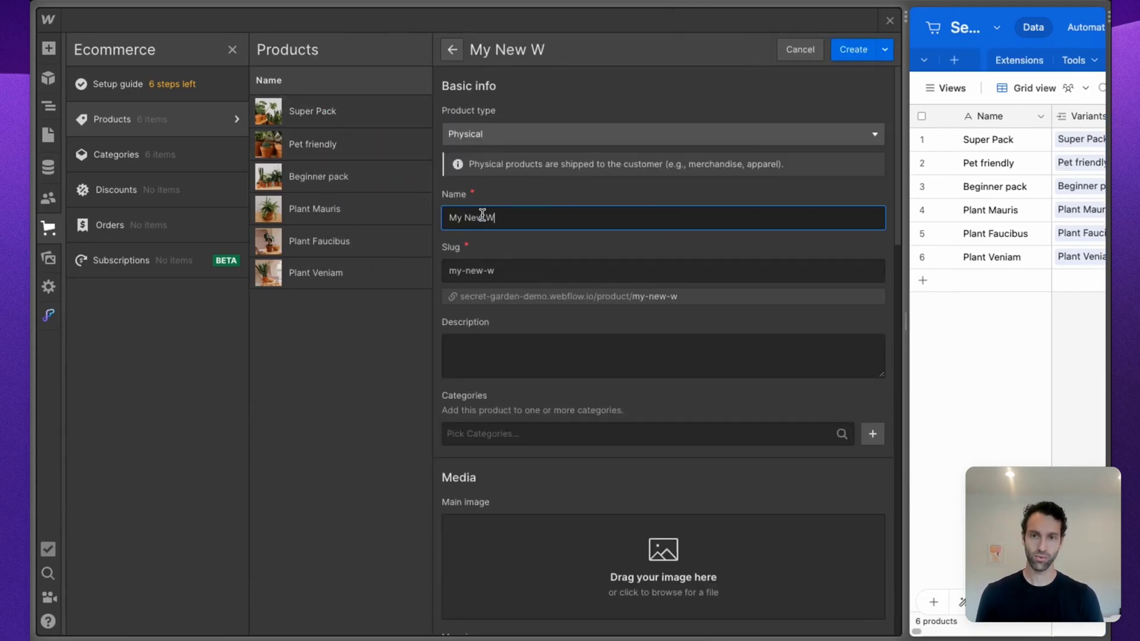
pyautogui.write('ebflow E-Comm Pro')
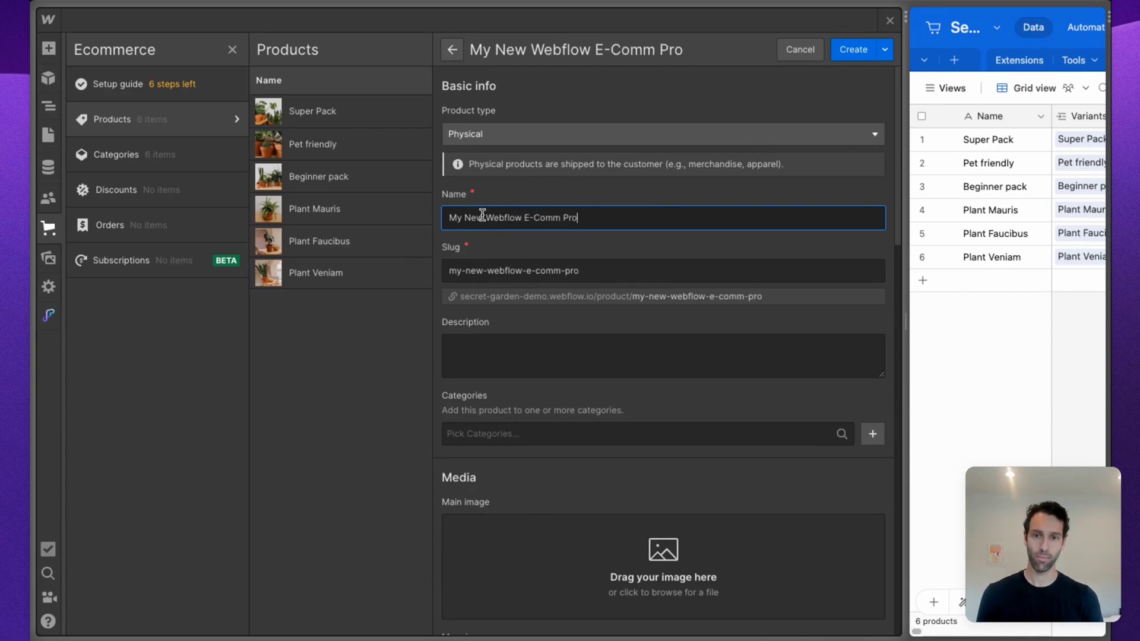
pyautogui.scroll(-3)
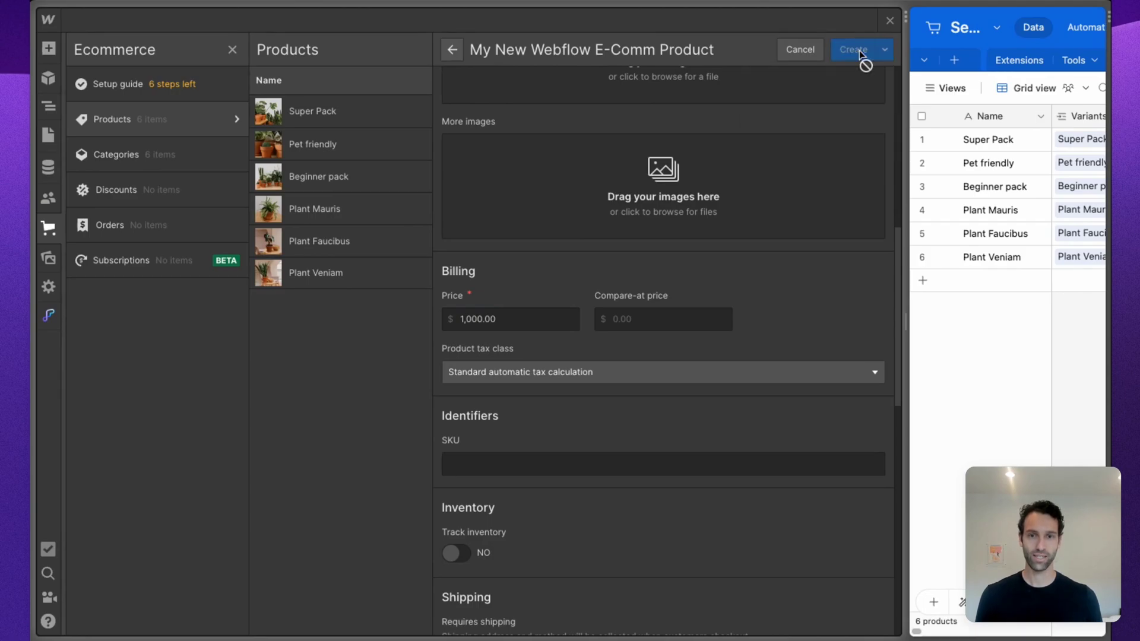
pyautogui.click(859, 50)
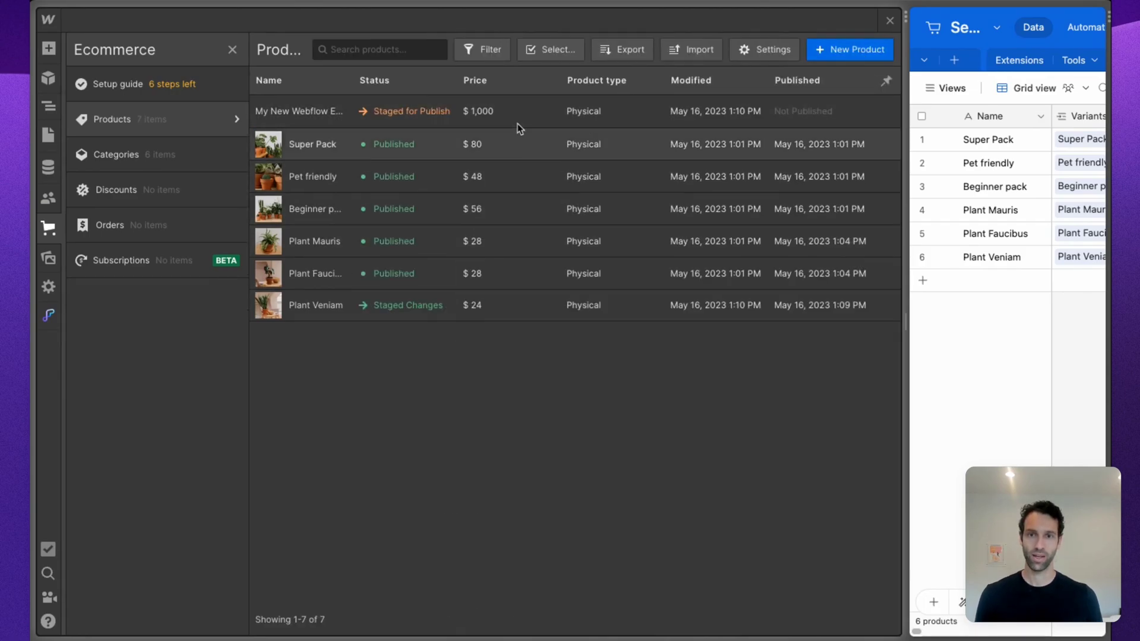
# - Review the newly created product's details and close the panel
pyautogui.click(298, 112)
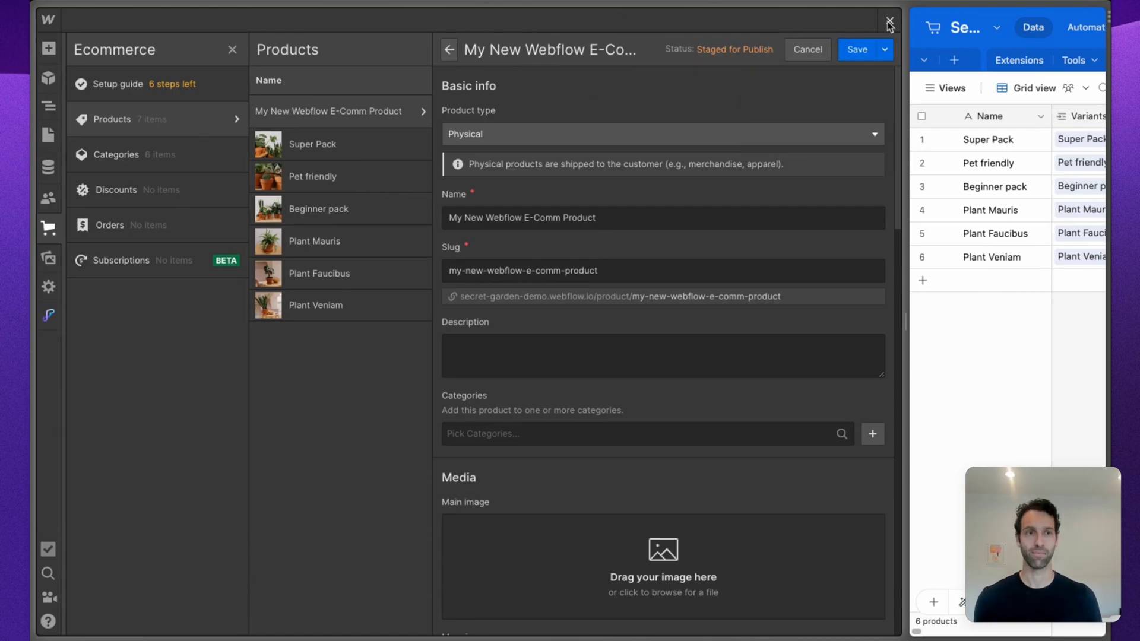
pyautogui.click(888, 20)
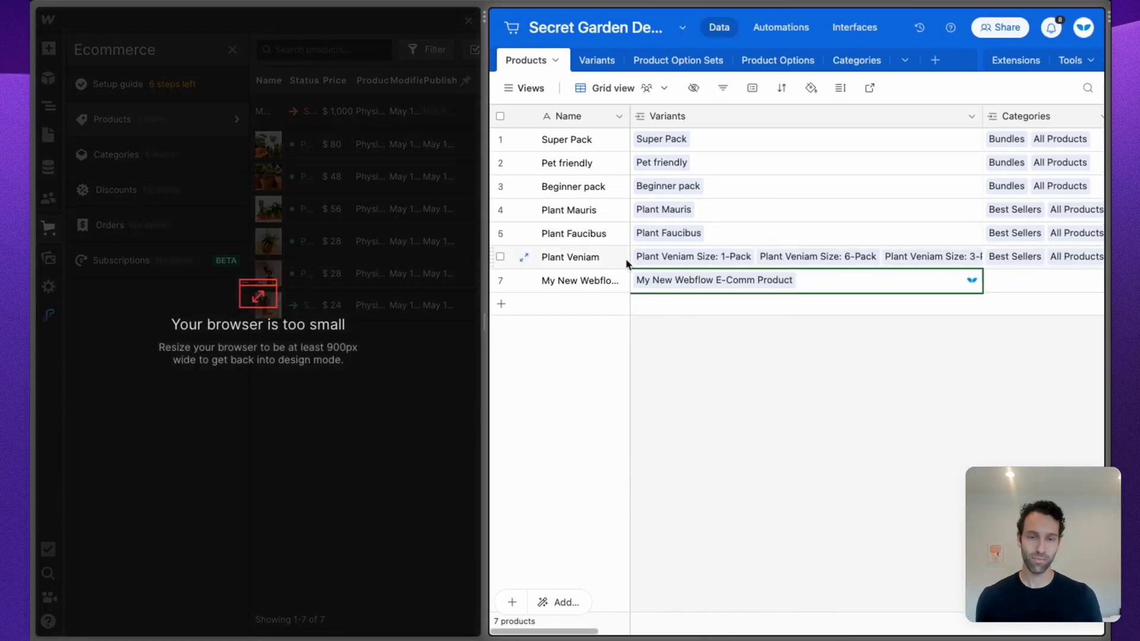
pyautogui.moveTo(703, 370)
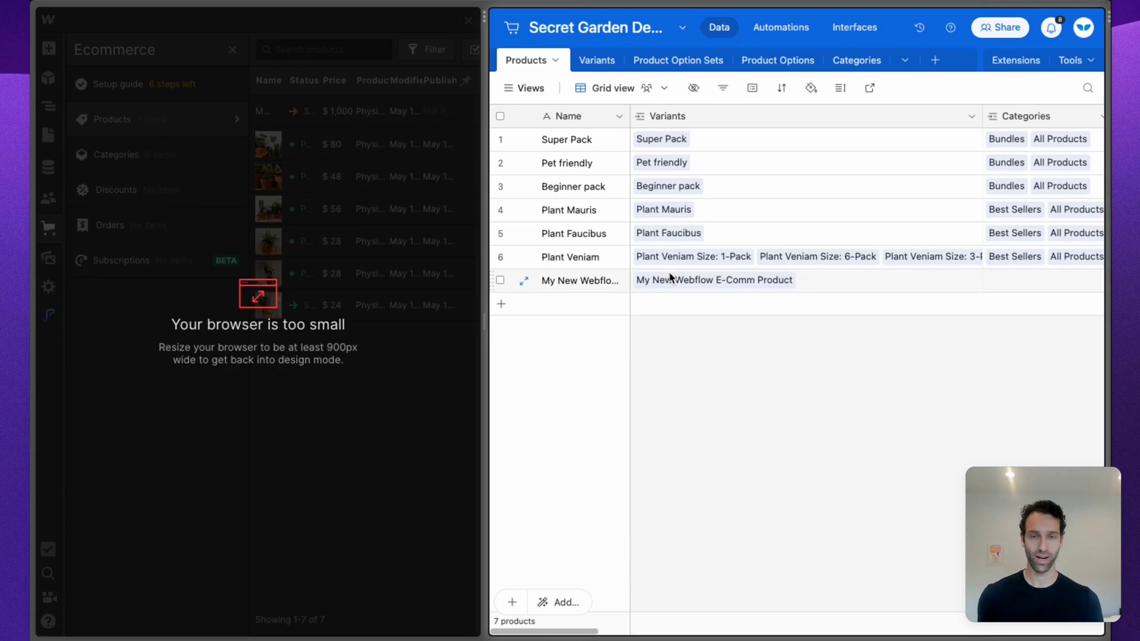
pyautogui.moveTo(789, 429)
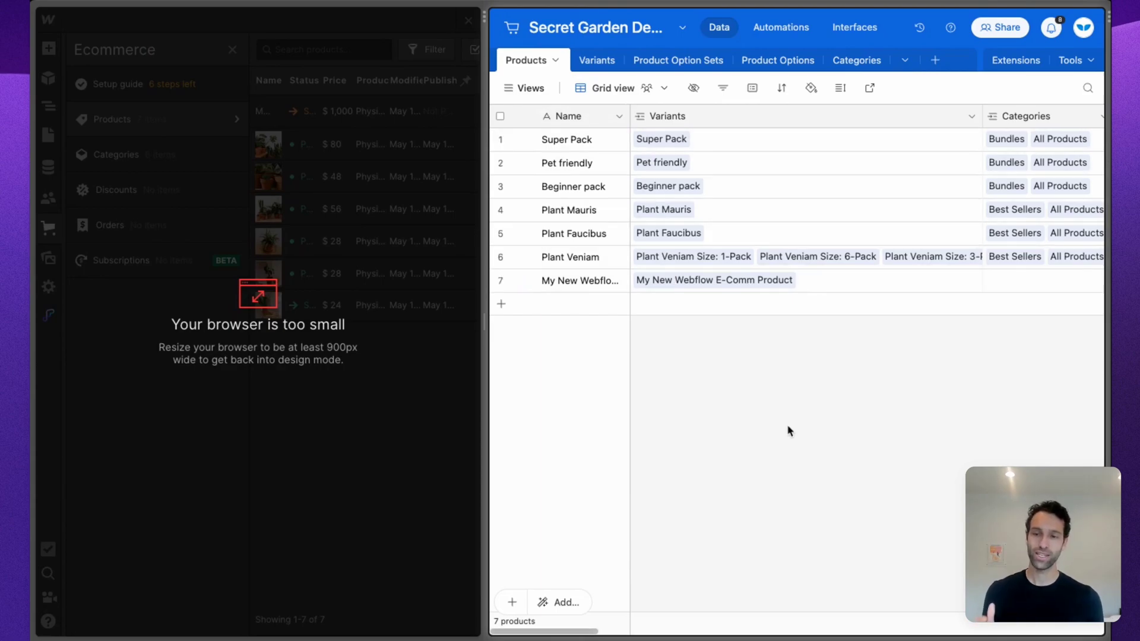
pyautogui.moveTo(545, 300)
pyautogui.write('My ')
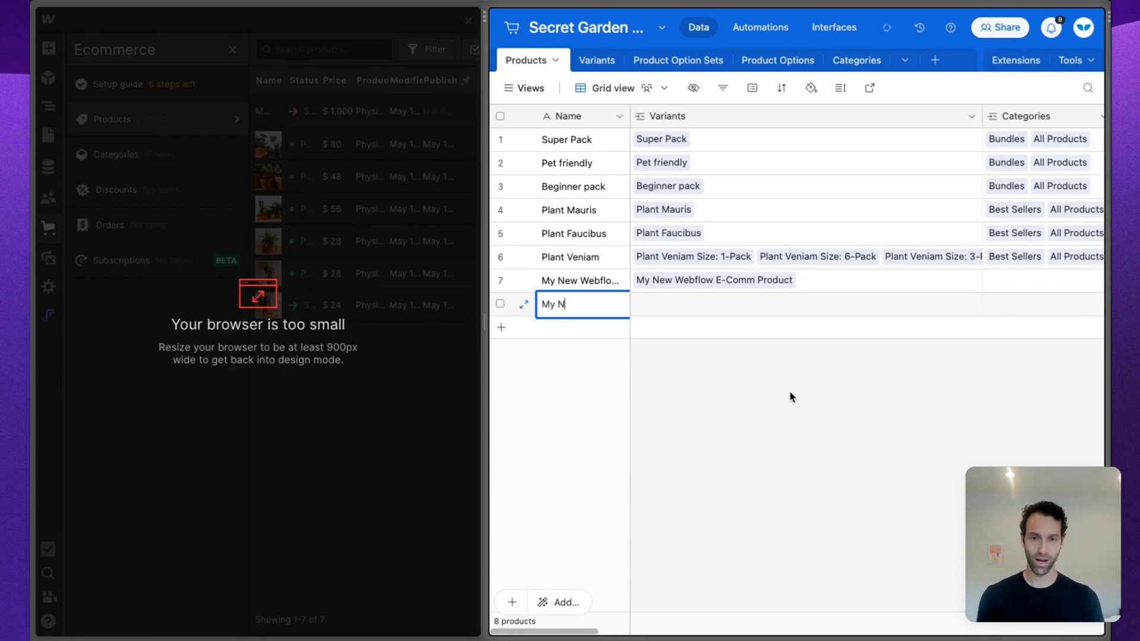
# - Add a new Airtable record named 'My New Airtable product' in the Products table
pyautogui.write('New Airtable Produ')
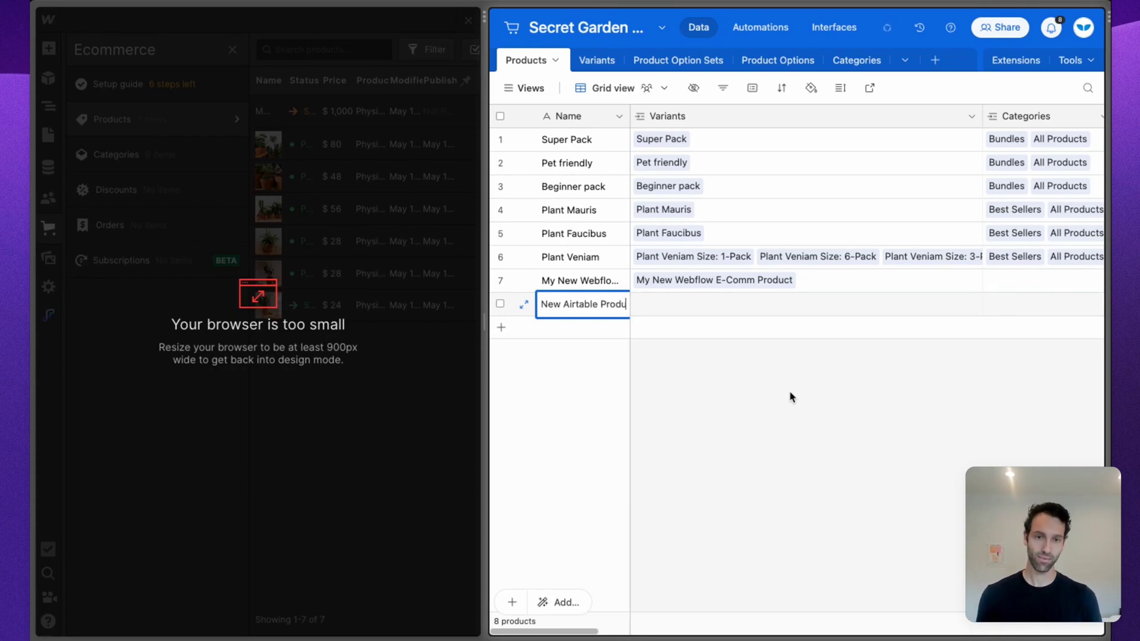
pyautogui.press('Return')
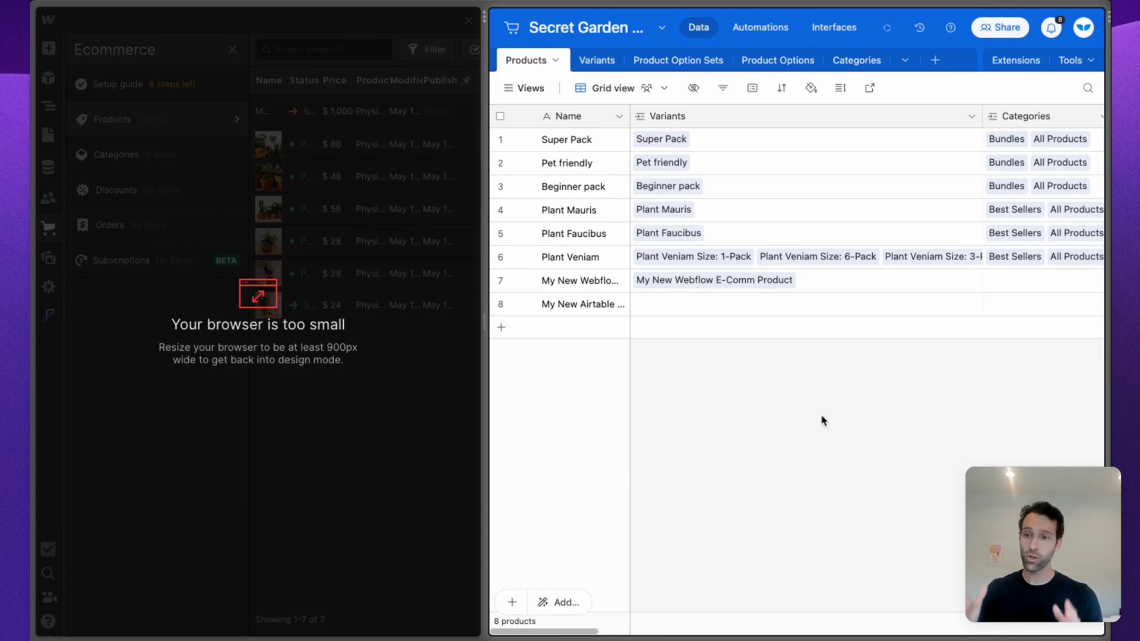
pyautogui.moveTo(736, 307)
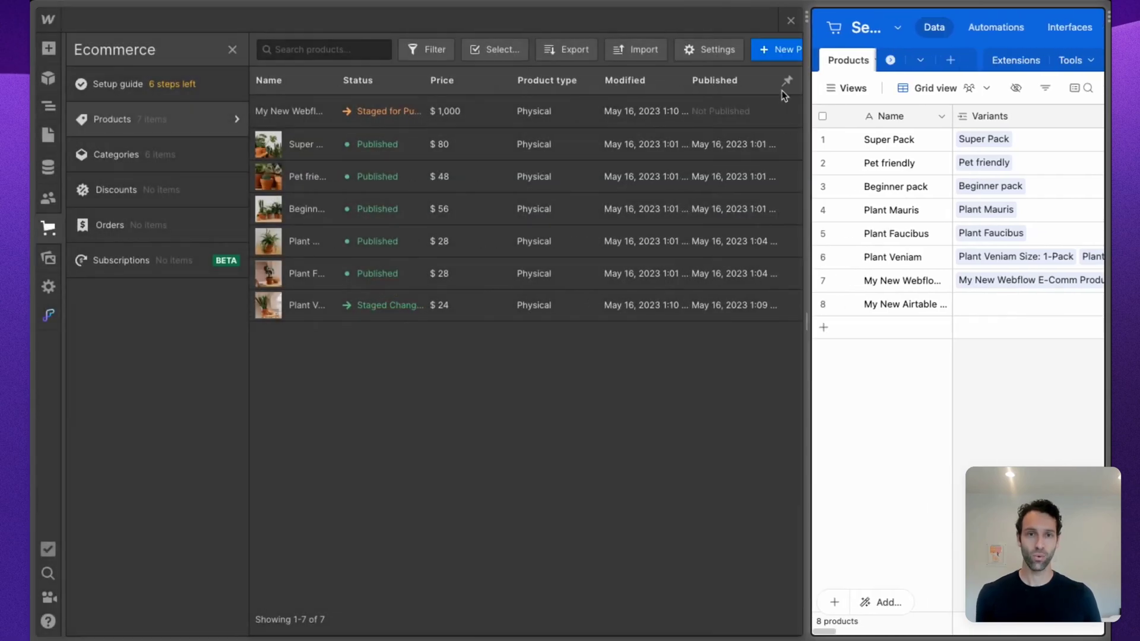
# - Look at a blank new product form in Webflow without saving anything
pyautogui.click(781, 50)
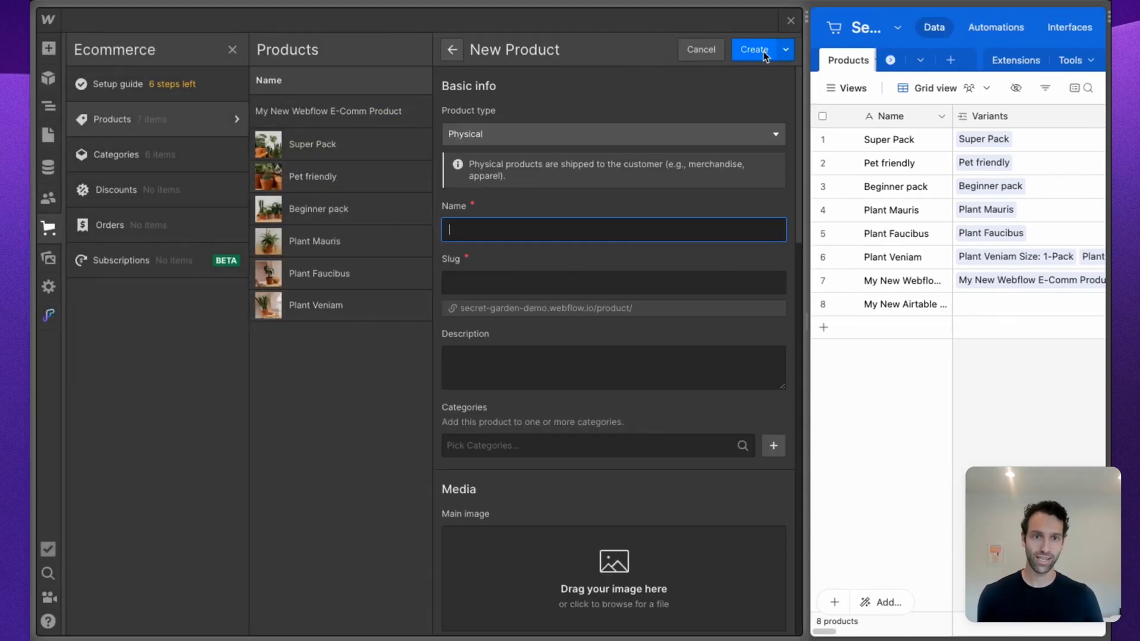
pyautogui.scroll(-3)
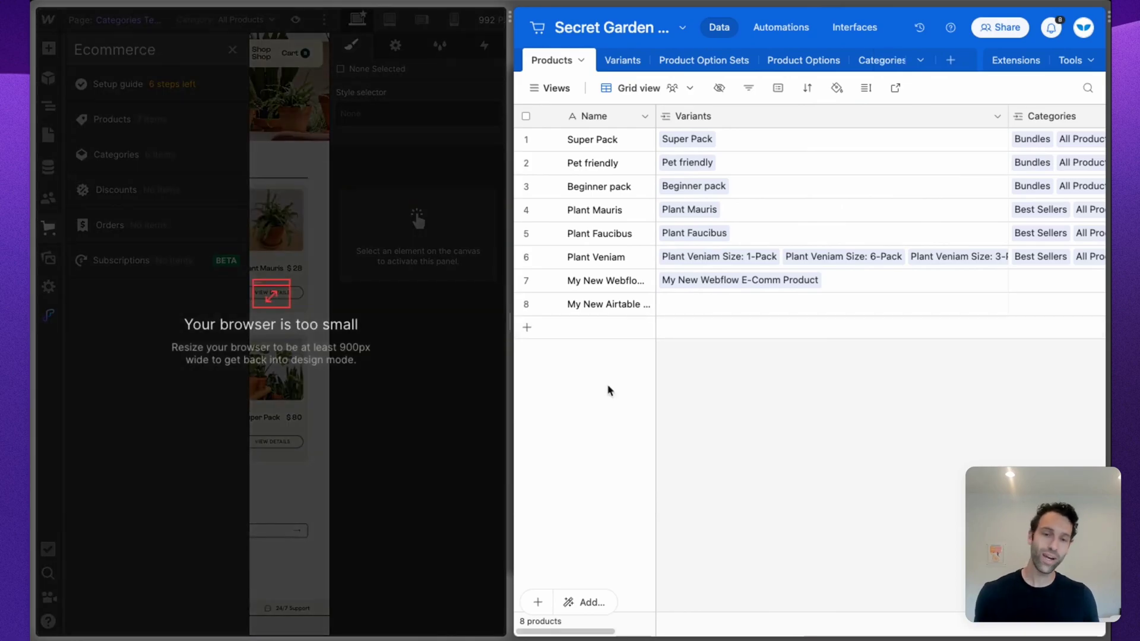
# - Set My New Airtable product's Initial Variant - Price to 1000
pyautogui.hscroll(3)
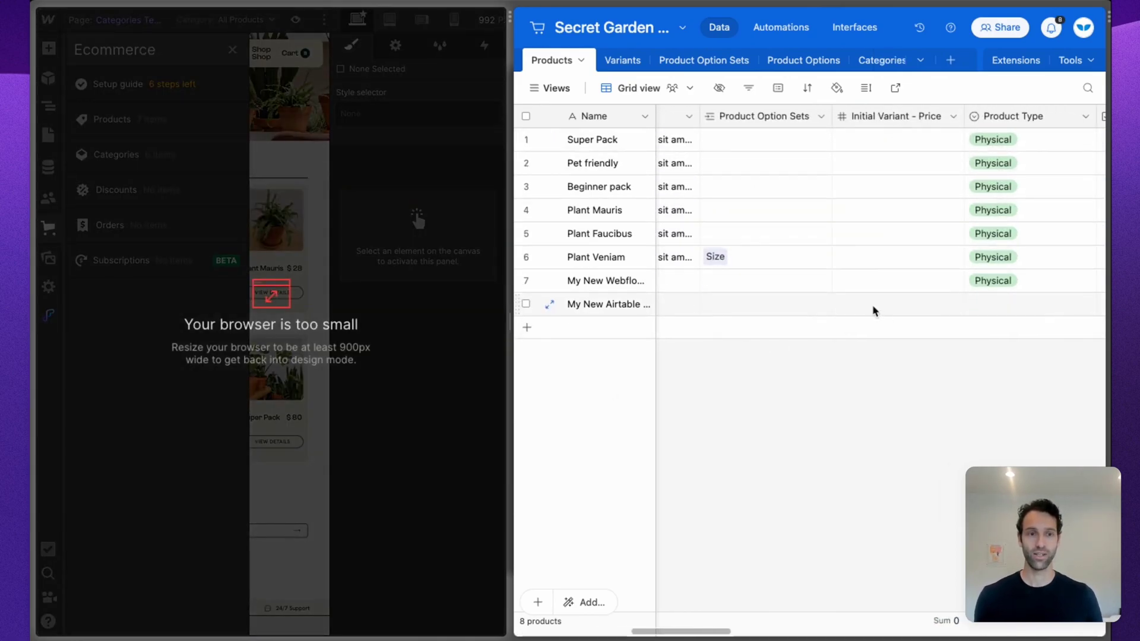
pyautogui.click(898, 303)
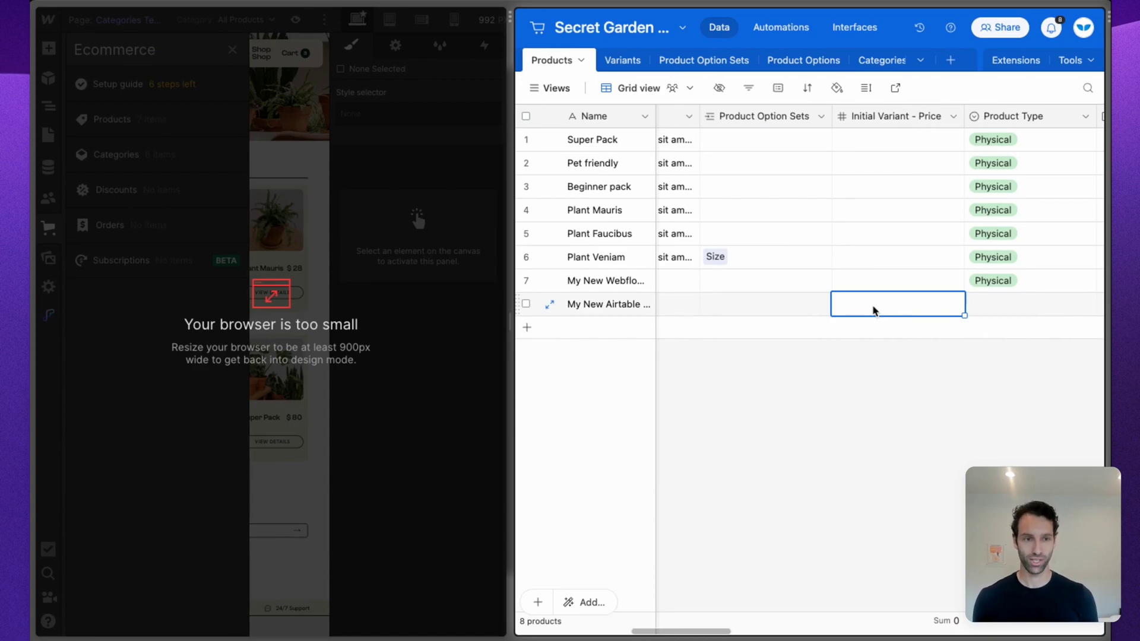
pyautogui.write('1000')
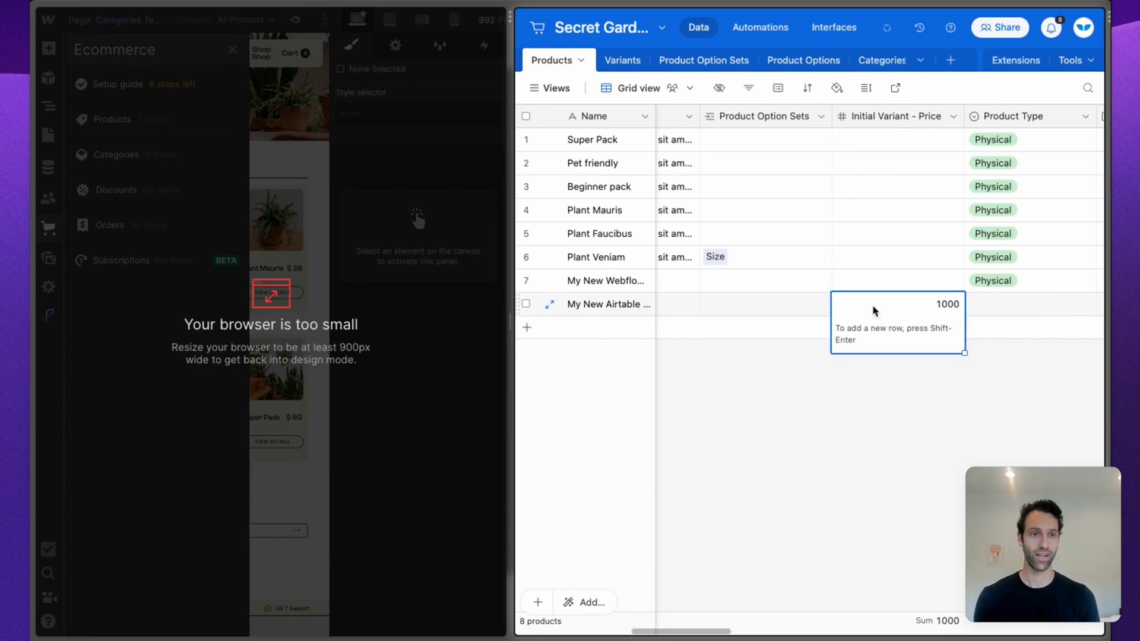
pyautogui.click(816, 342)
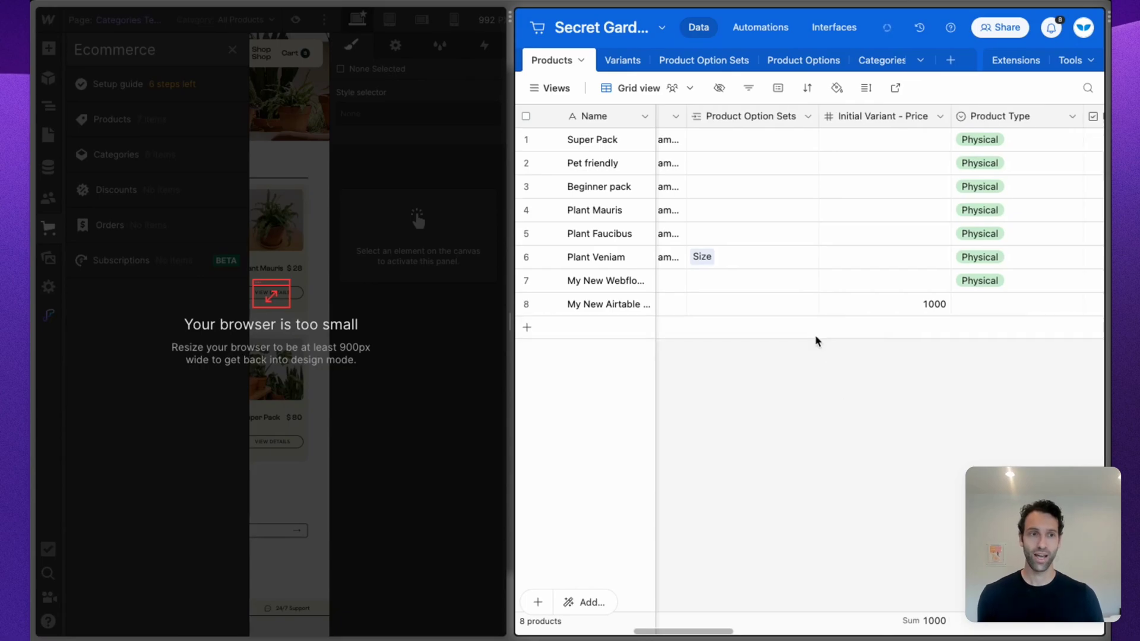
# - Scroll across the Products table to check the remaining variant columns
pyautogui.hscroll(3)
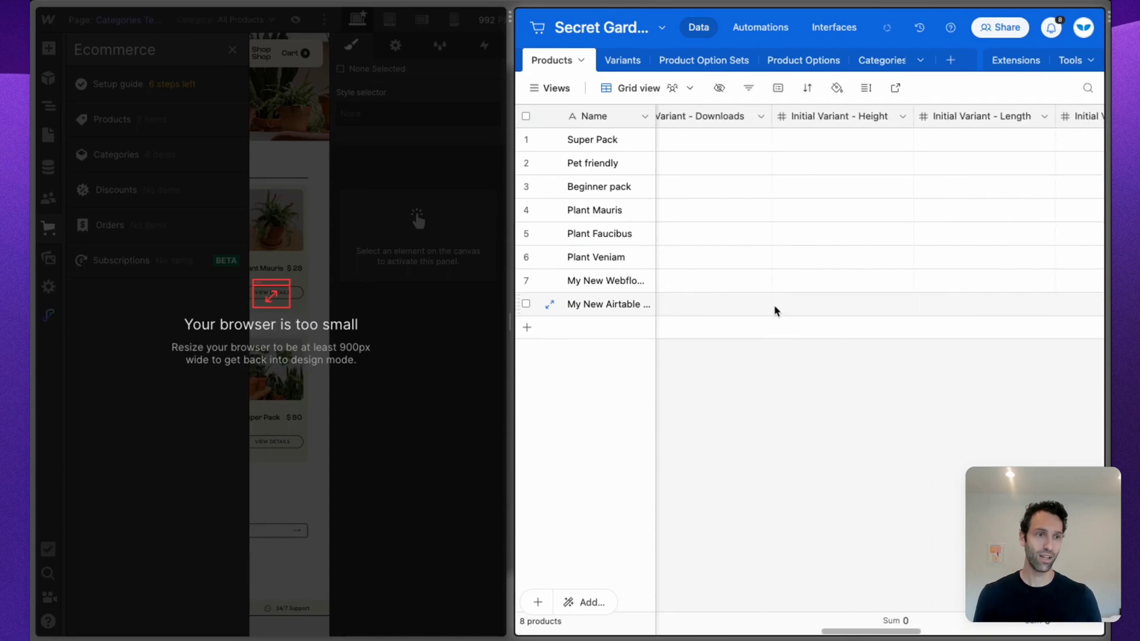
pyautogui.hscroll(3)
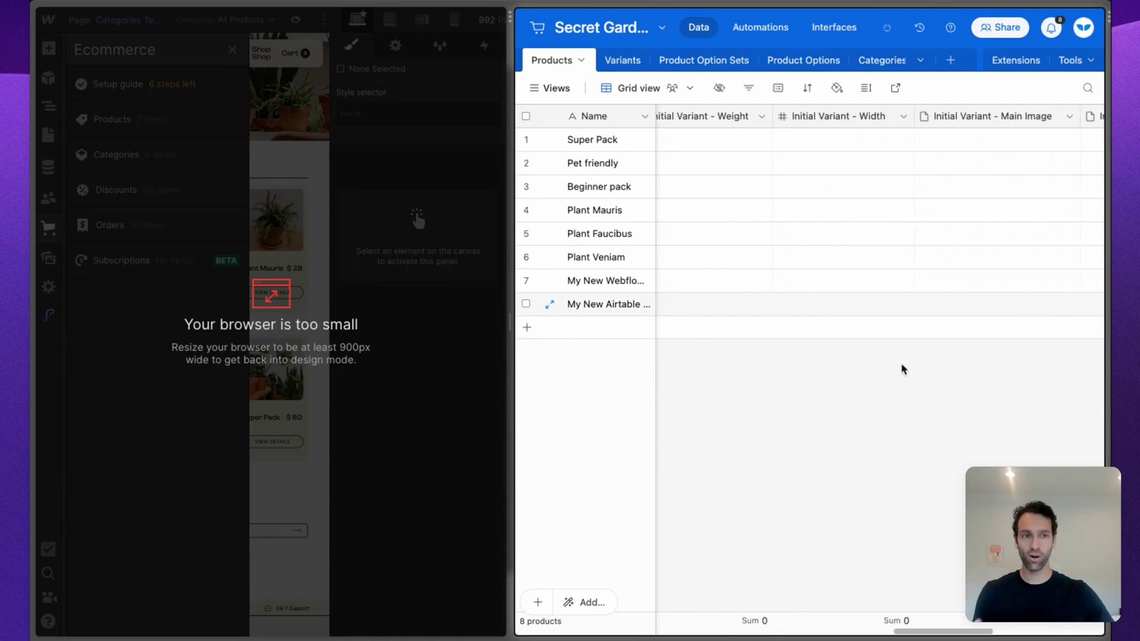
pyautogui.hscroll(3)
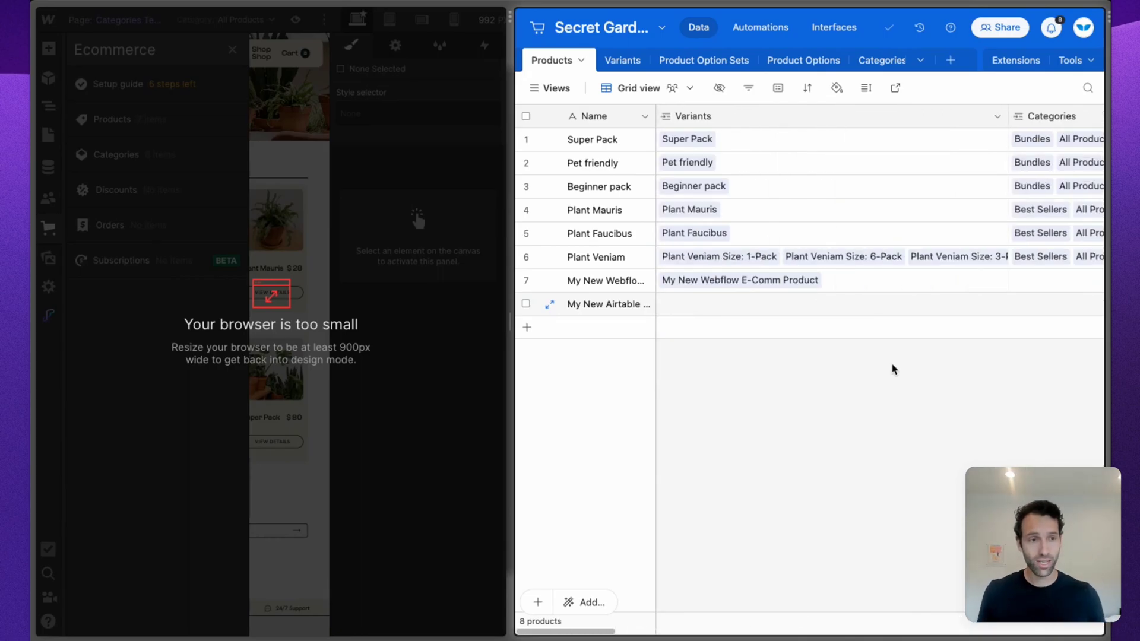
pyautogui.moveTo(865, 374)
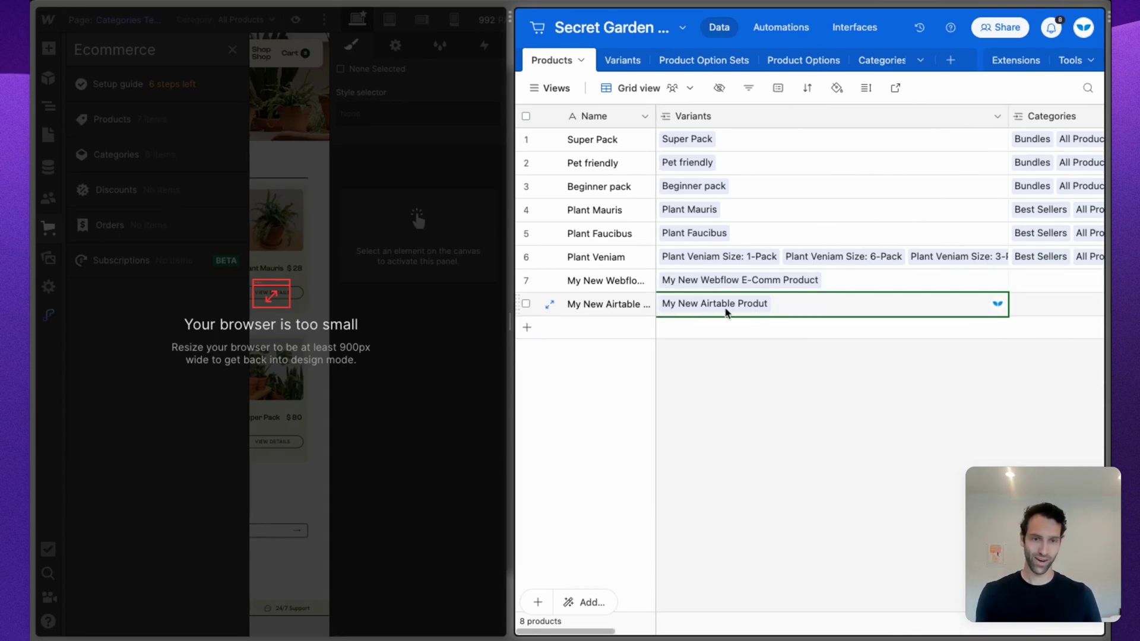
# - Scroll to the Variants and Default SKU columns to confirm the synced variant for row 8
pyautogui.hscroll(3)
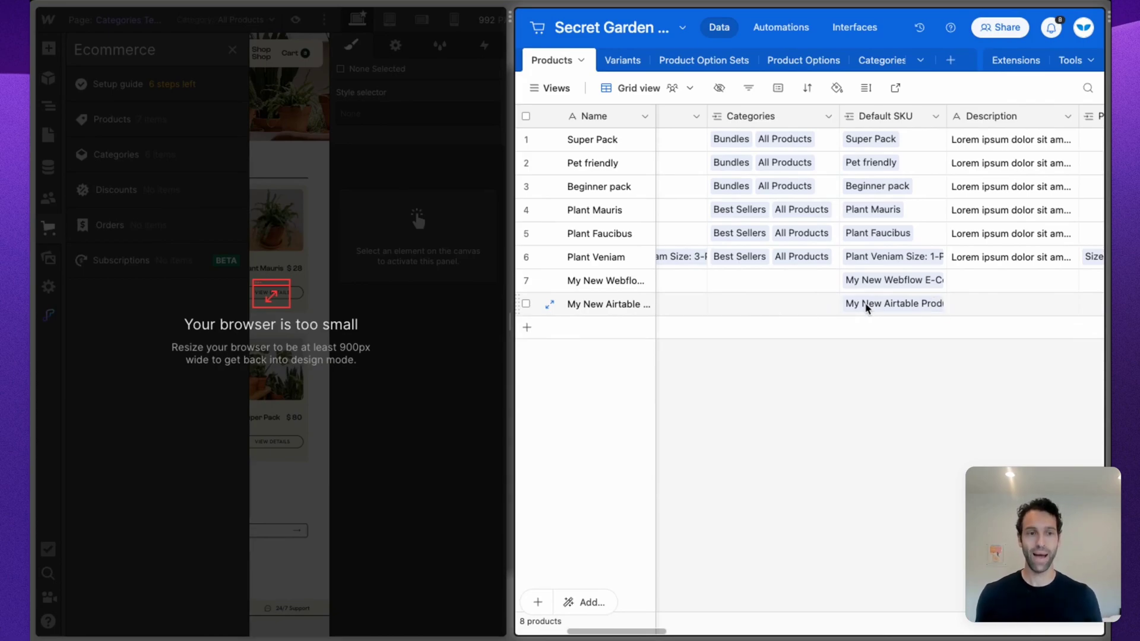
pyautogui.moveTo(862, 339)
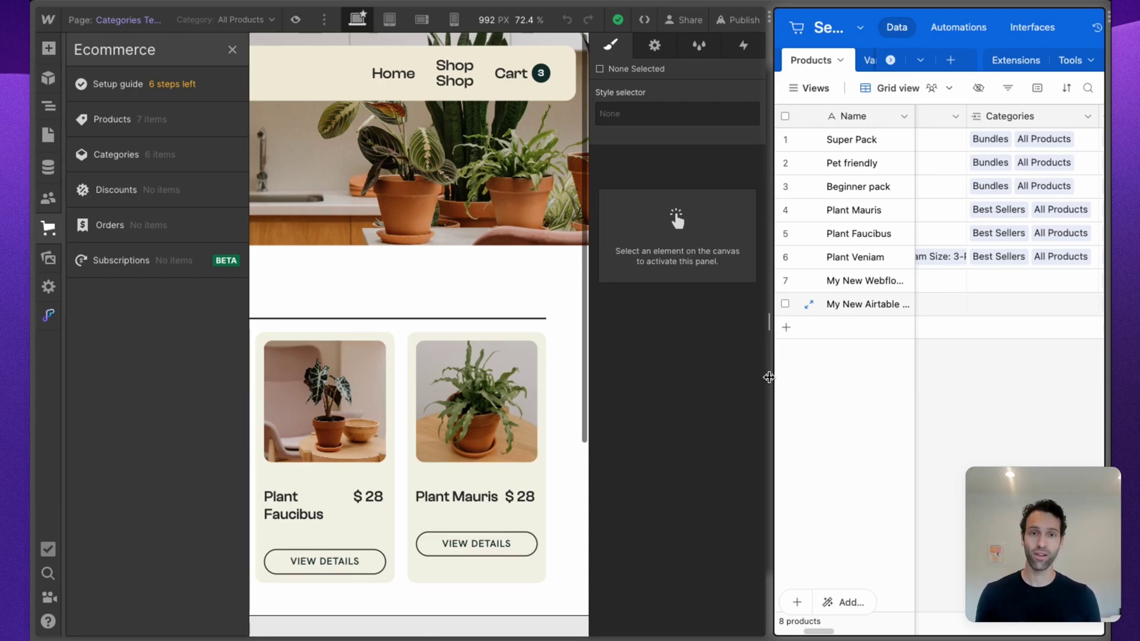
pyautogui.moveTo(650, 365)
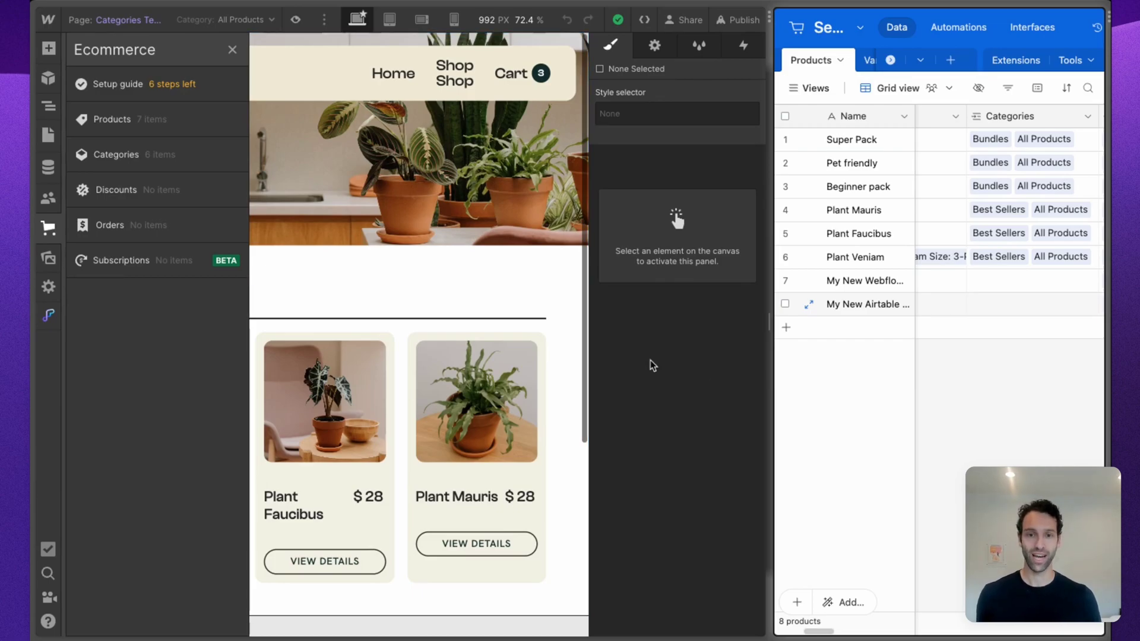